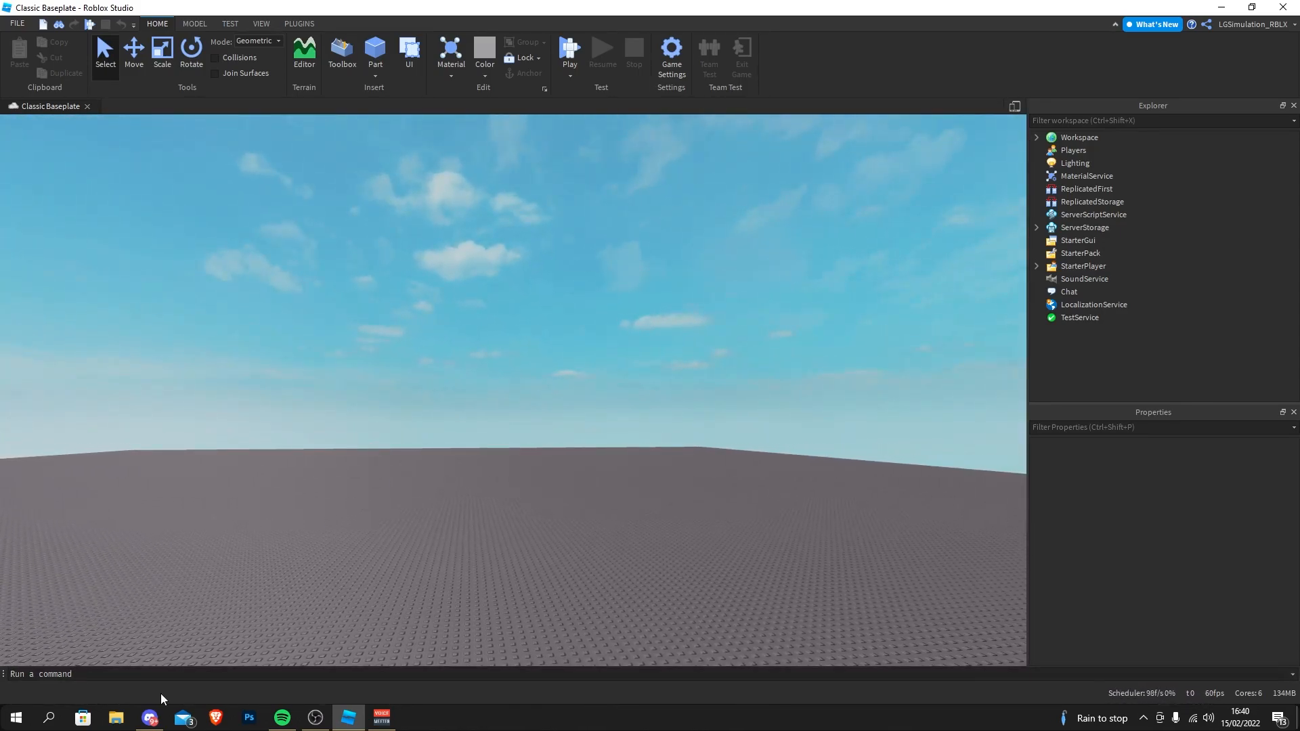
mouse_move(311, 428)
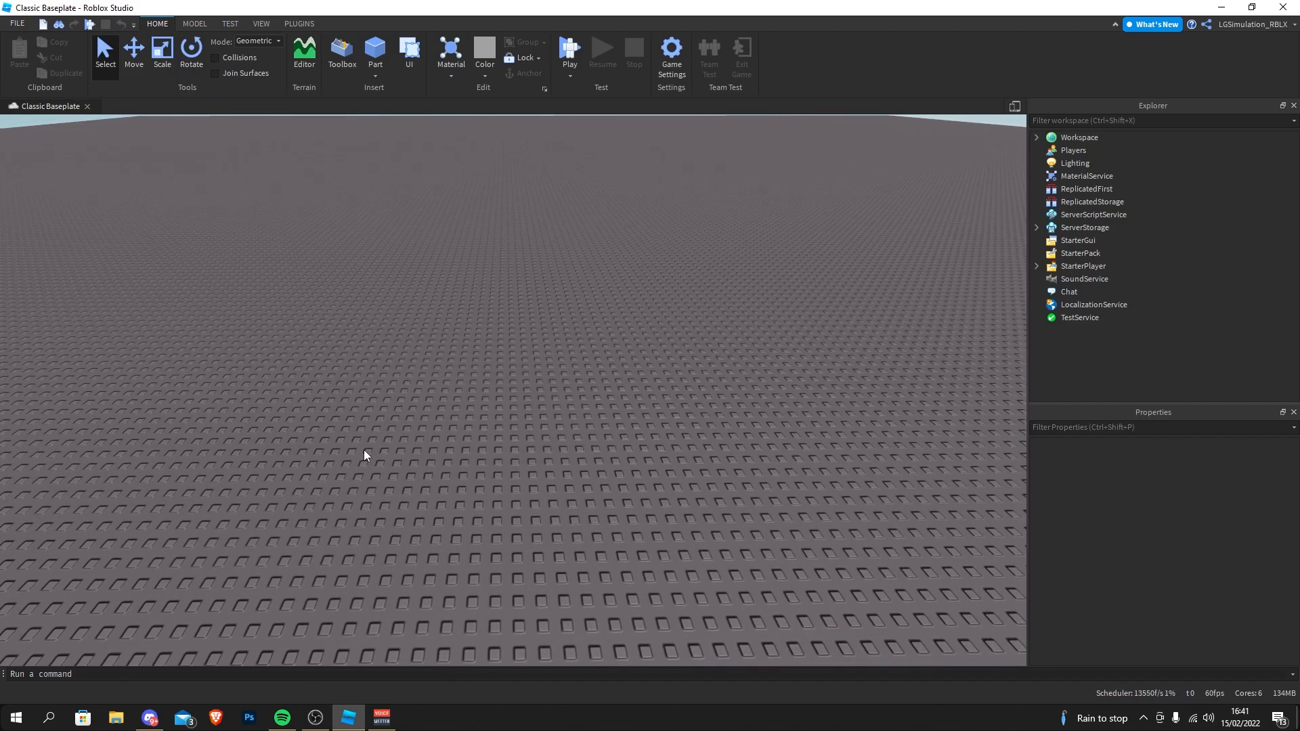
Step: Insert two overlapping blocks and make the second one a negative part from the Model tools
right_click(342, 448)
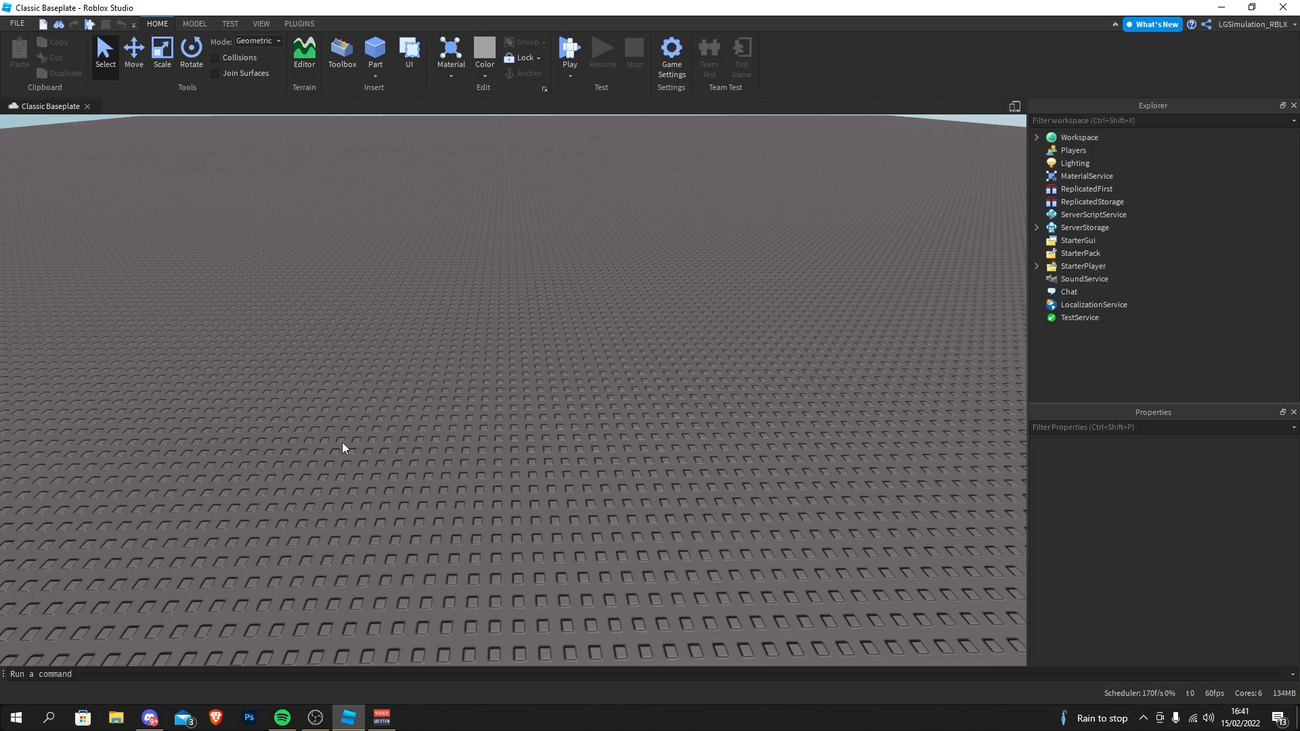
mouse_move(356, 455)
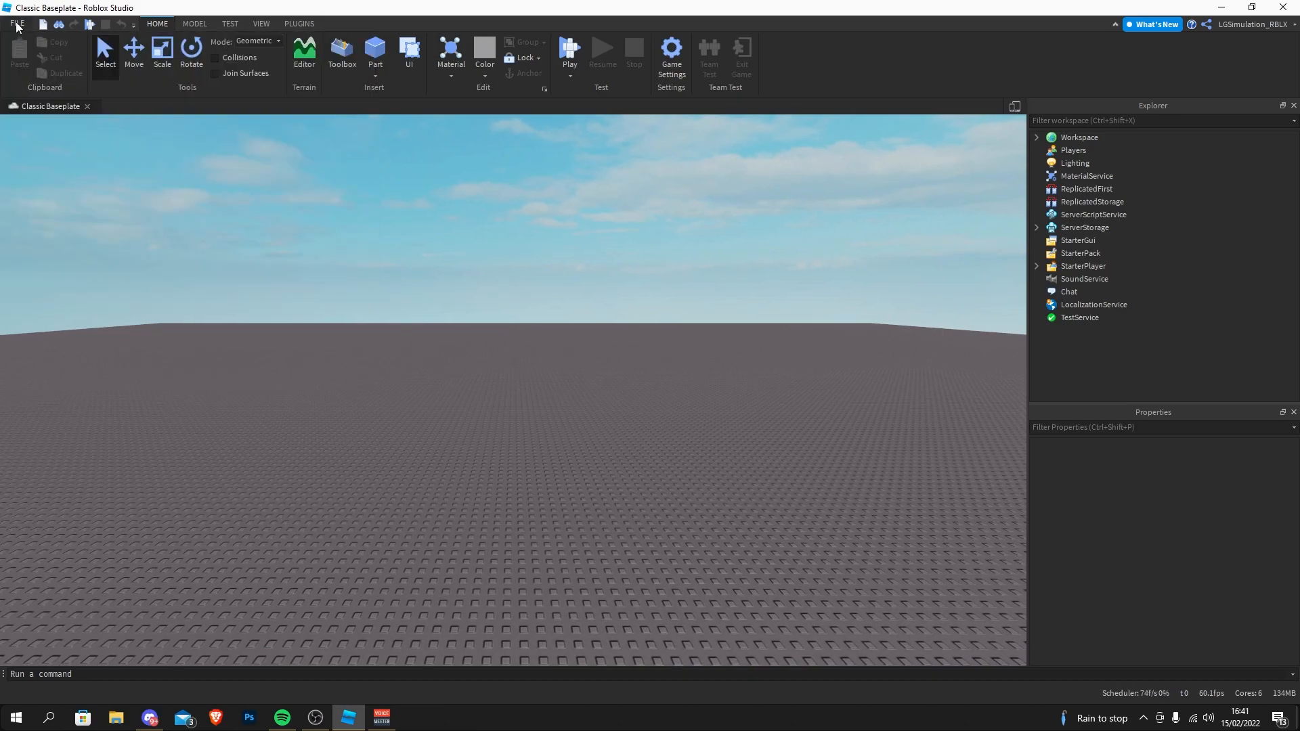
mouse_move(368, 252)
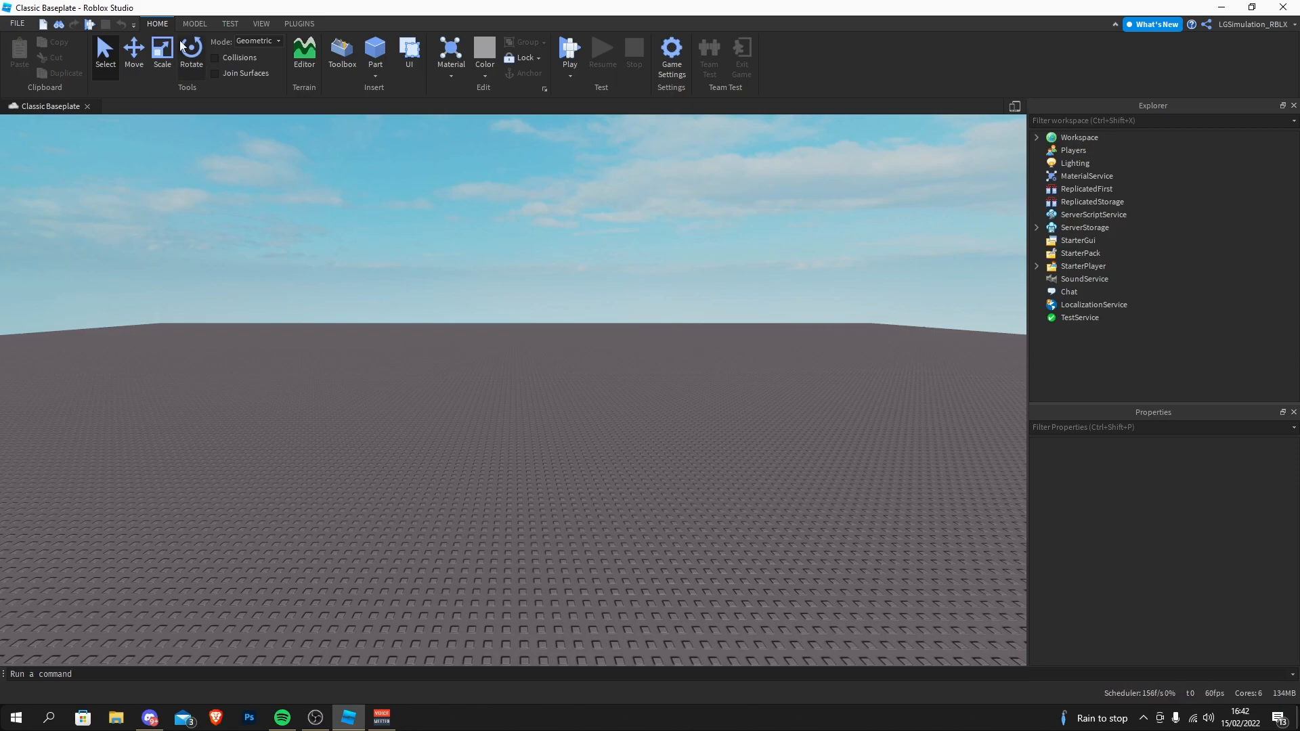
left_click(16, 23)
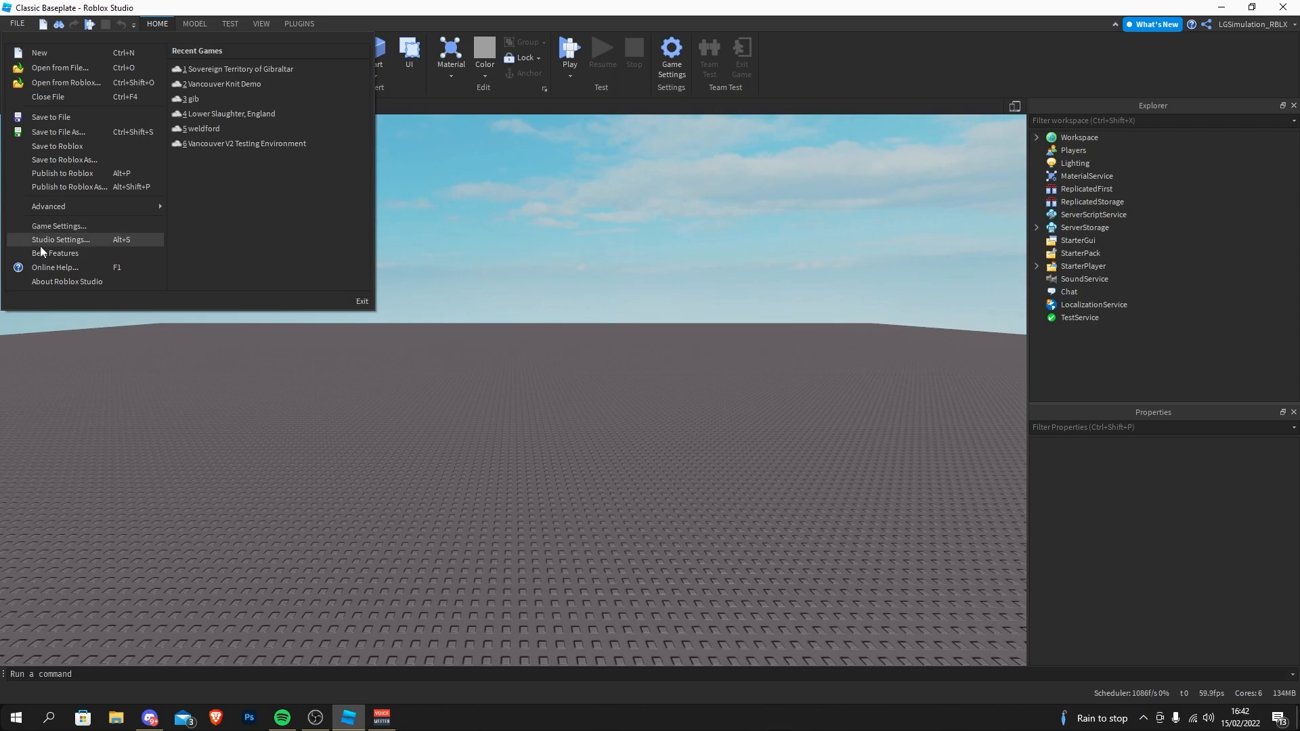
mouse_move(441, 383)
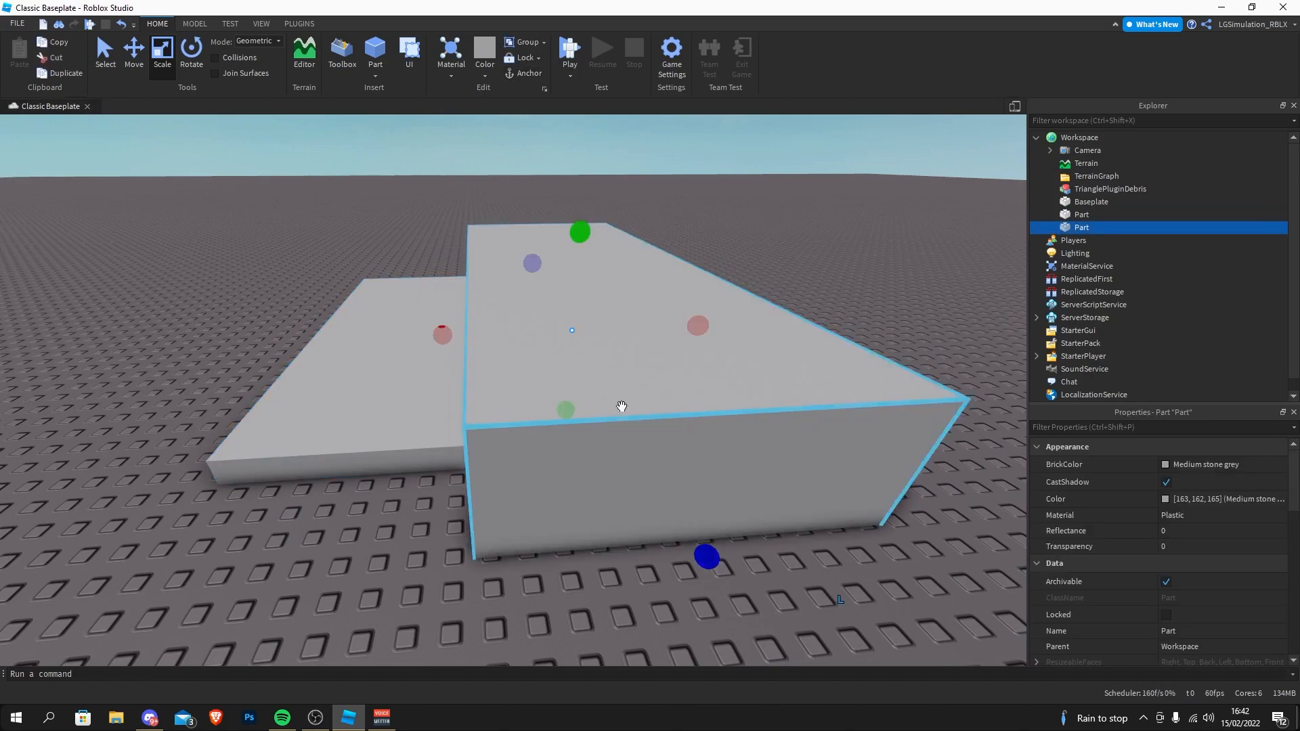
left_click(193, 23)
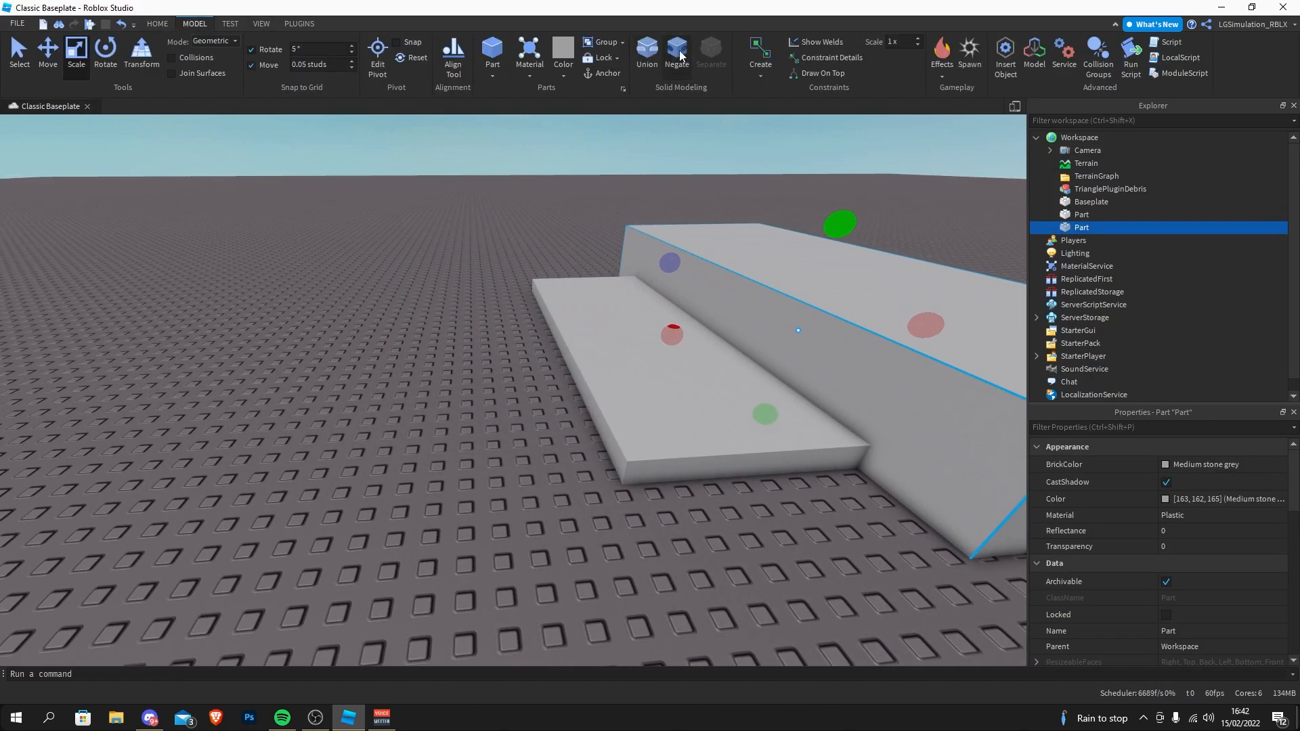
left_click(646, 54)
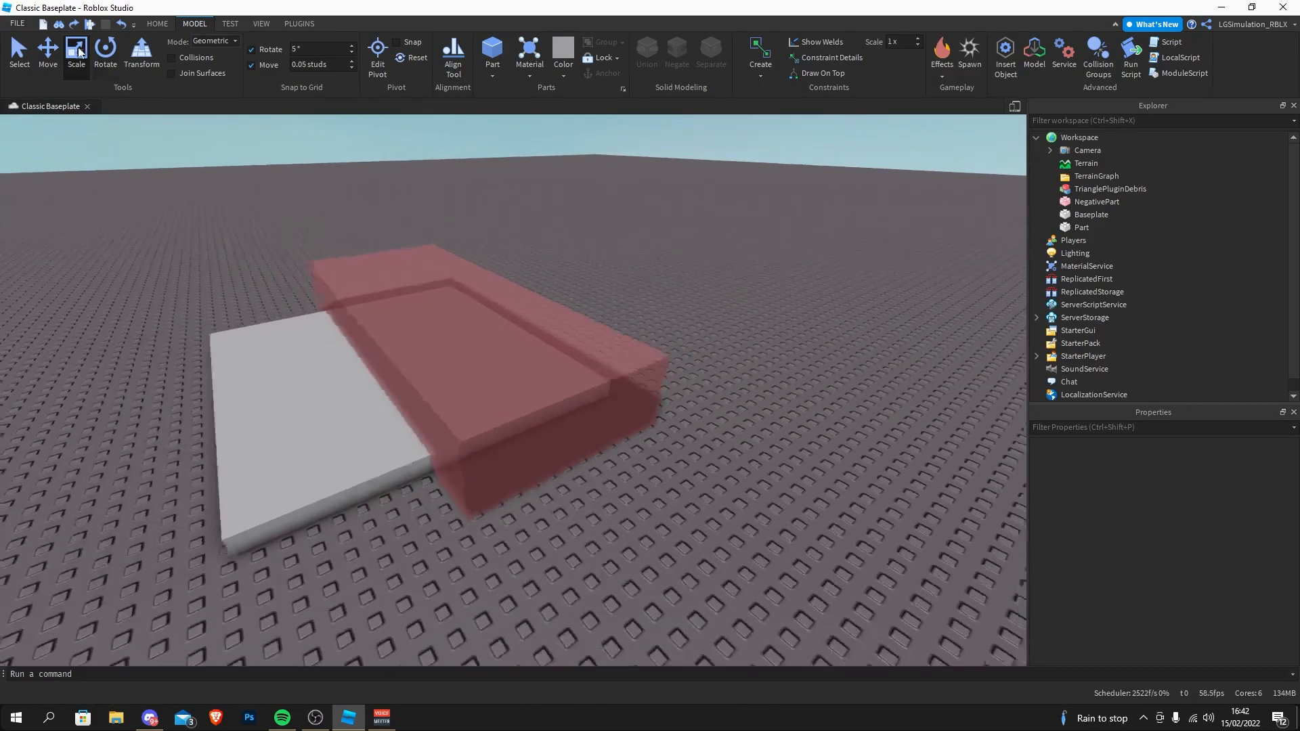
Step: Look at the Beta Features settings and close them without changes
left_click(16, 23)
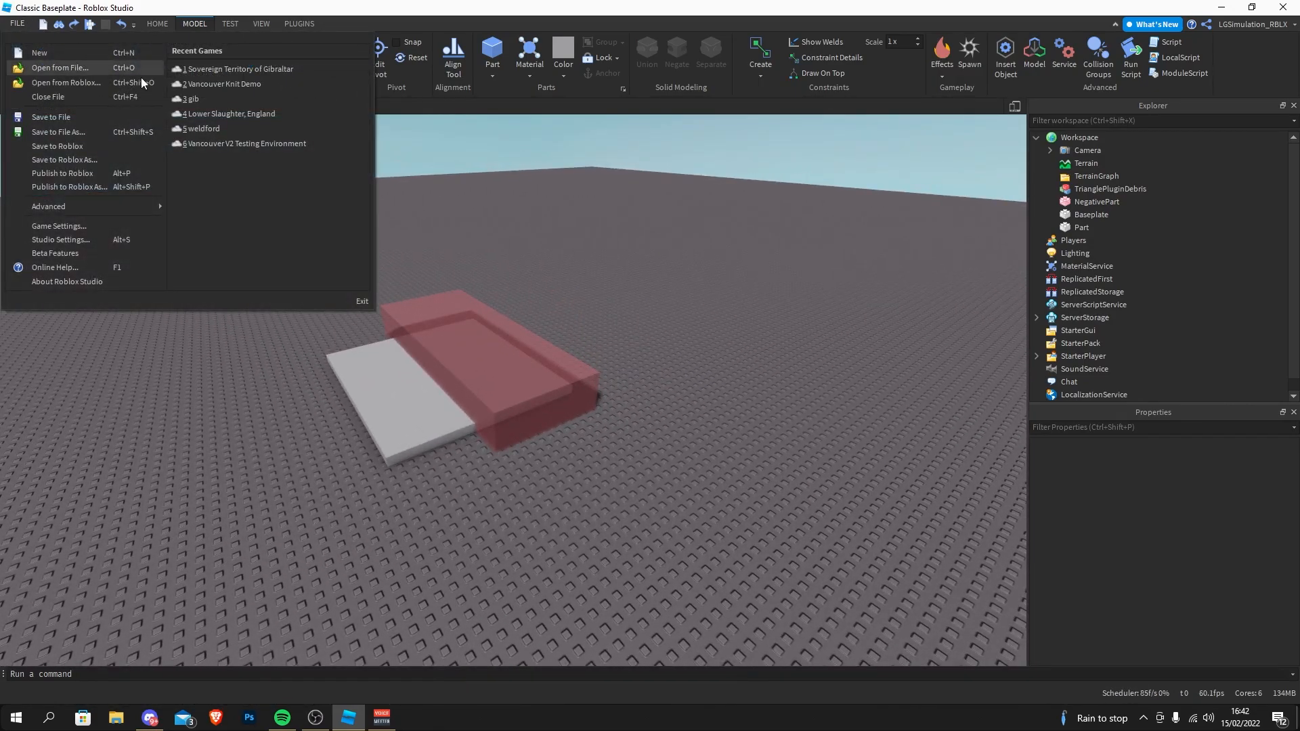
mouse_move(59, 240)
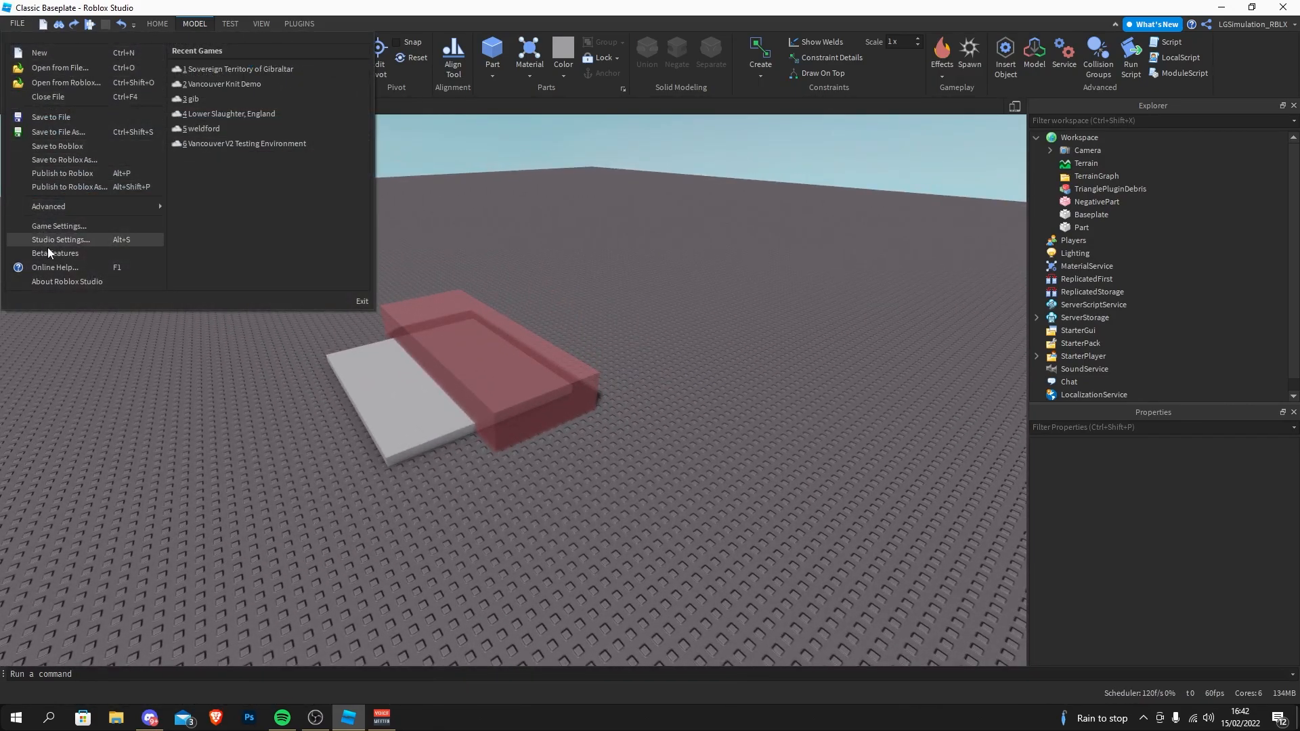
left_click(56, 253)
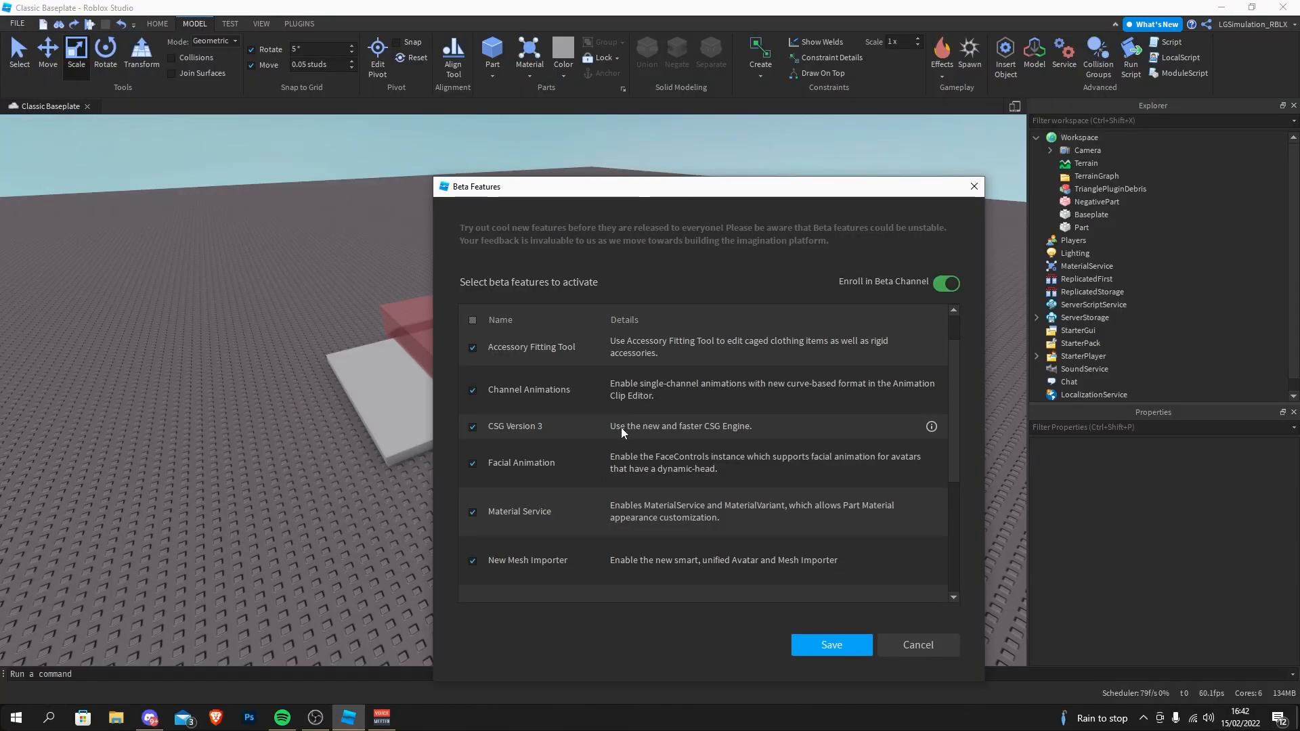
mouse_move(627, 427)
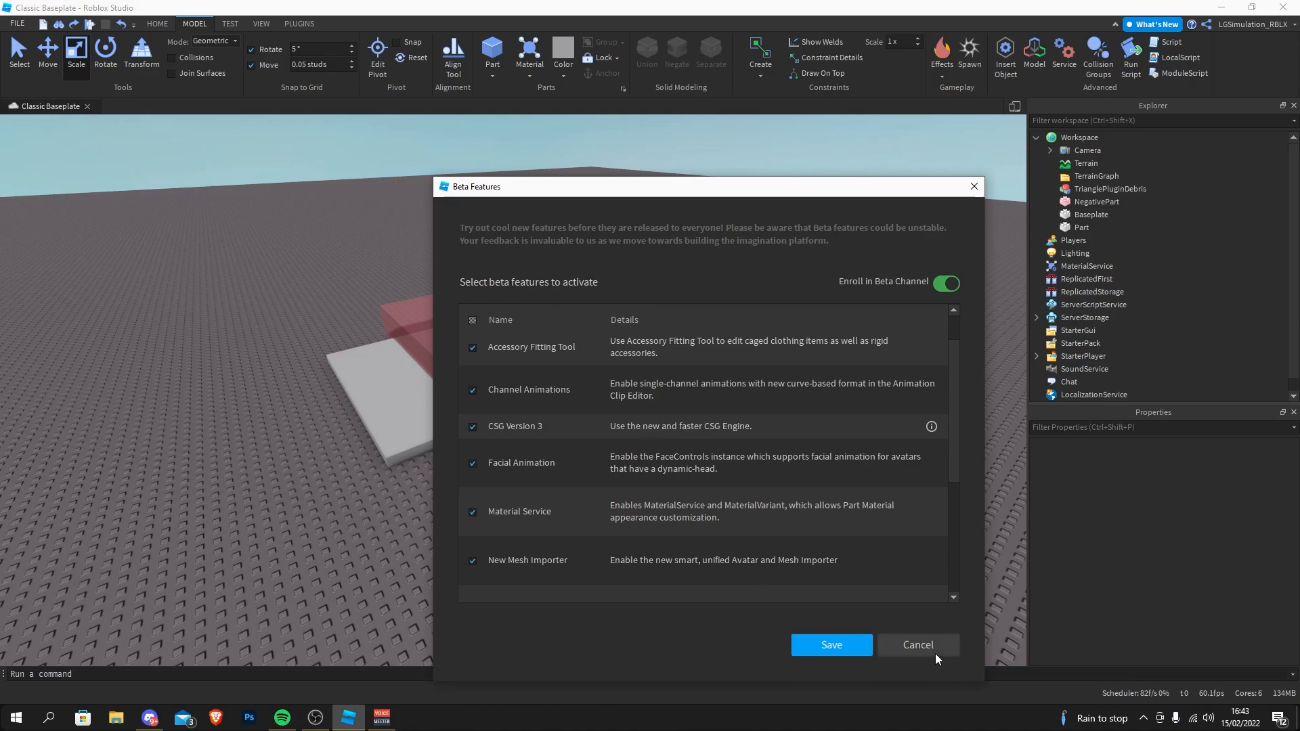
left_click(917, 645)
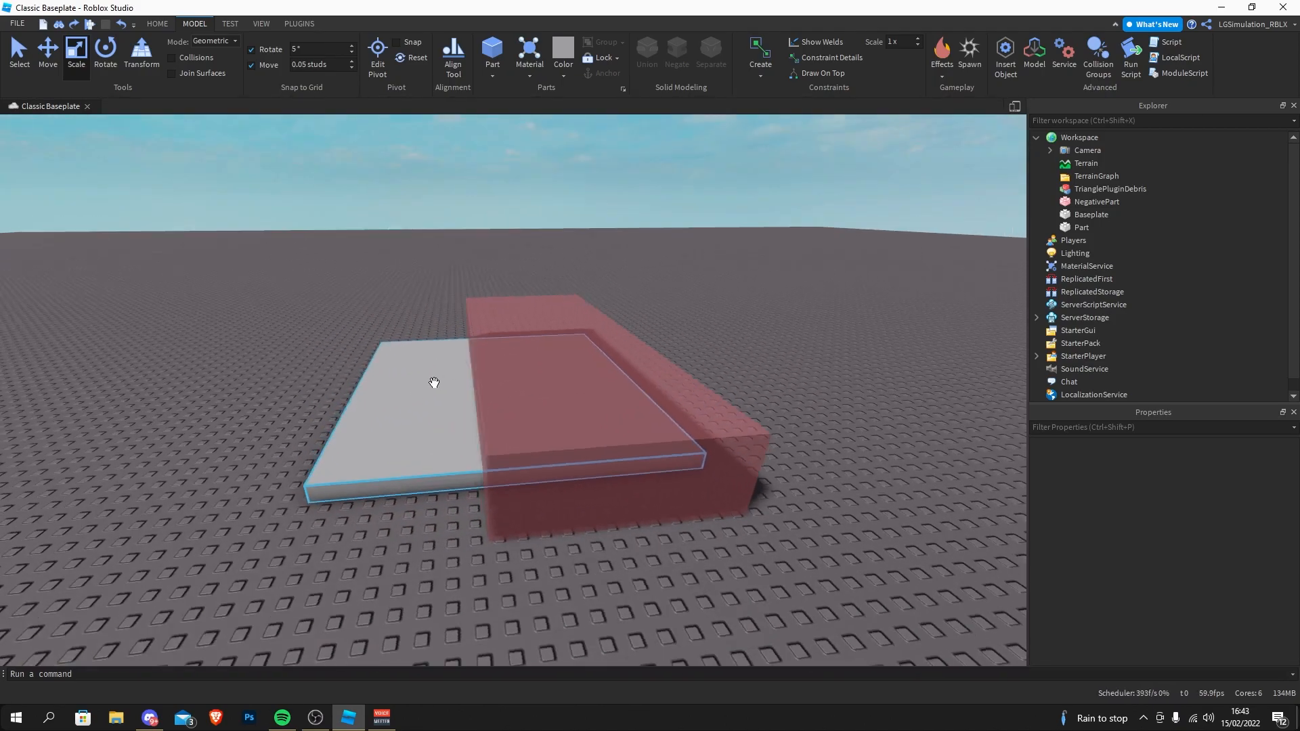
Step: Turn off the CSG Version 3 beta feature, save, and postpone the Studio restart
left_click(16, 23)
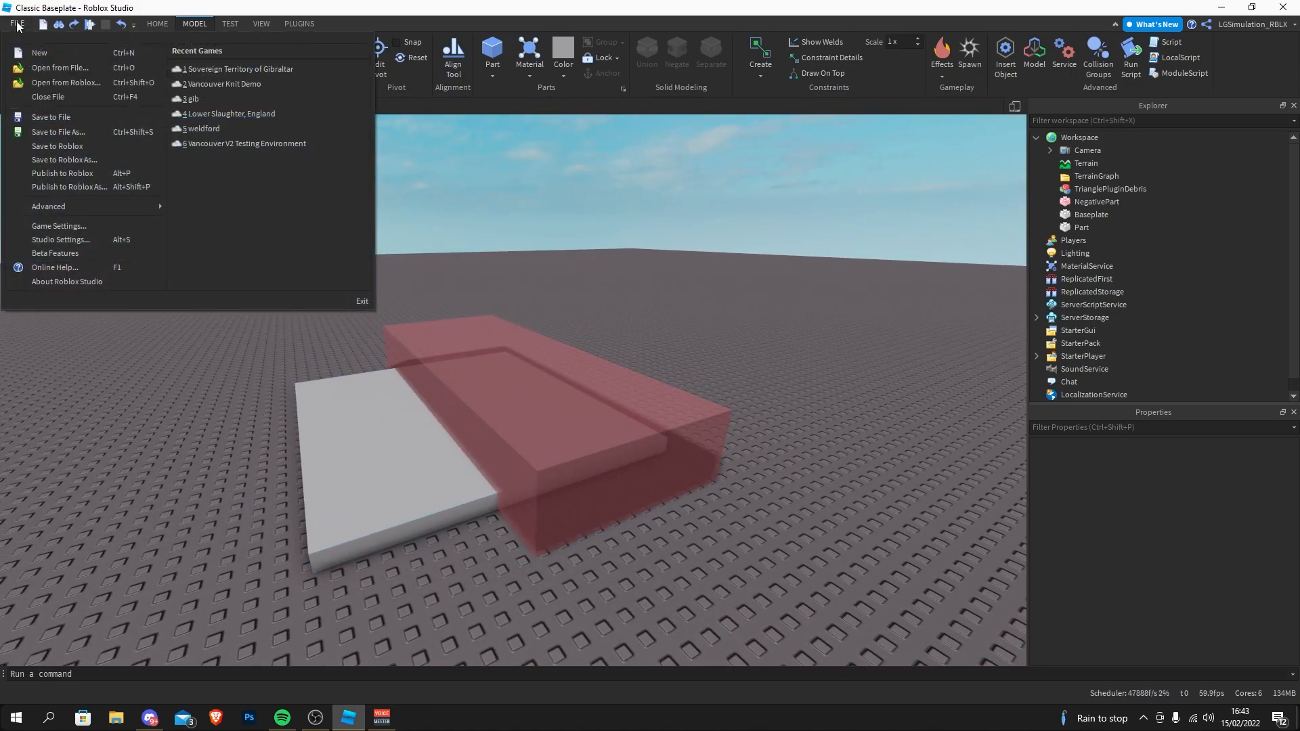
left_click(55, 254)
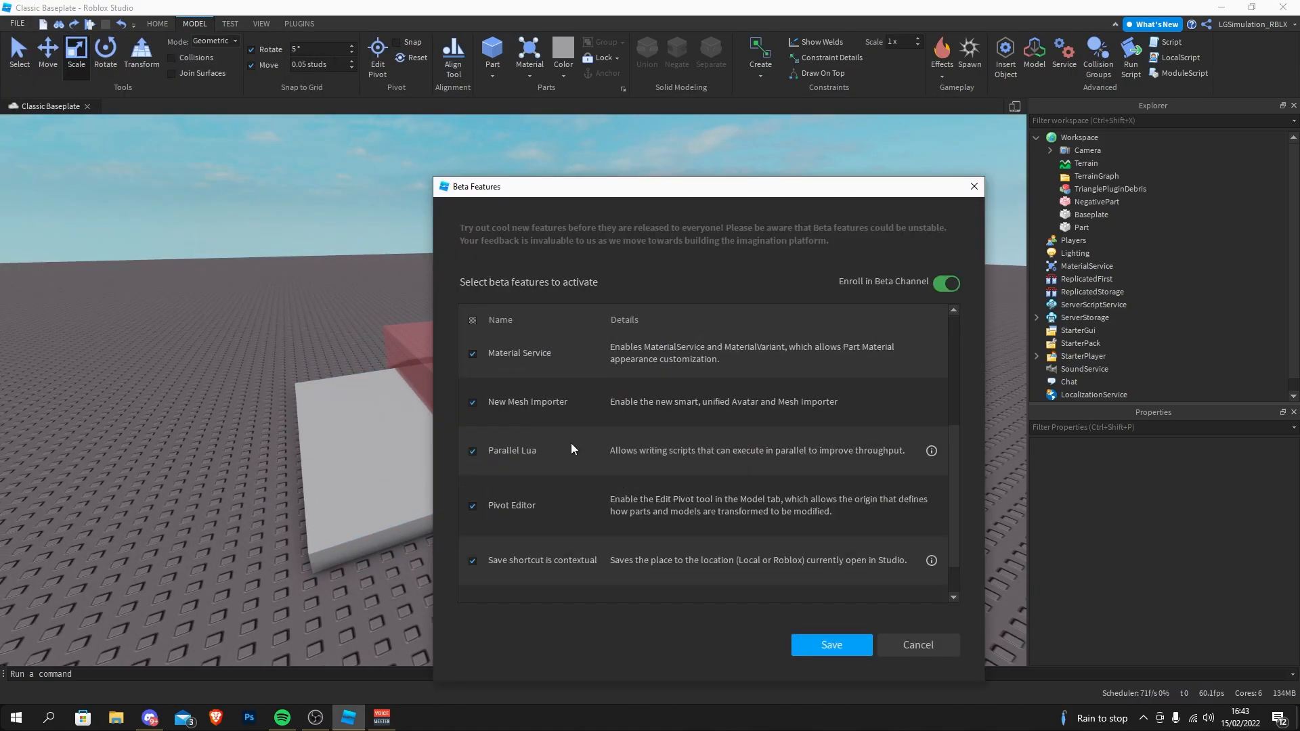
scroll("up", 3)
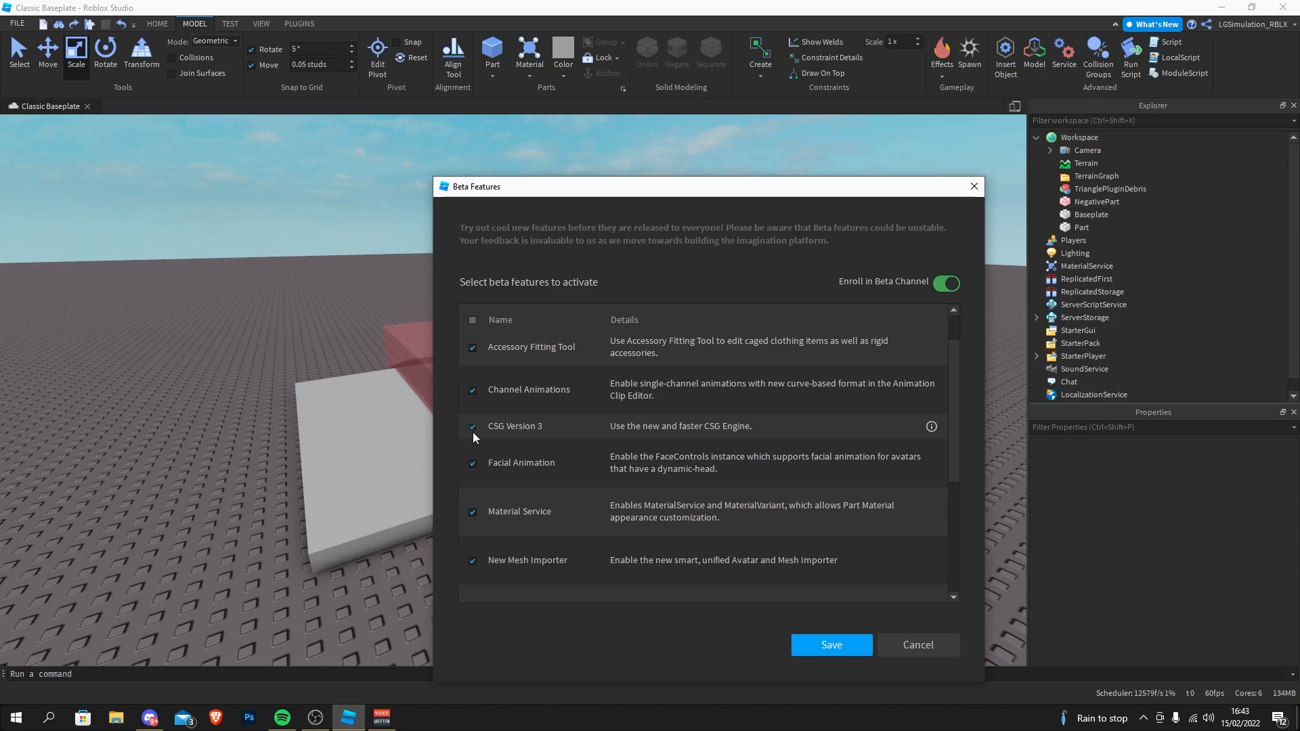
left_click(473, 432)
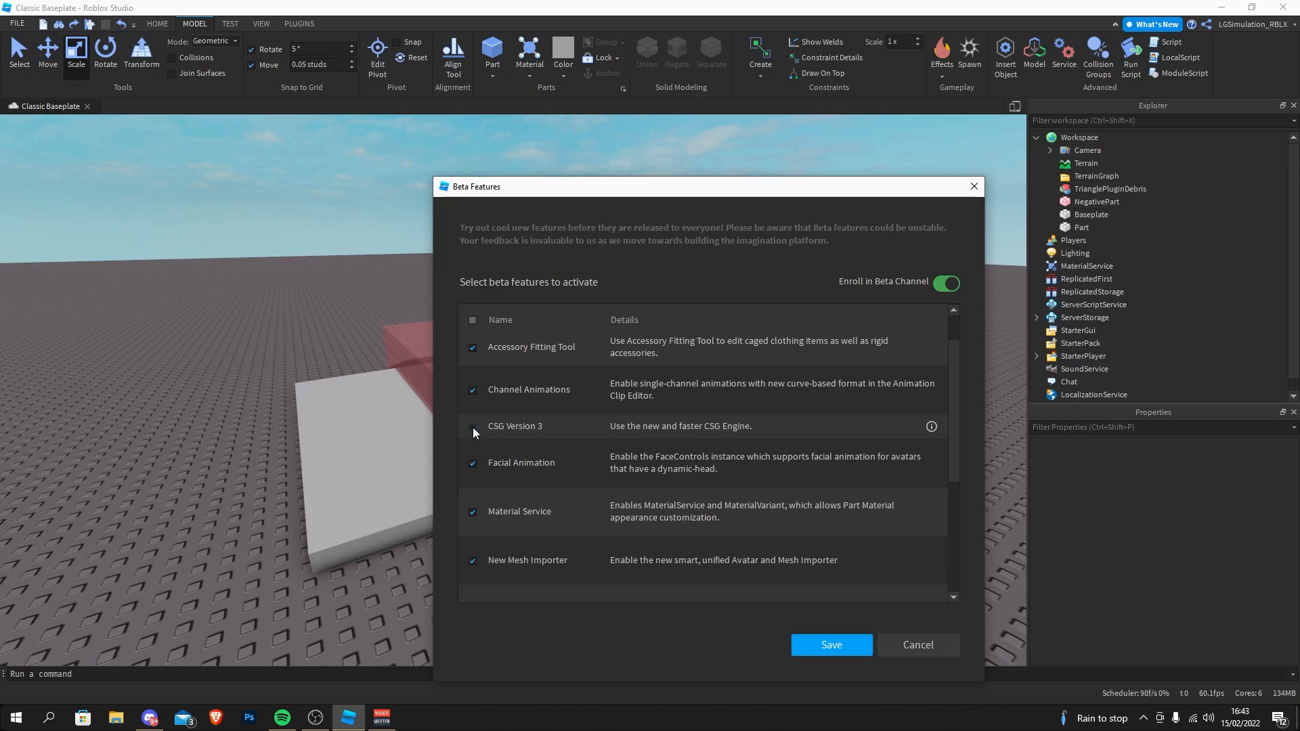
left_click(830, 645)
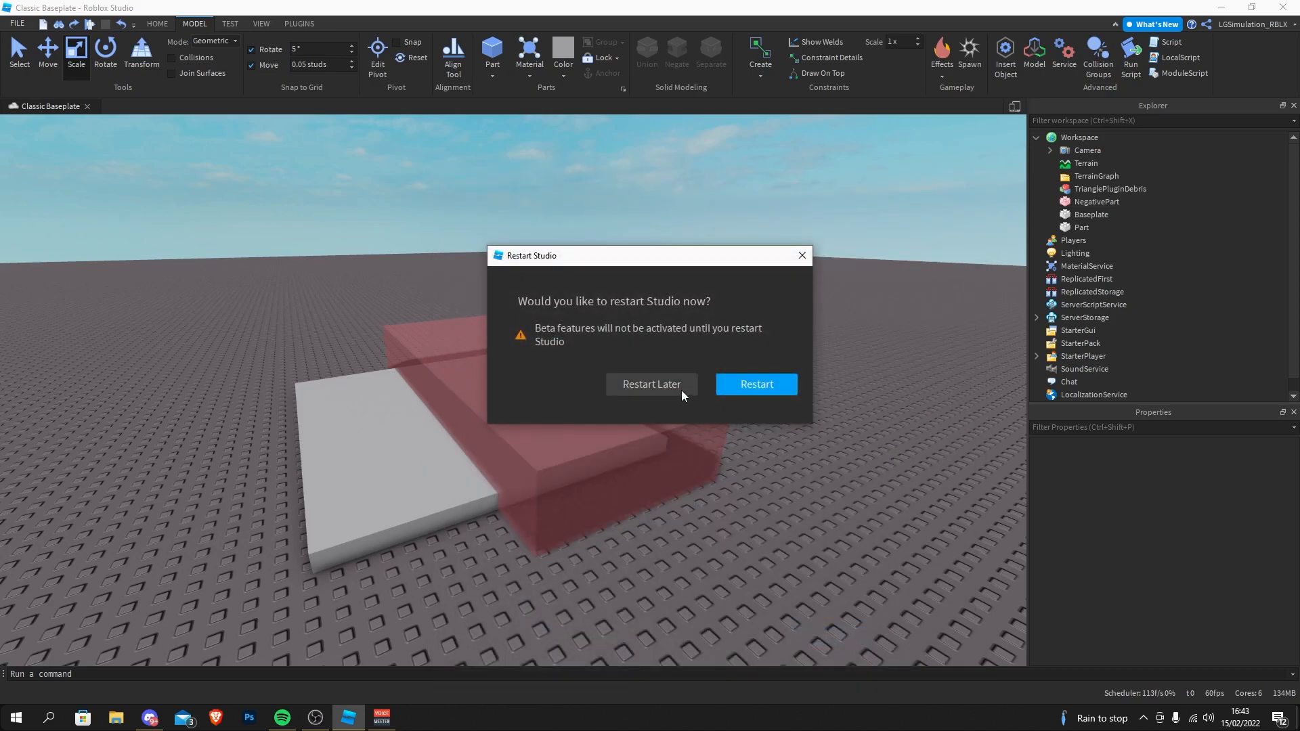
left_click(652, 383)
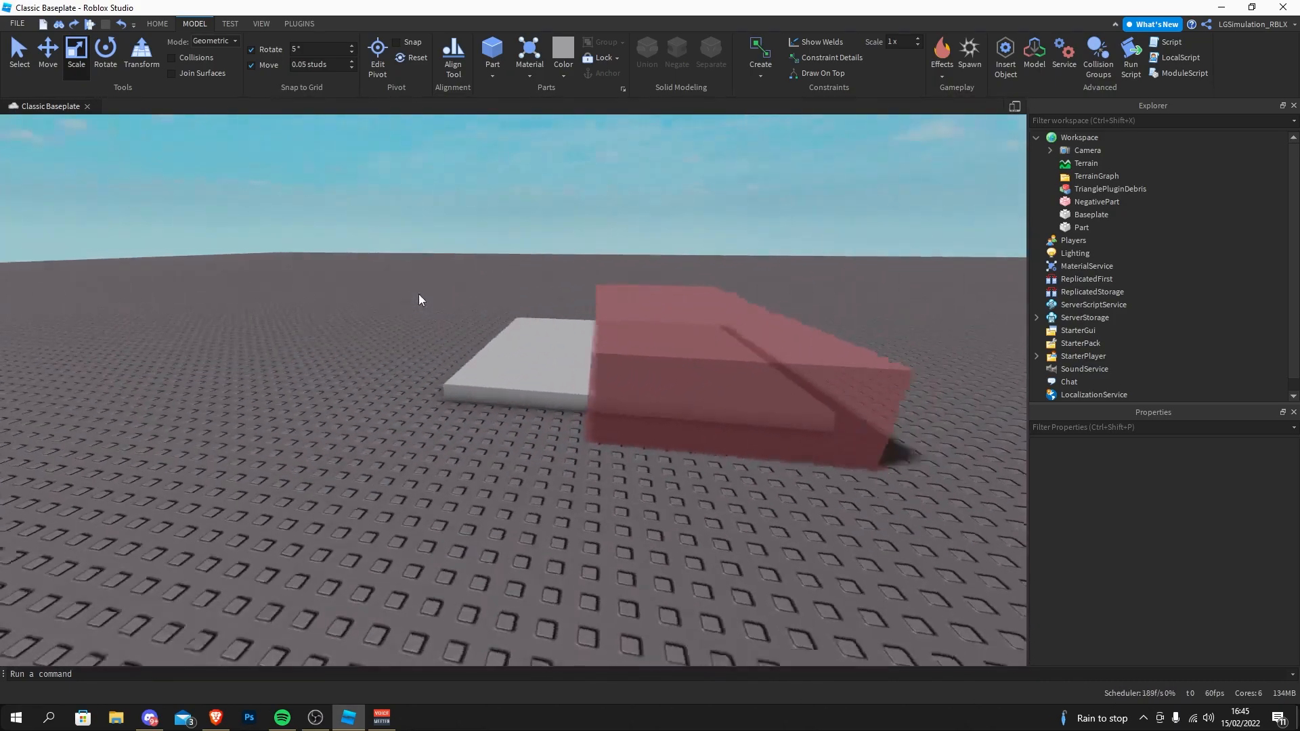
Step: Switch to the Brave browser and bring up the Google homepage
left_click(704, 348)
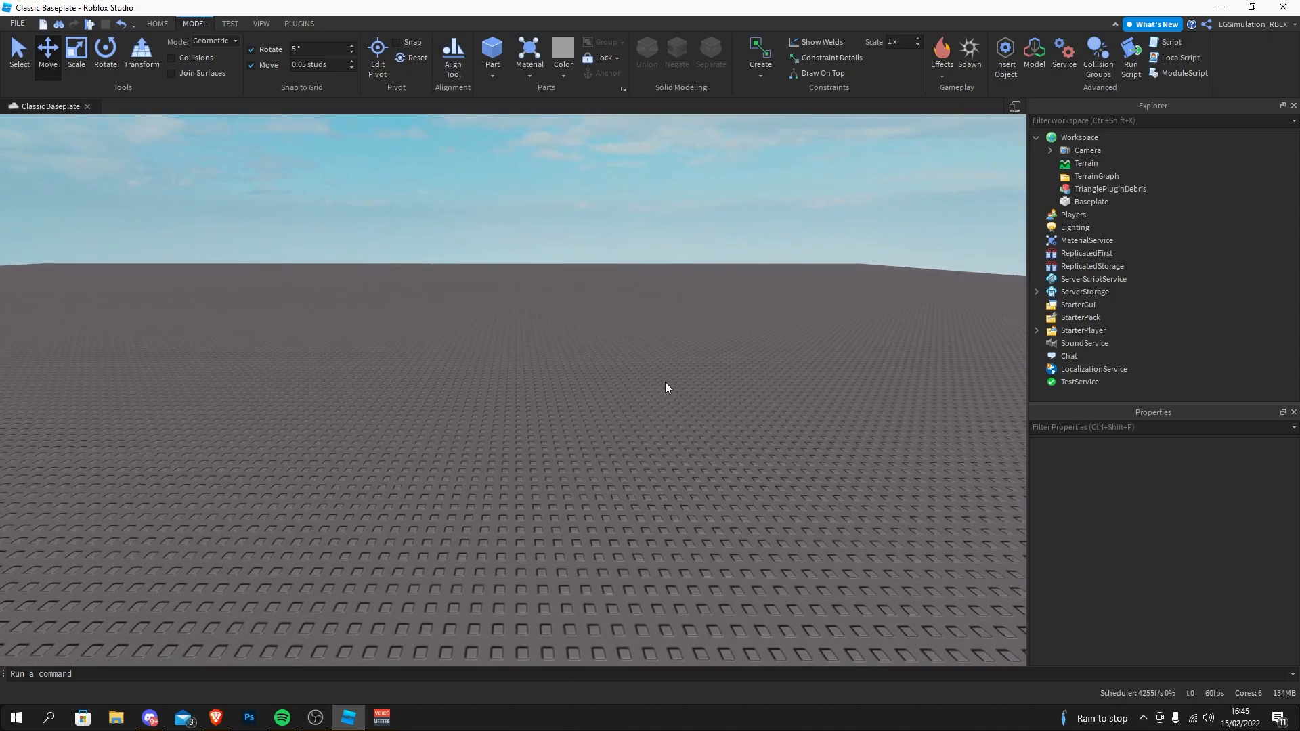
right_click(665, 387)
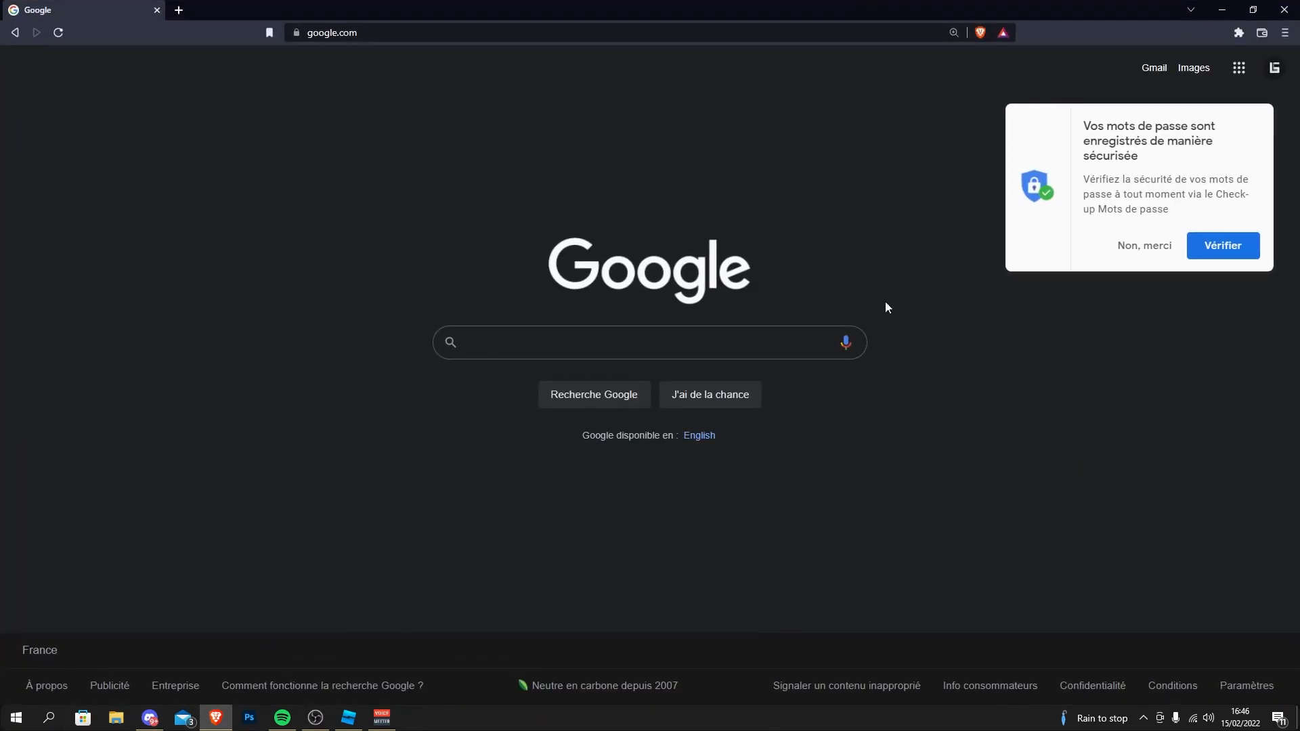
Step: Search Google for 'Ford Explorer theblueprints.com' and accept the 'Ford Explorer blueprints.com' correction
left_click(649, 342)
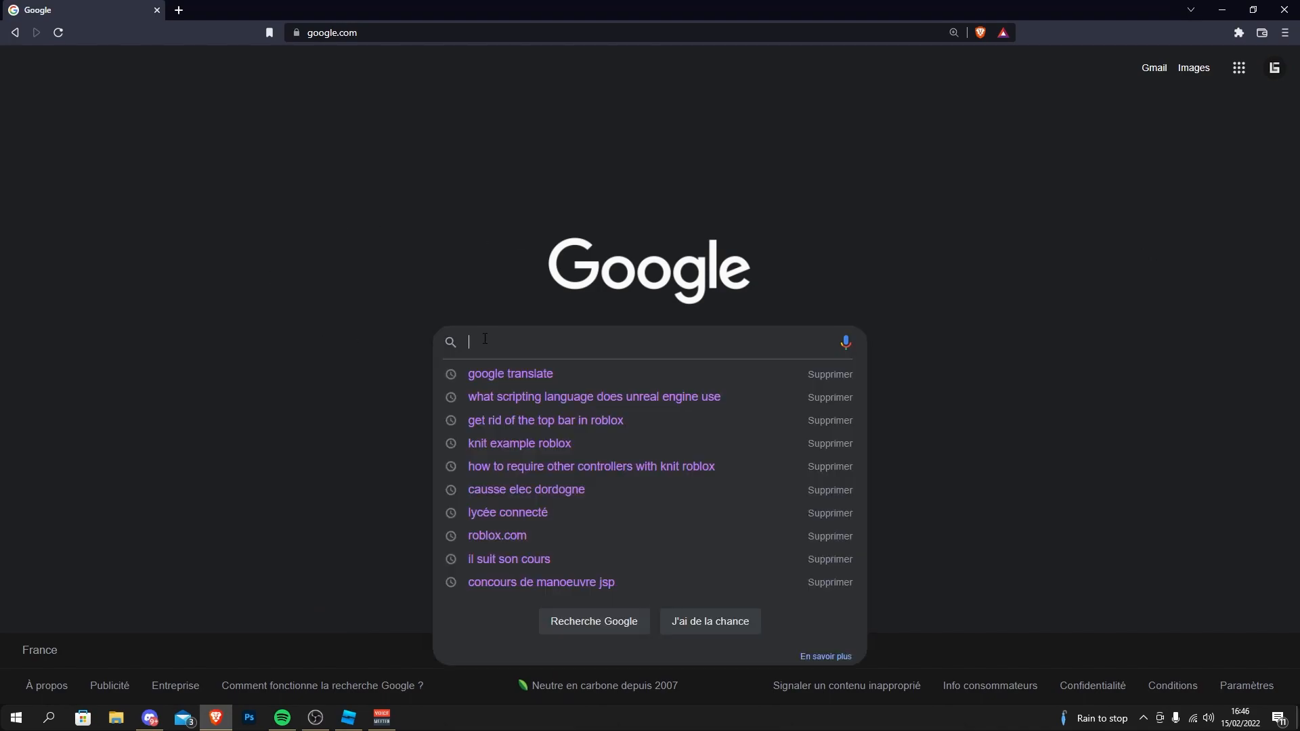
left_click(375, 398)
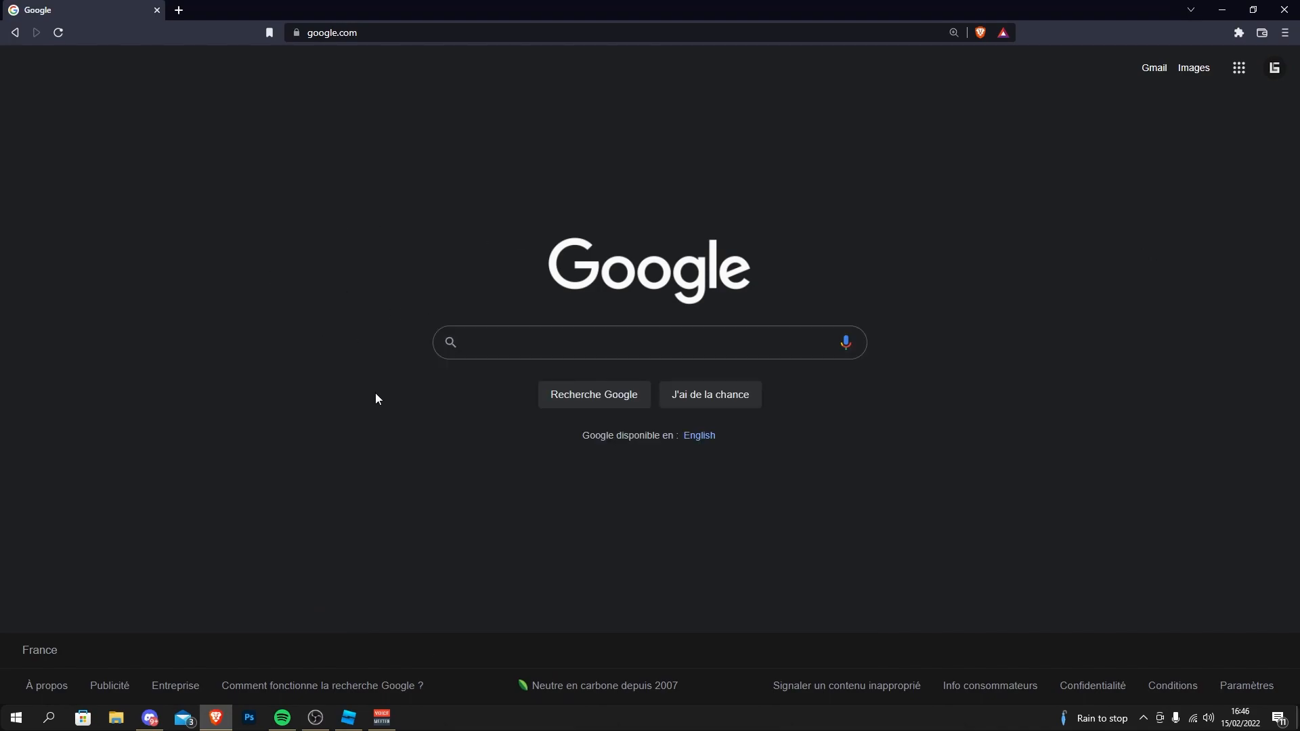
mouse_move(350, 485)
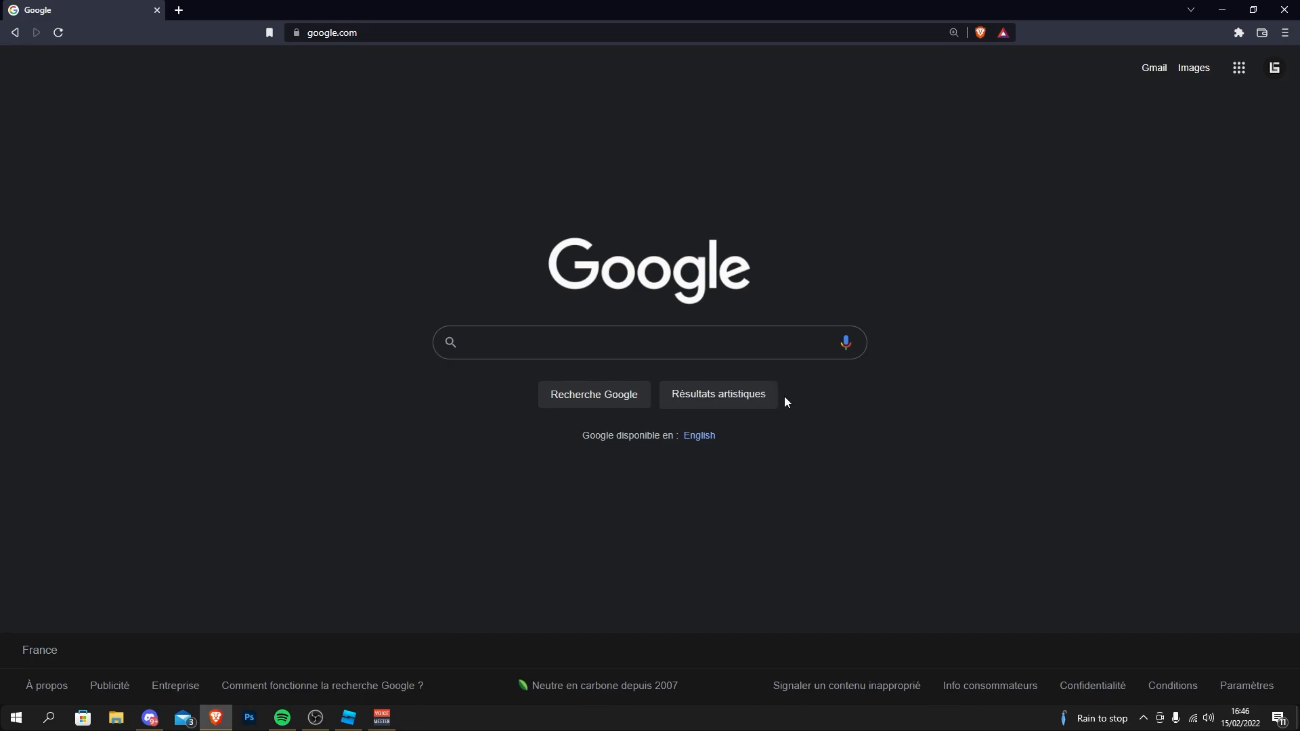
left_click(649, 342)
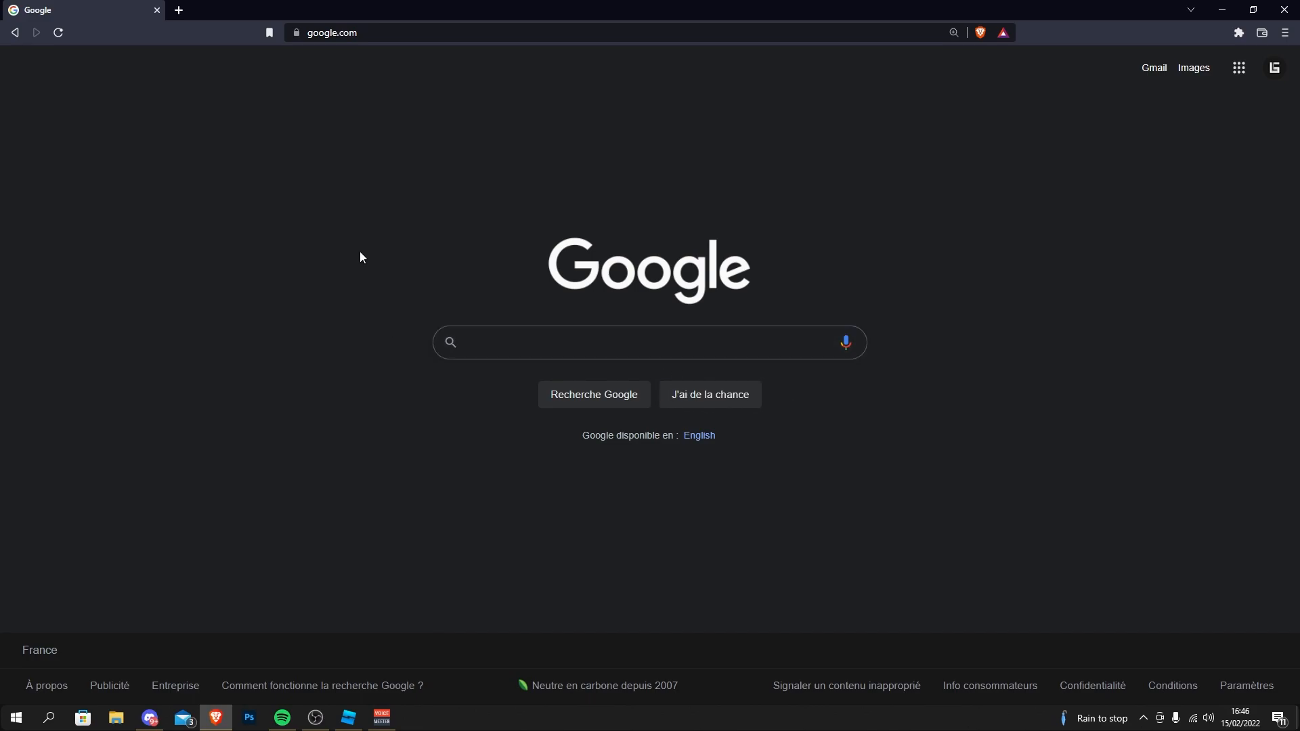
mouse_move(332, 341)
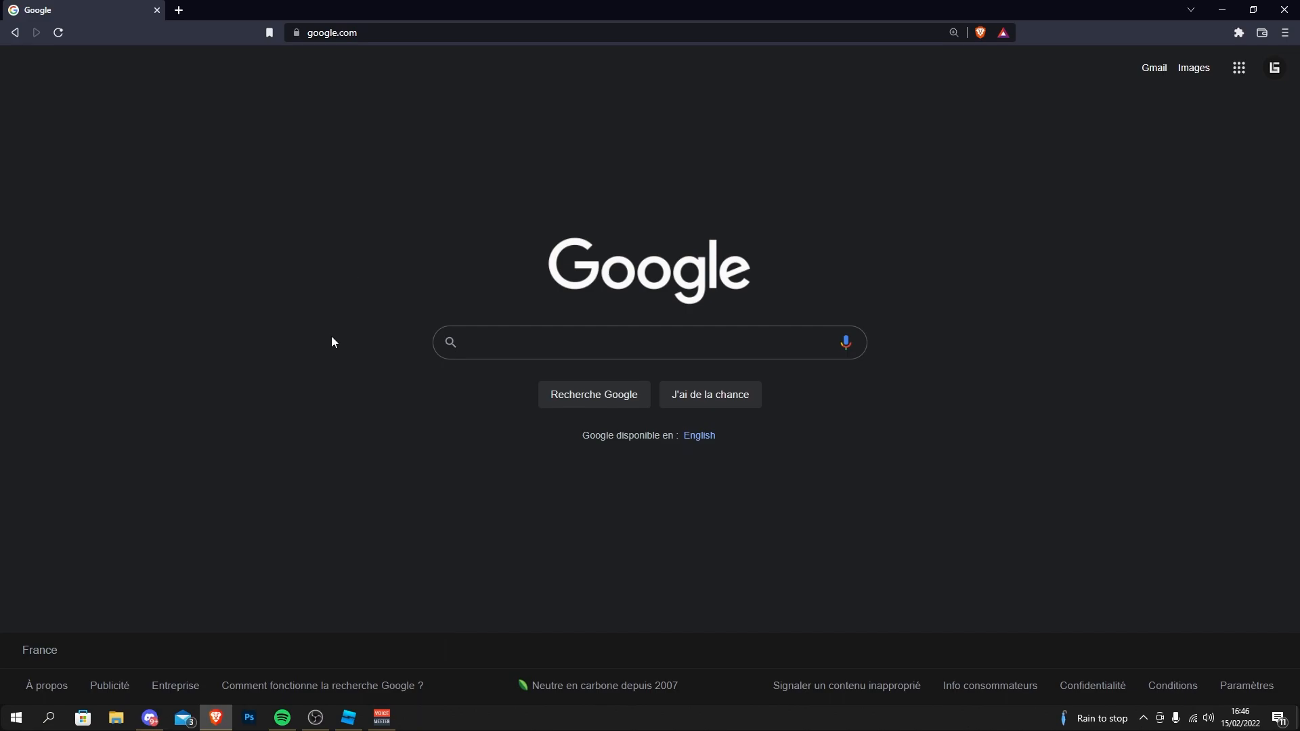
left_click(649, 343)
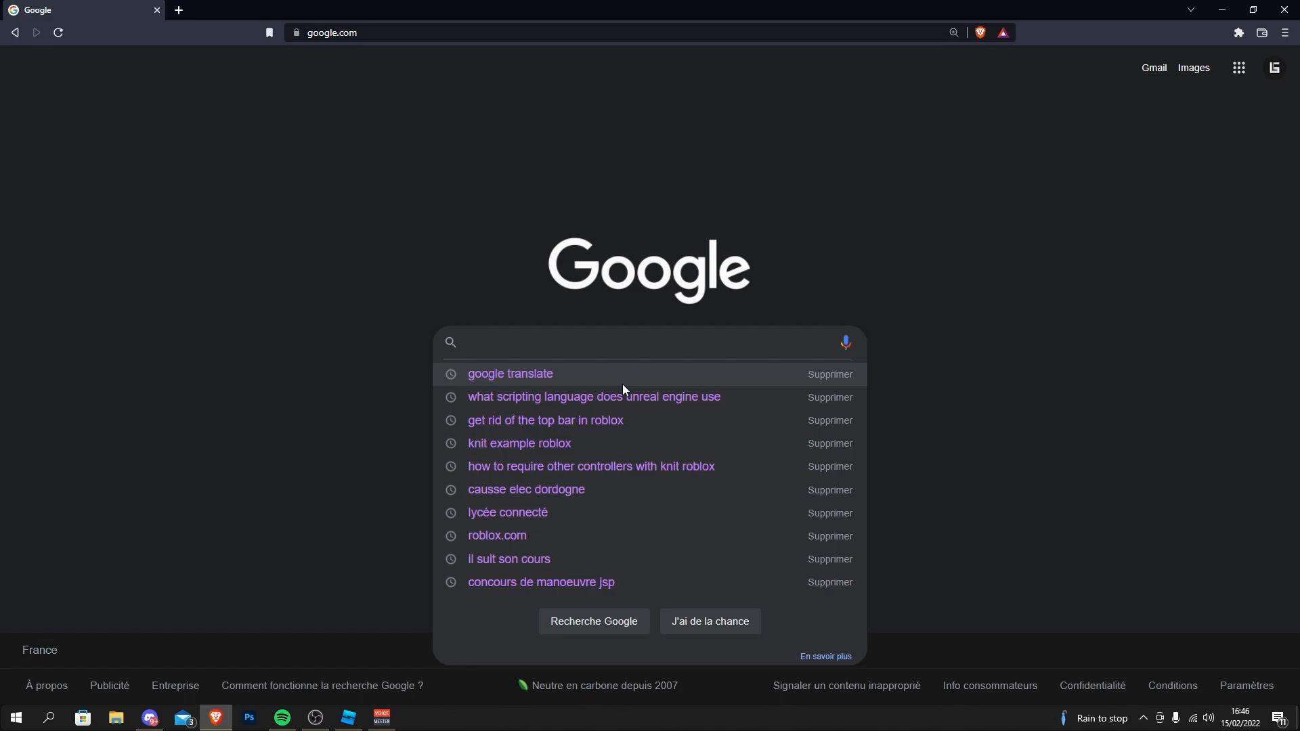
type("Ford Explorer theblueprin")
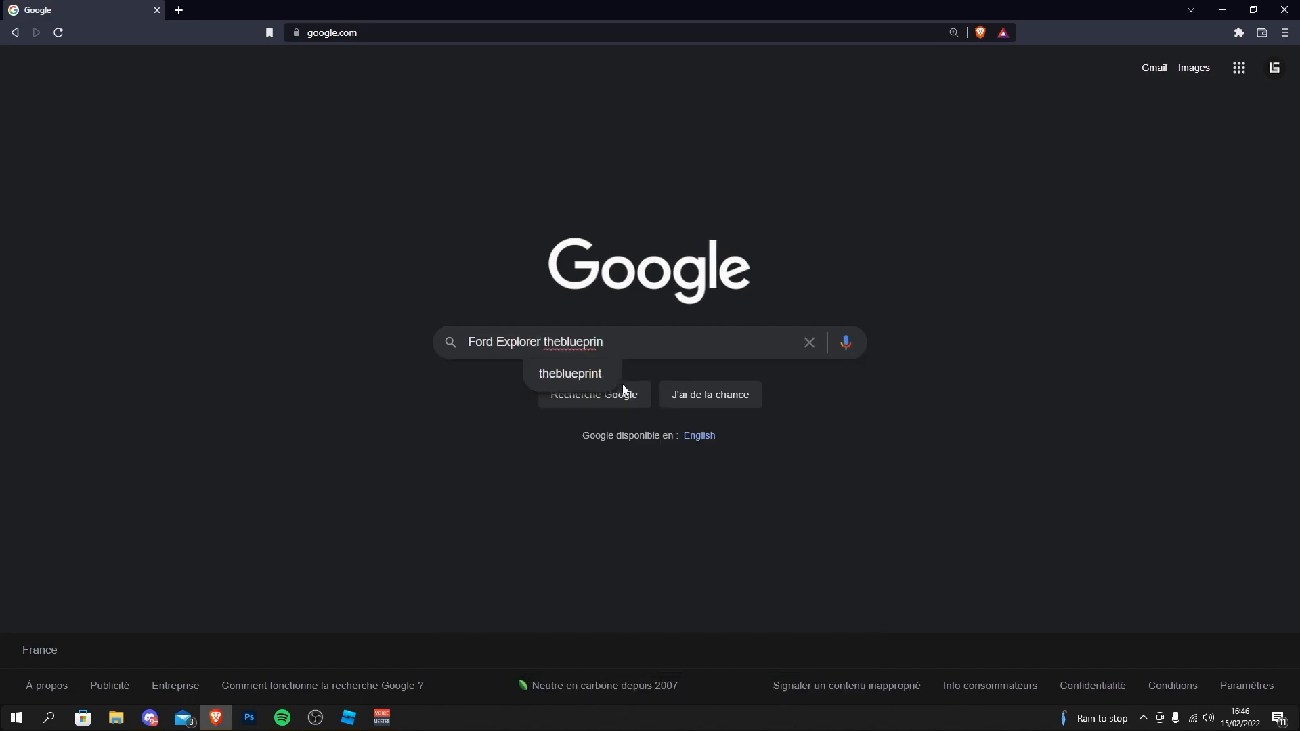
type("ts.com")
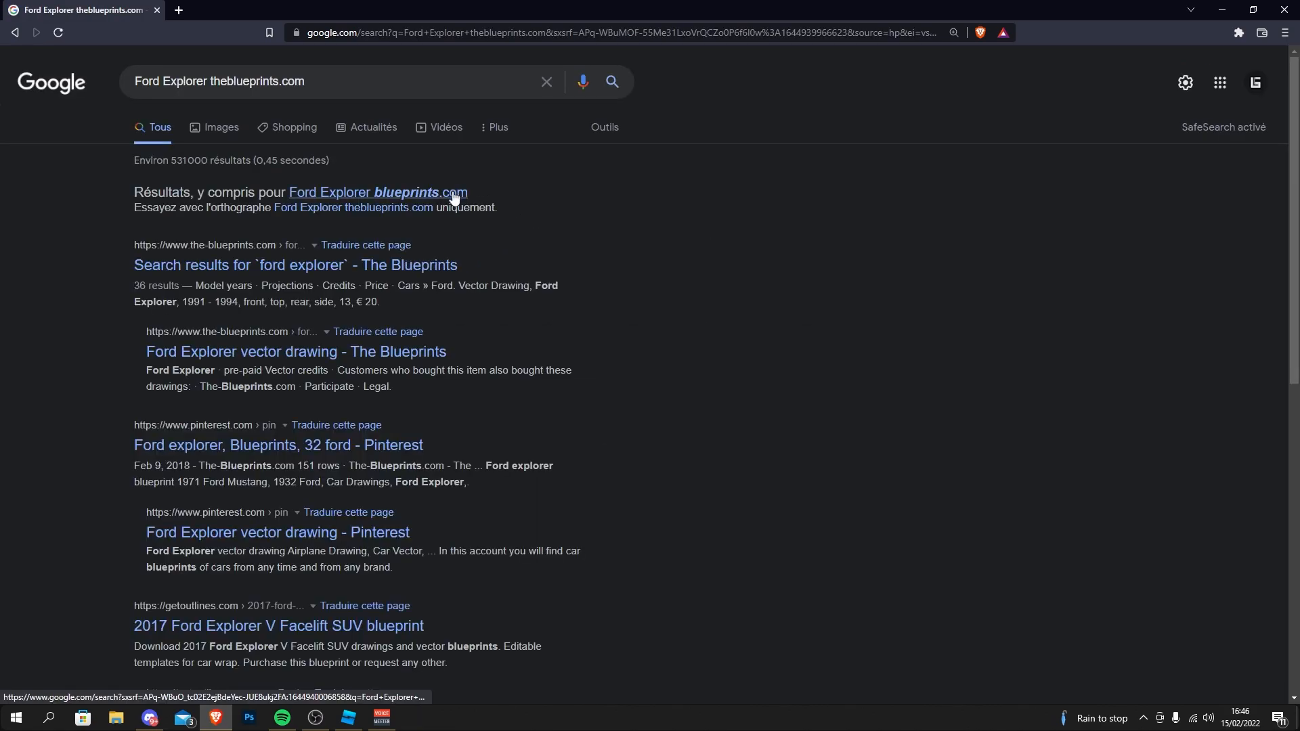
left_click(378, 191)
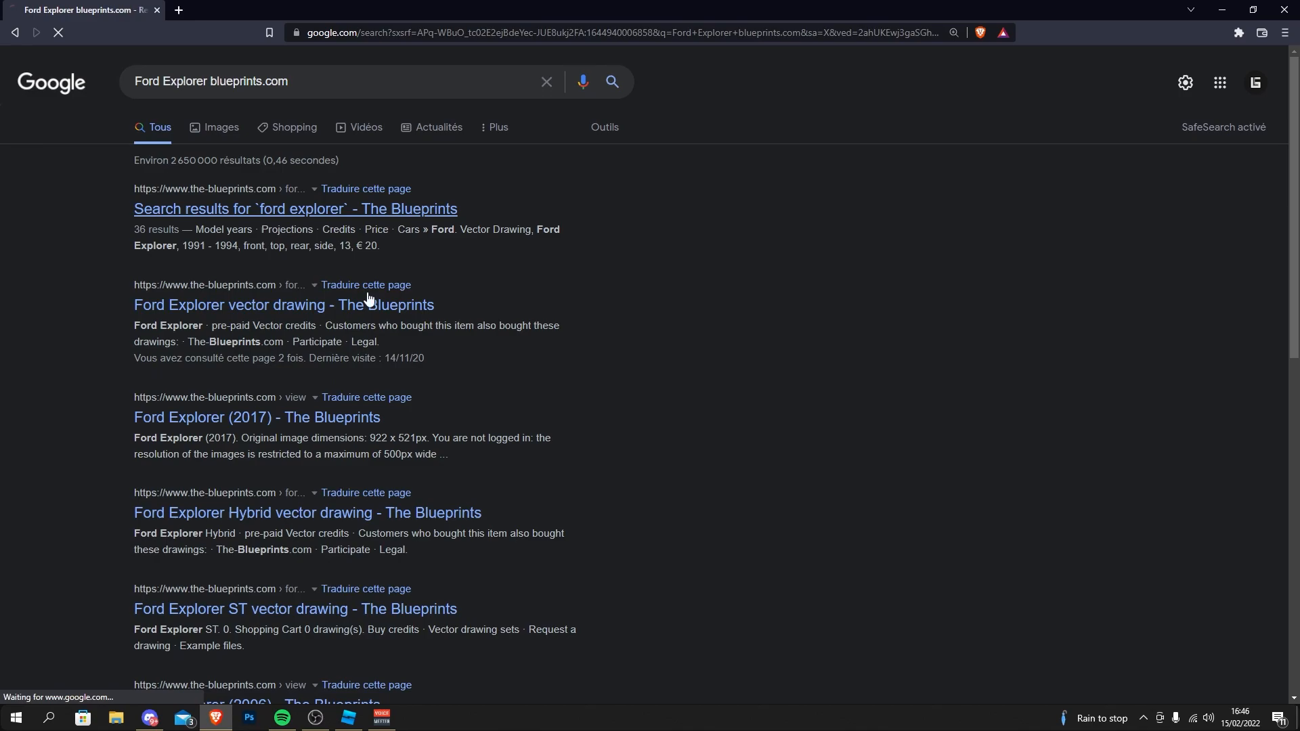
Step: Switch to image results and browse the Ford Explorer blueprint thumbnails
left_click(221, 118)
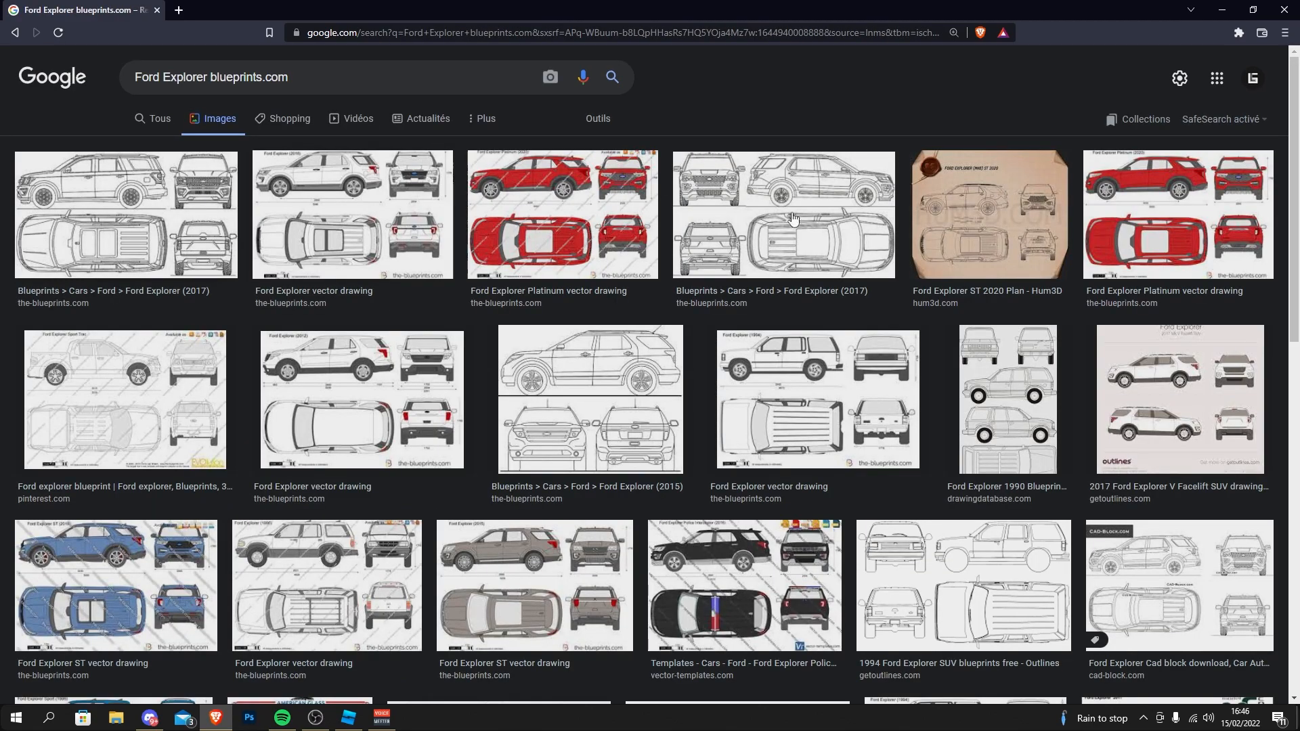
mouse_move(417, 217)
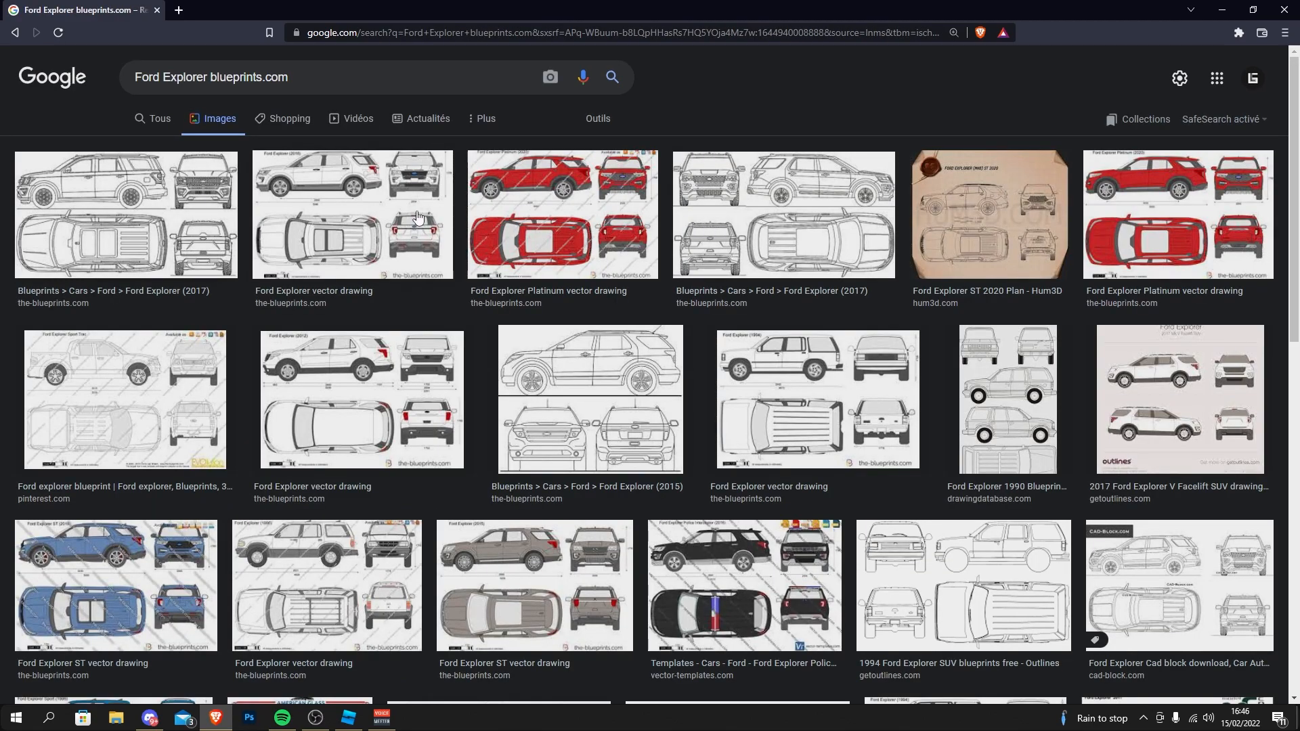
scroll("down", 3)
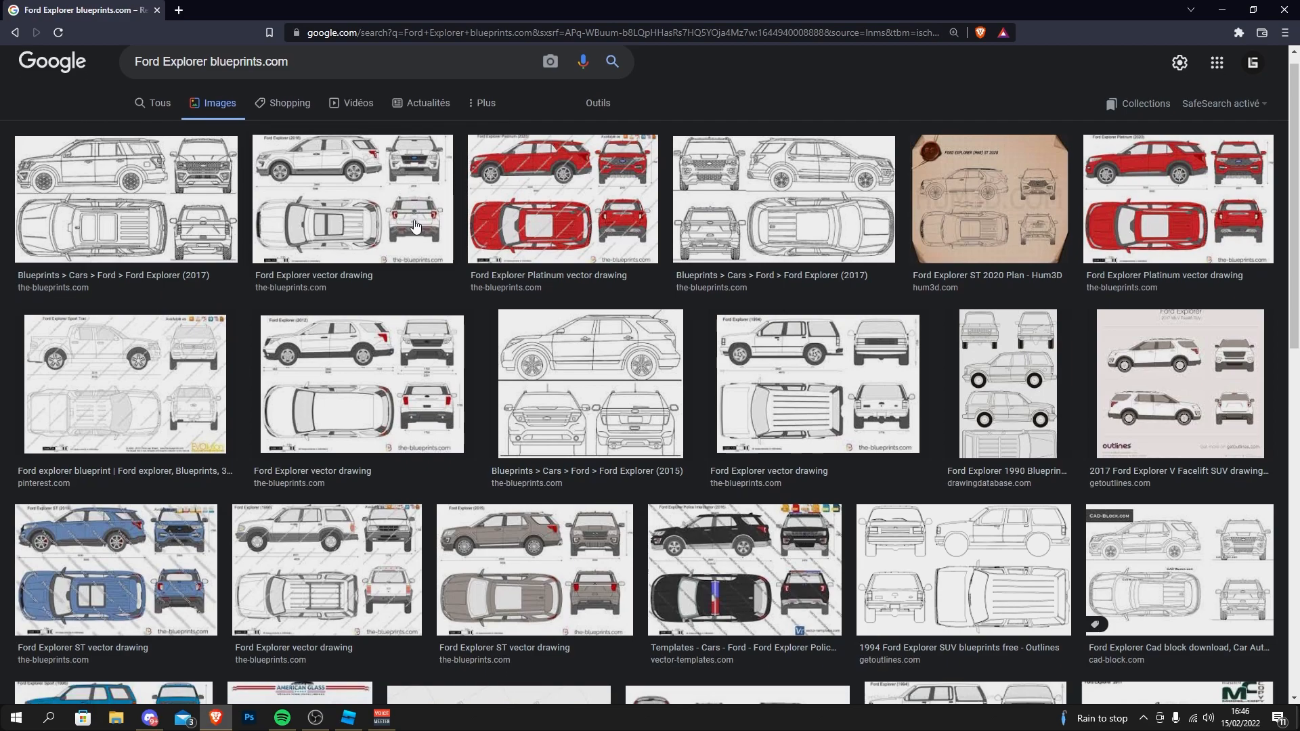
scroll("down", 3)
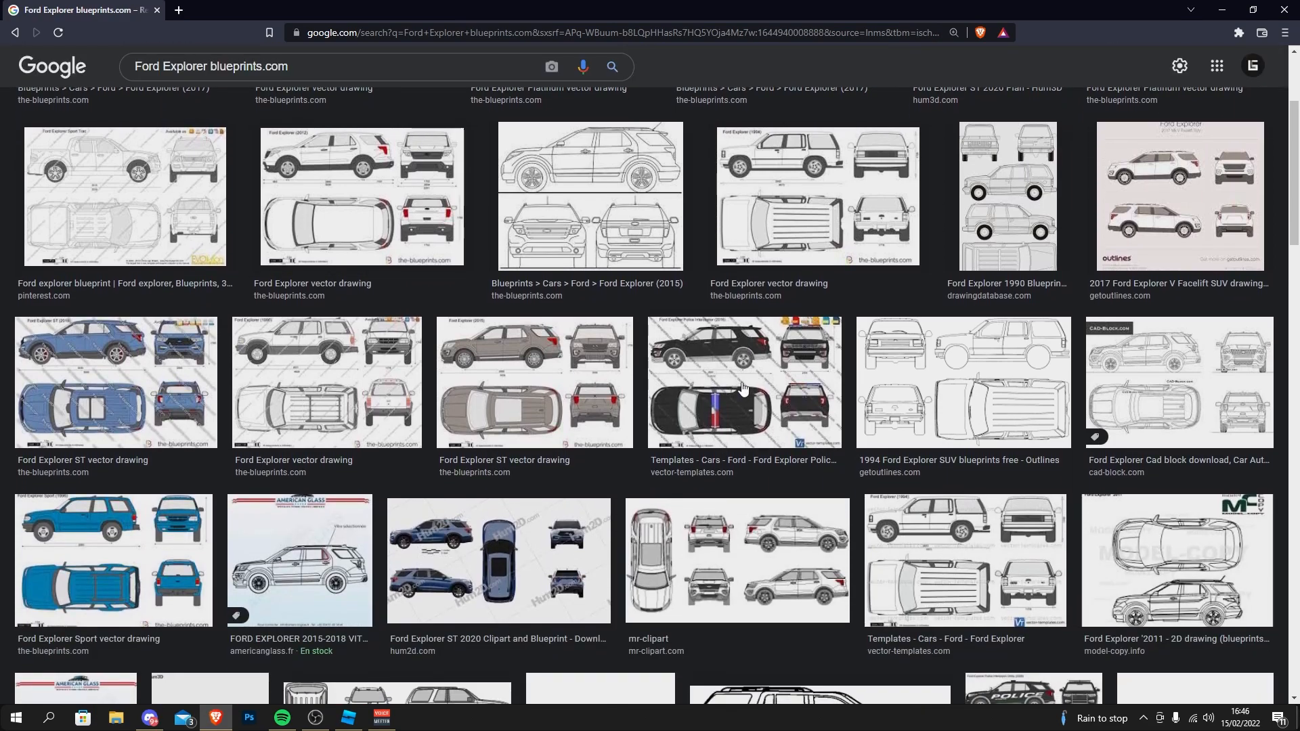
scroll("up", 3)
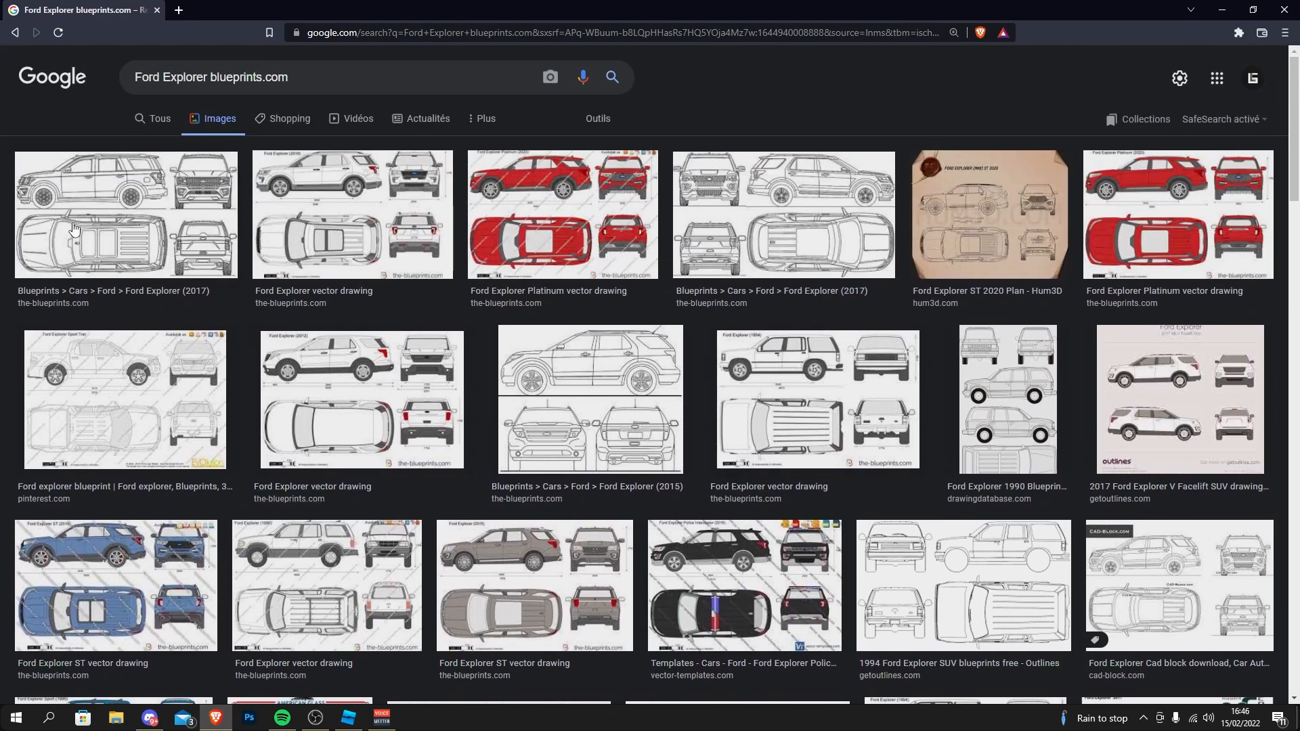
Step: Preview the 2017, Platinum and 2012 drawings, settling on the red Ford Explorer Platinum one
left_click(125, 214)
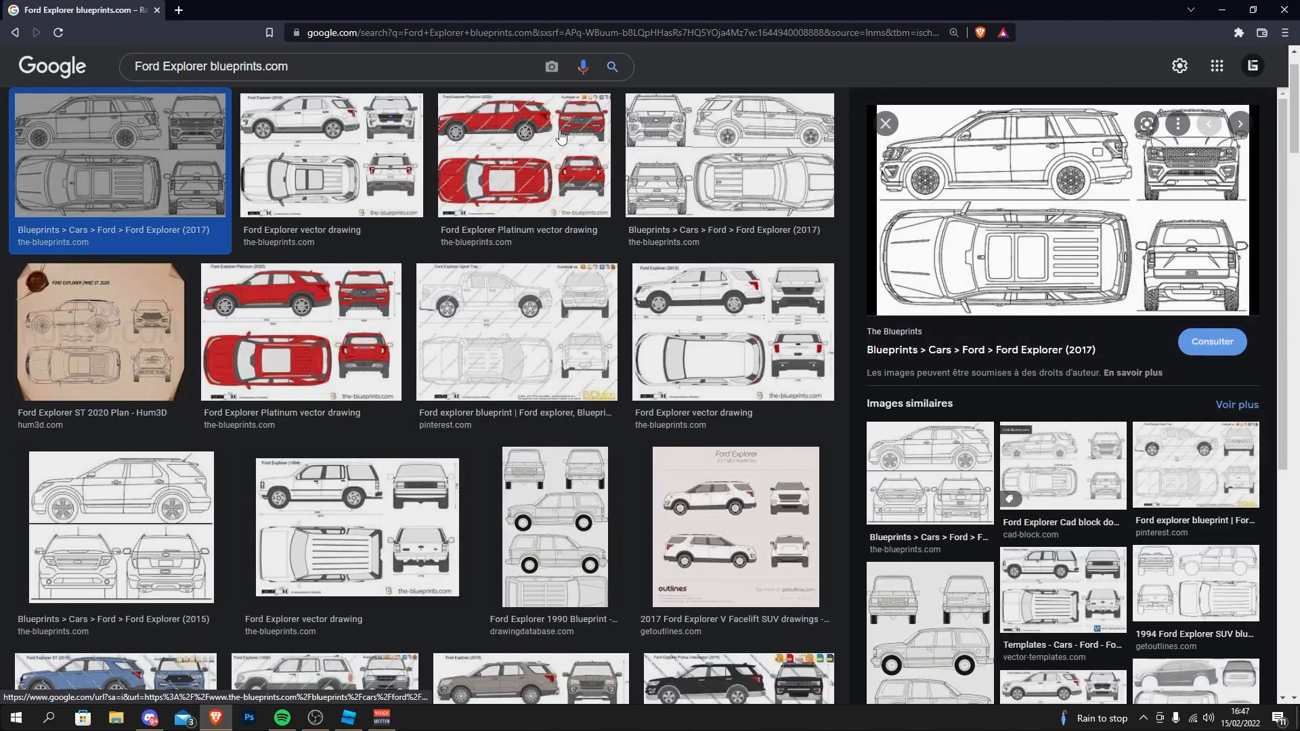
left_click(519, 153)
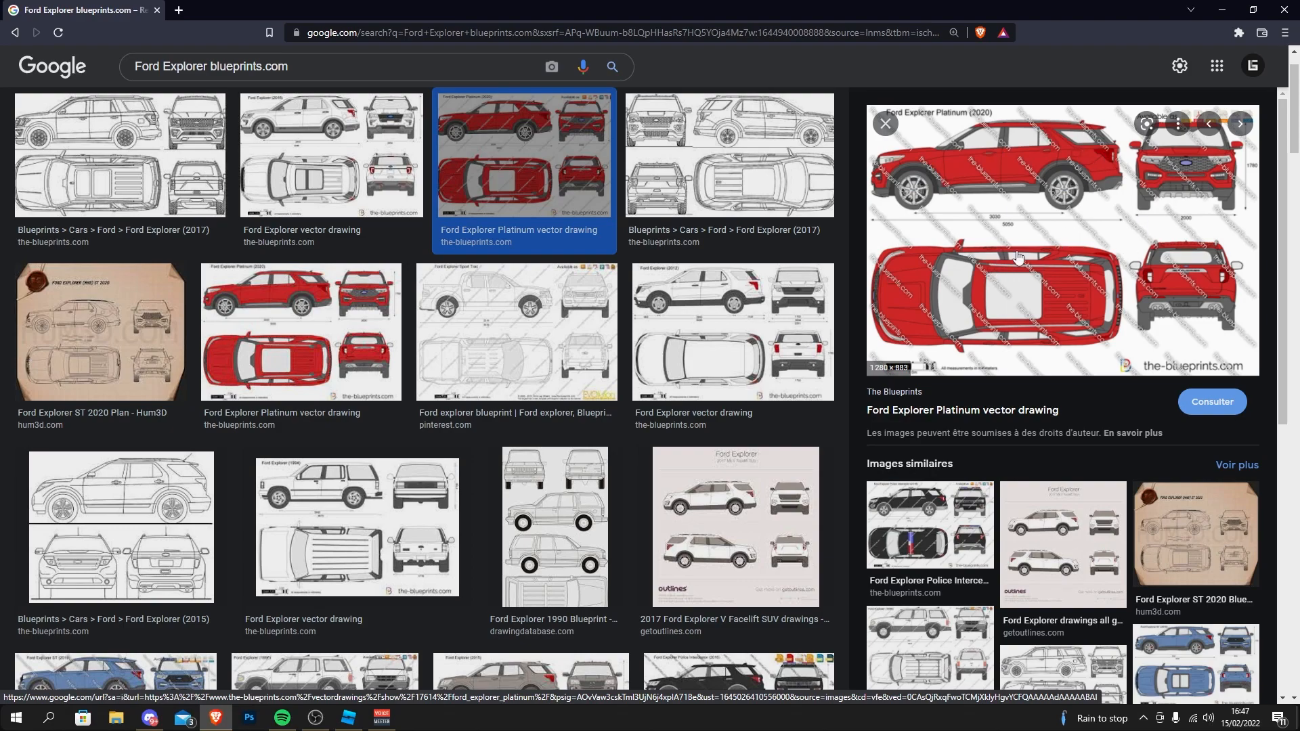
mouse_move(1032, 200)
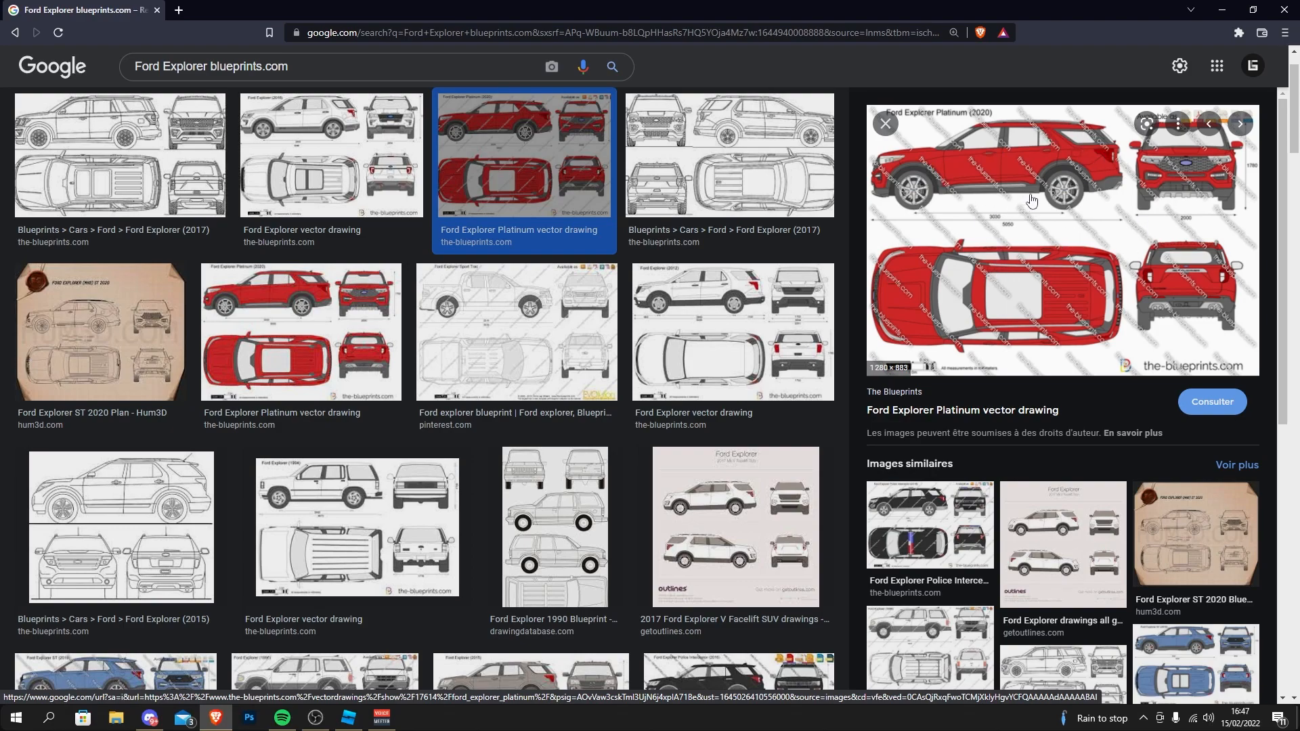
left_click(730, 332)
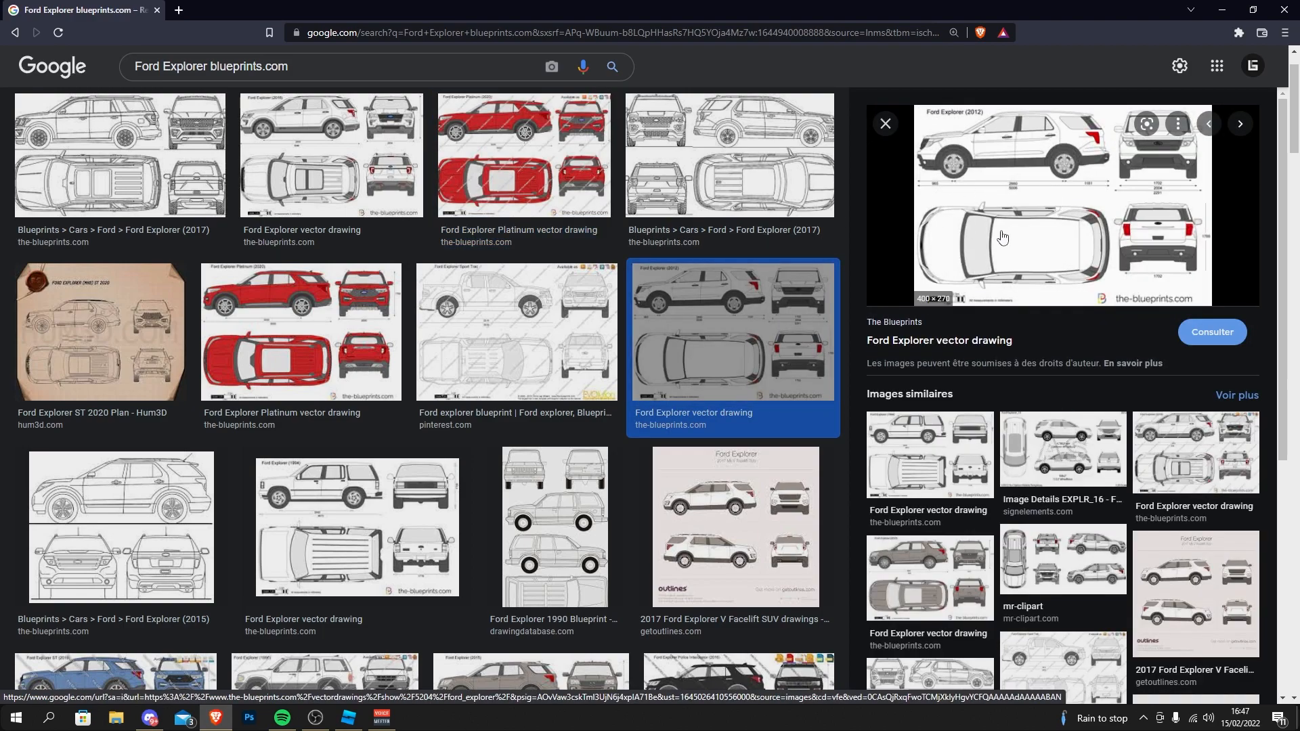
left_click(523, 155)
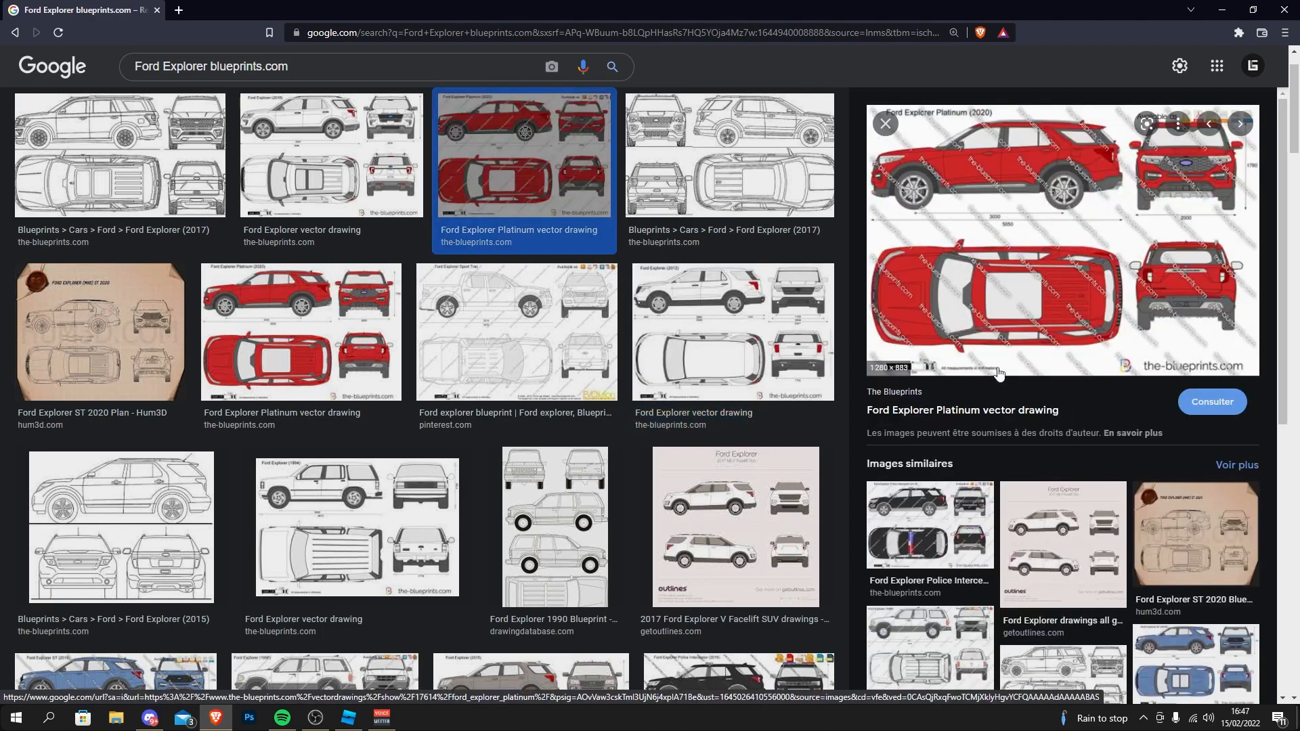
mouse_move(1044, 223)
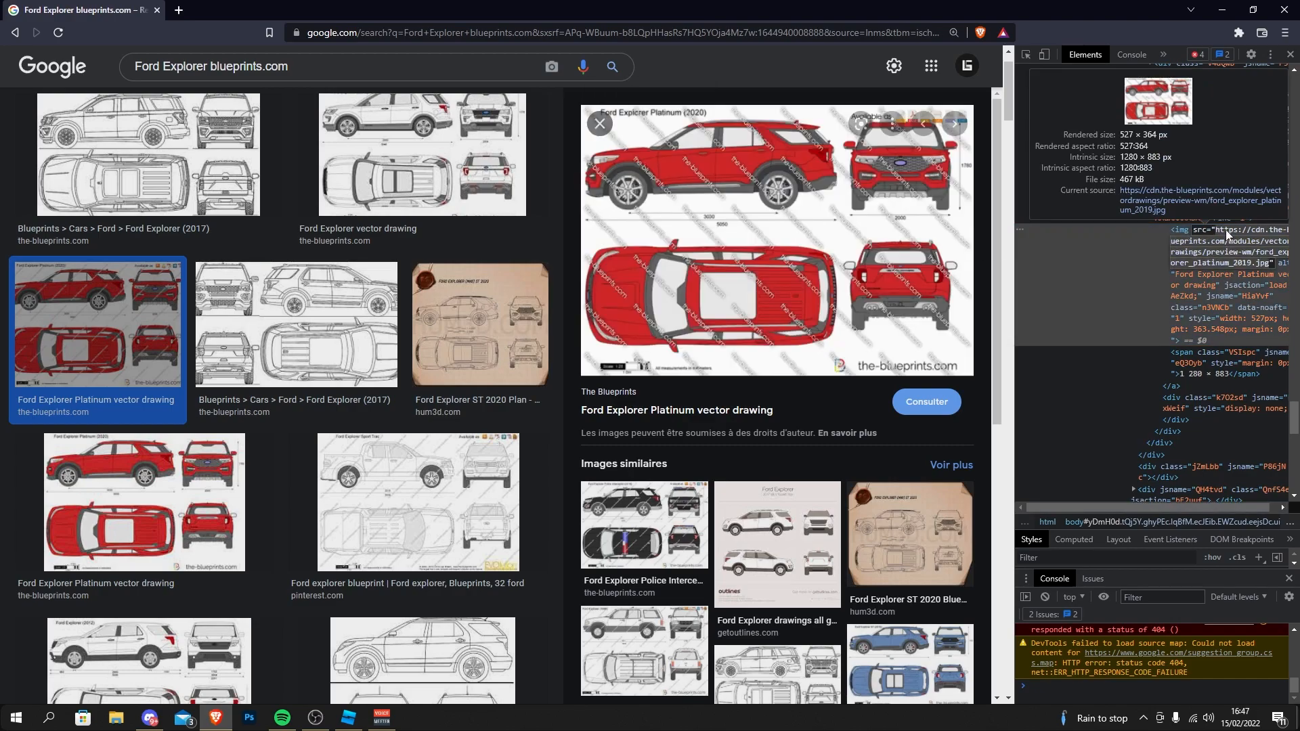
Step: Open the full-size Platinum blueprint image in its own tab via its cdn.the-blueprints.com source link
right_click(1227, 235)
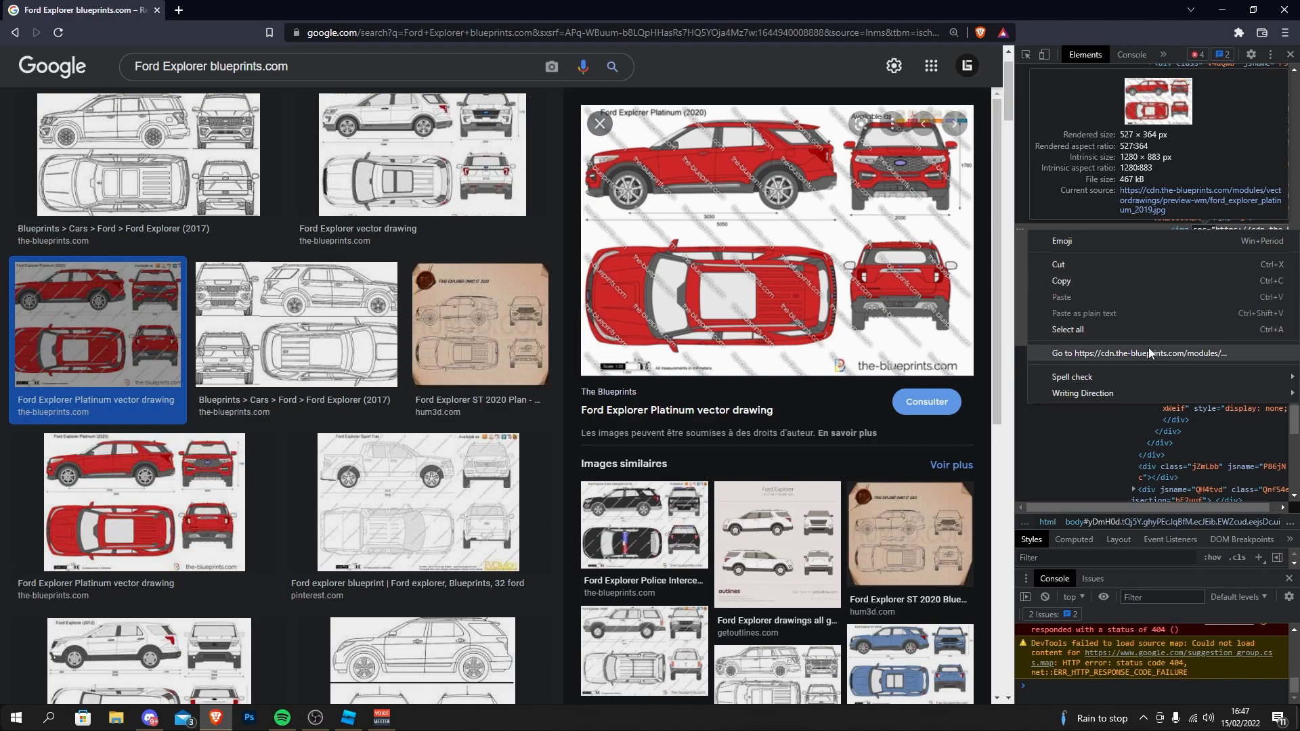
left_click(1120, 352)
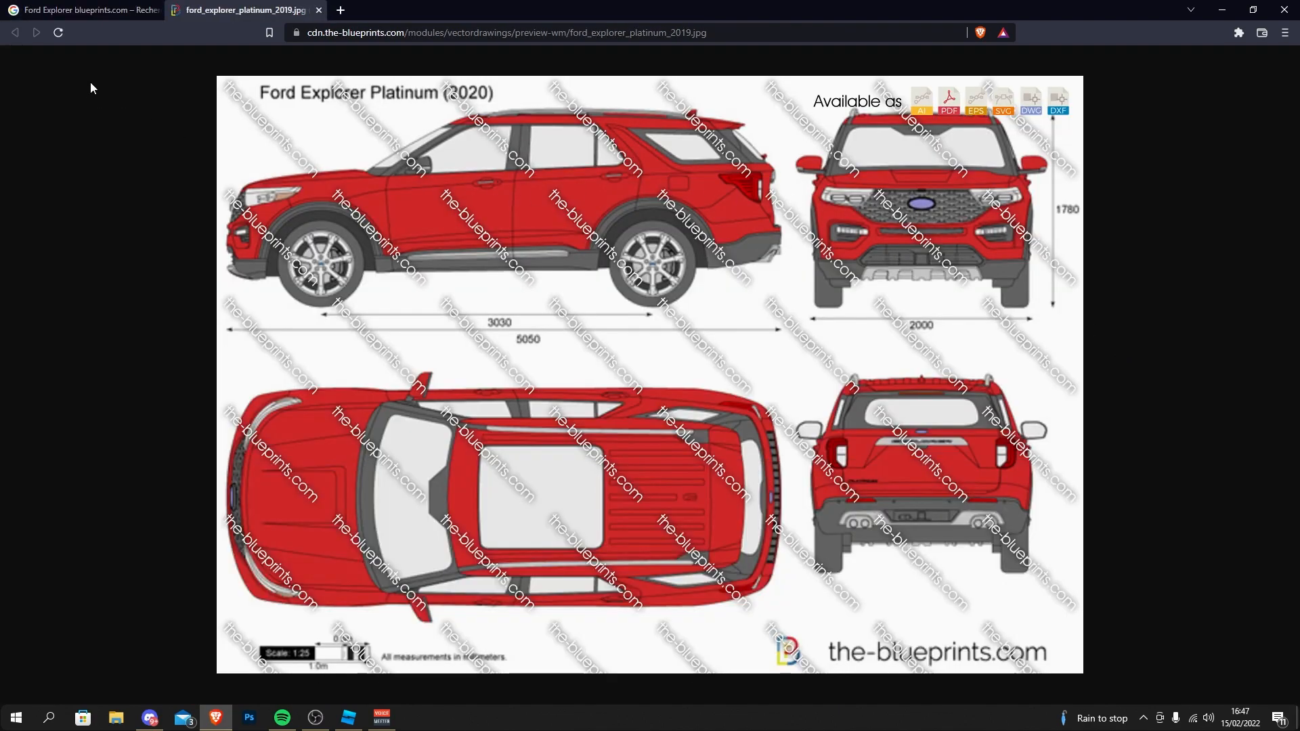
mouse_move(894, 197)
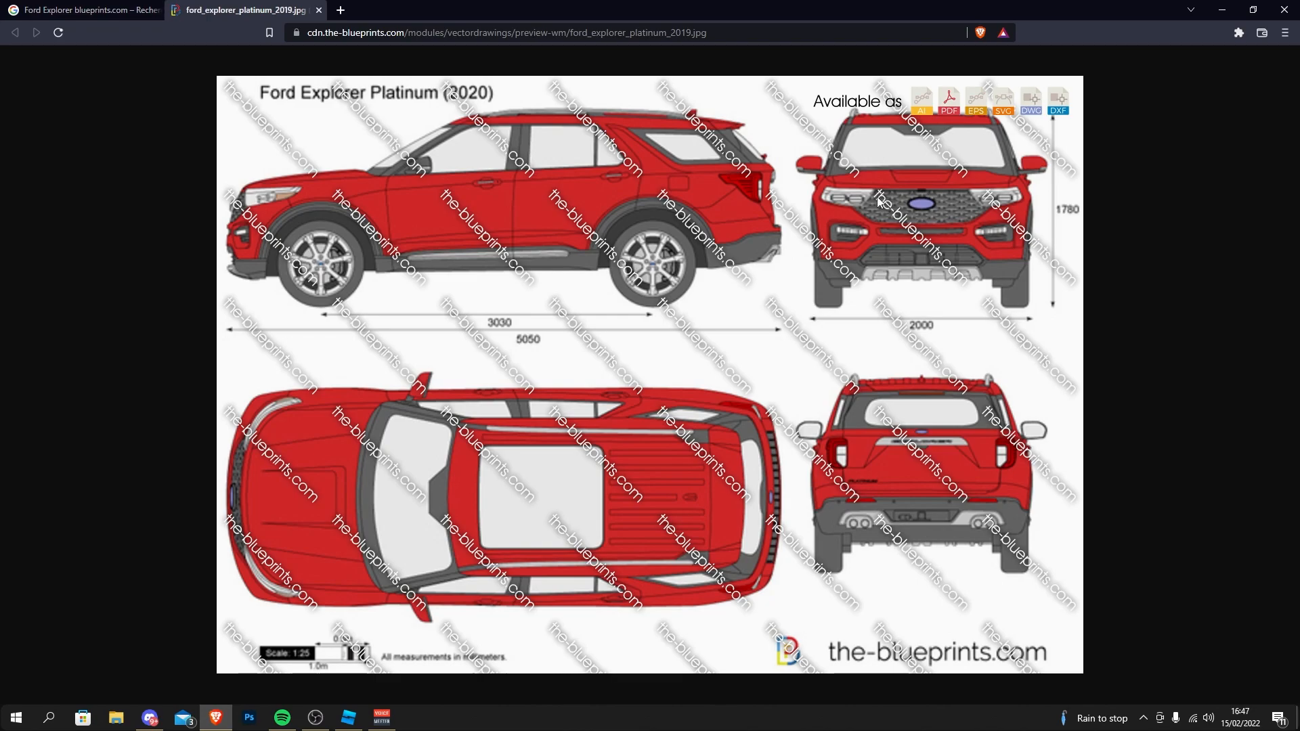
mouse_move(865, 260)
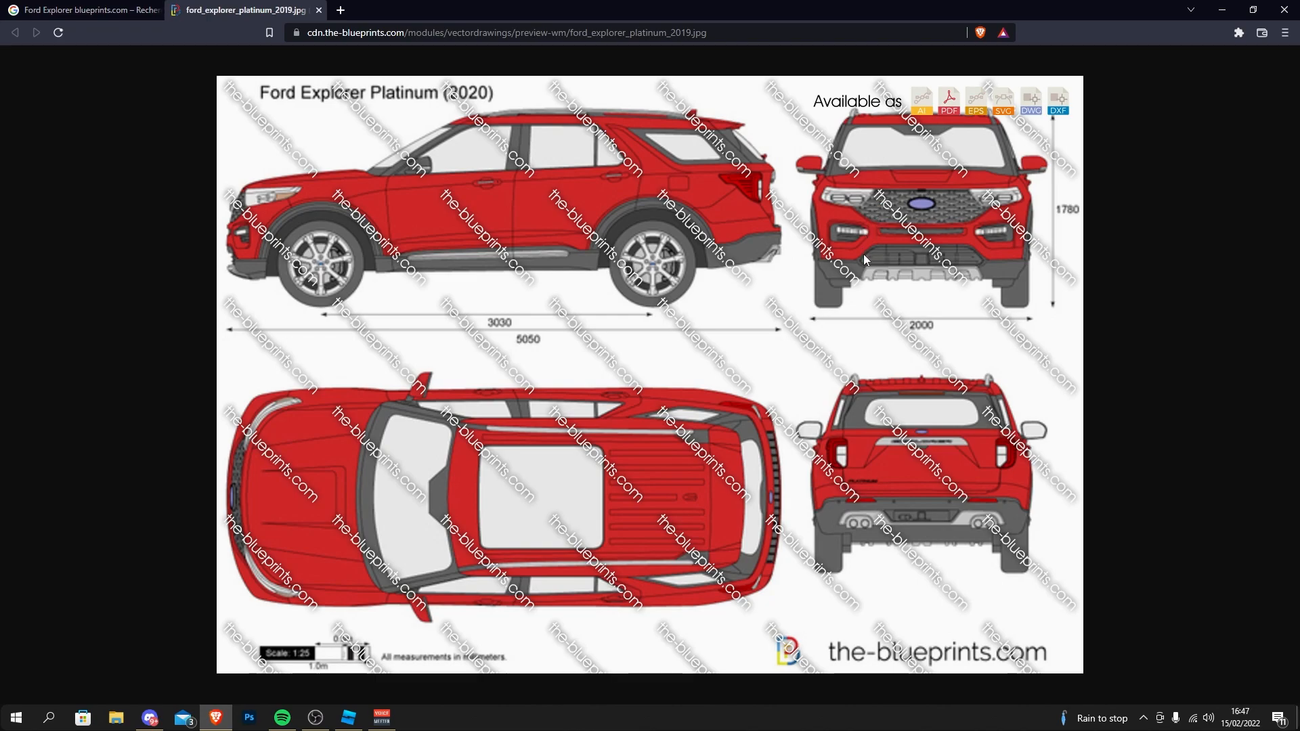
Step: Save the blueprint image to Downloads as a JPG file
right_click(863, 260)
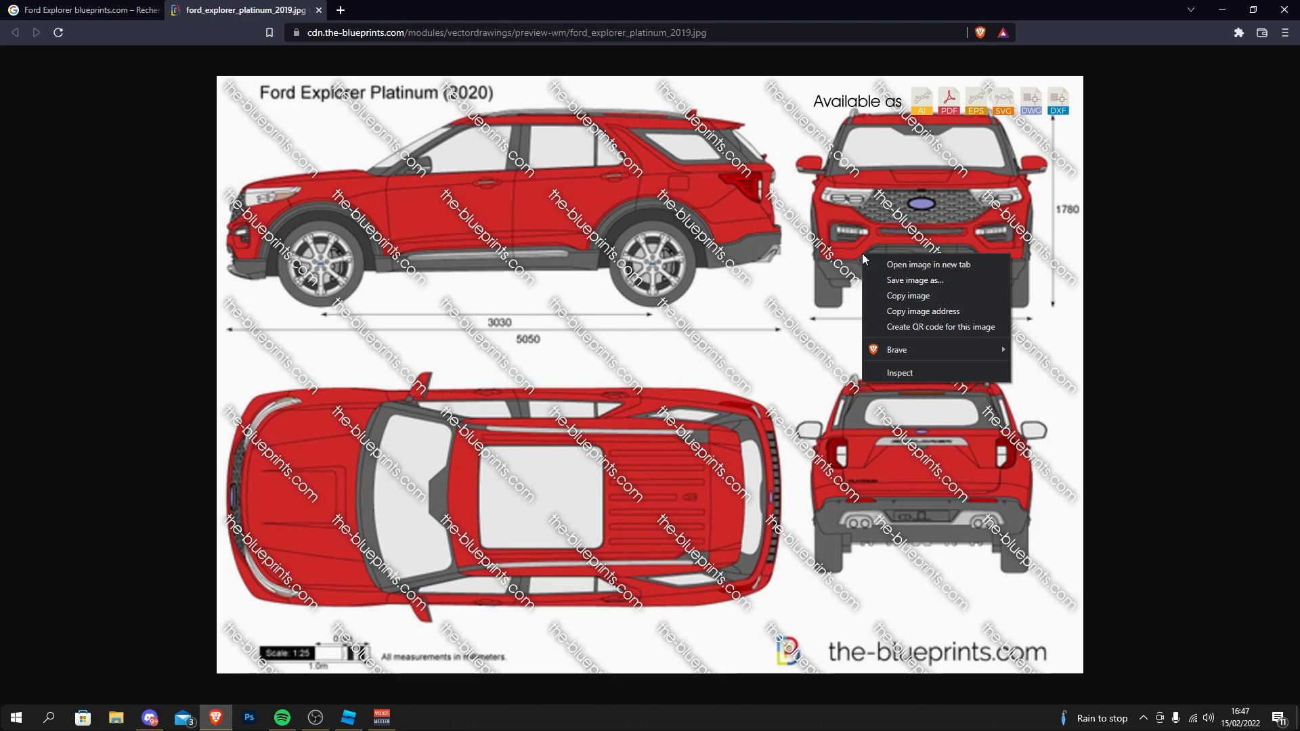
left_click(914, 279)
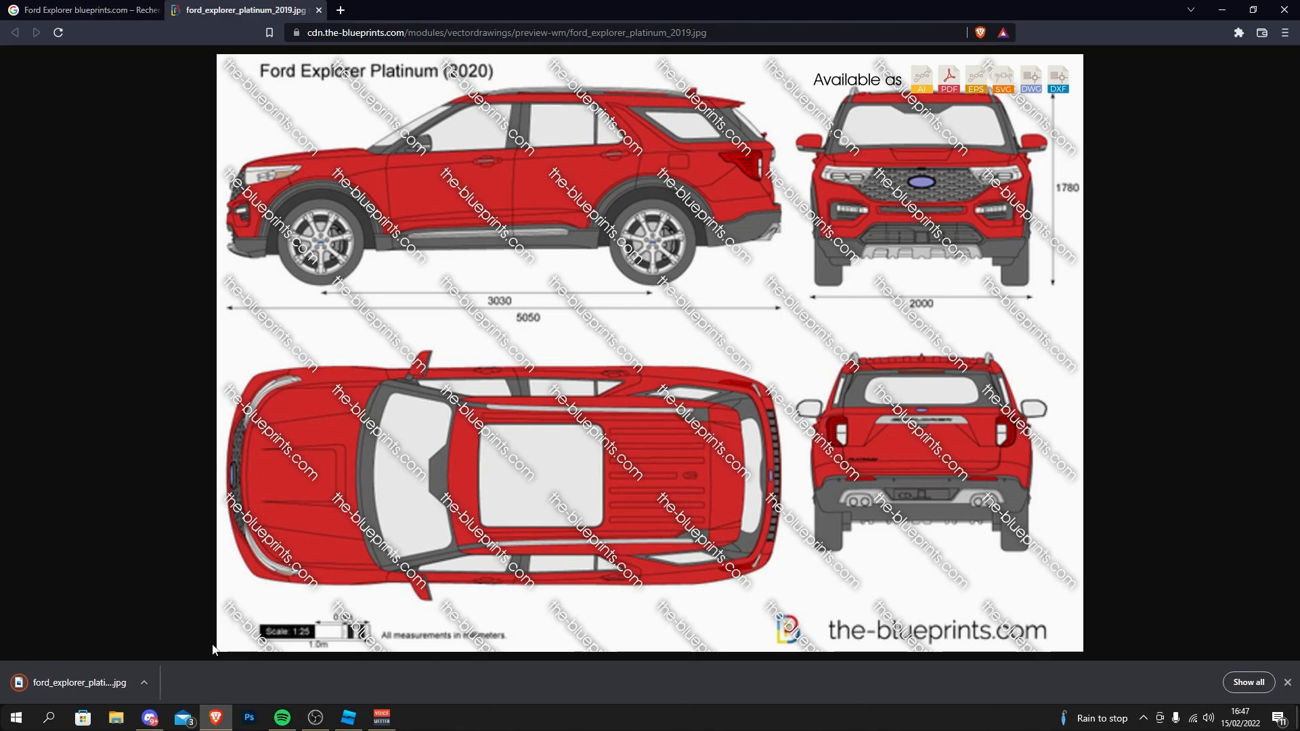
mouse_move(525, 7)
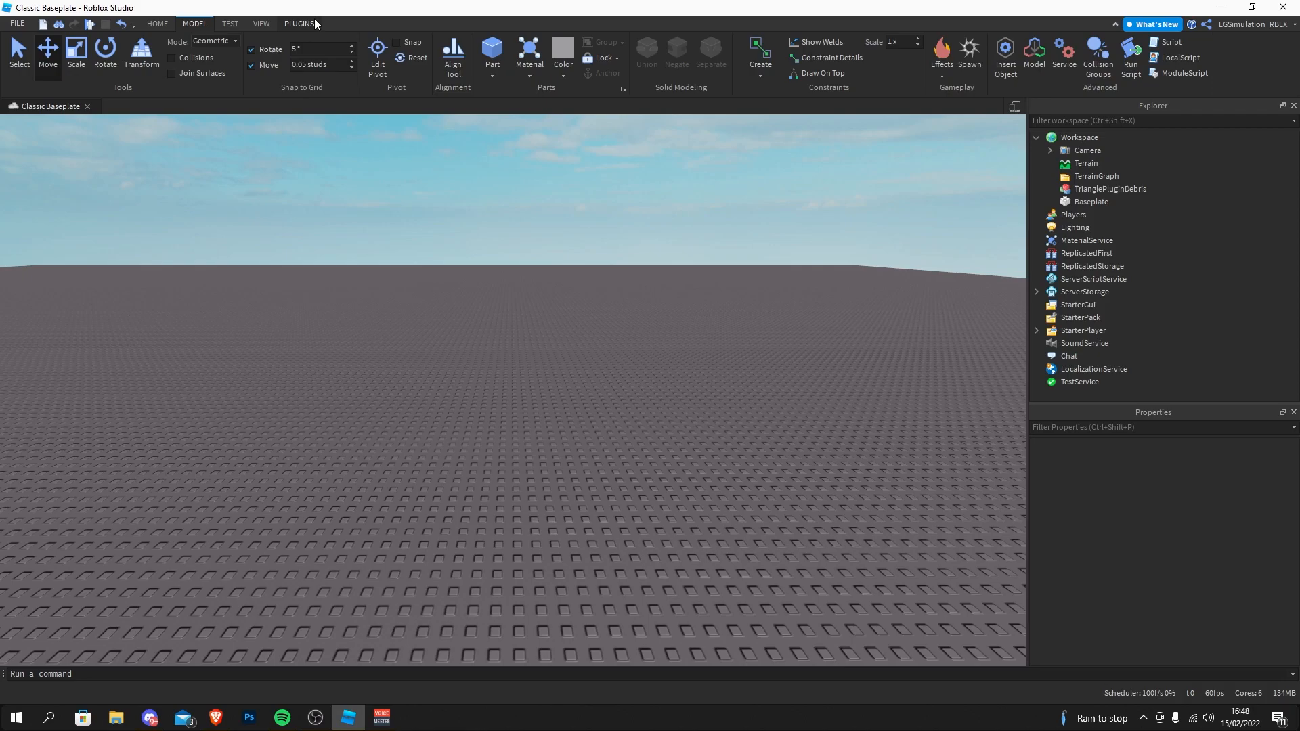
Step: Show the installed plugins in Roblox Studio to reach the Local File Importer
left_click(298, 23)
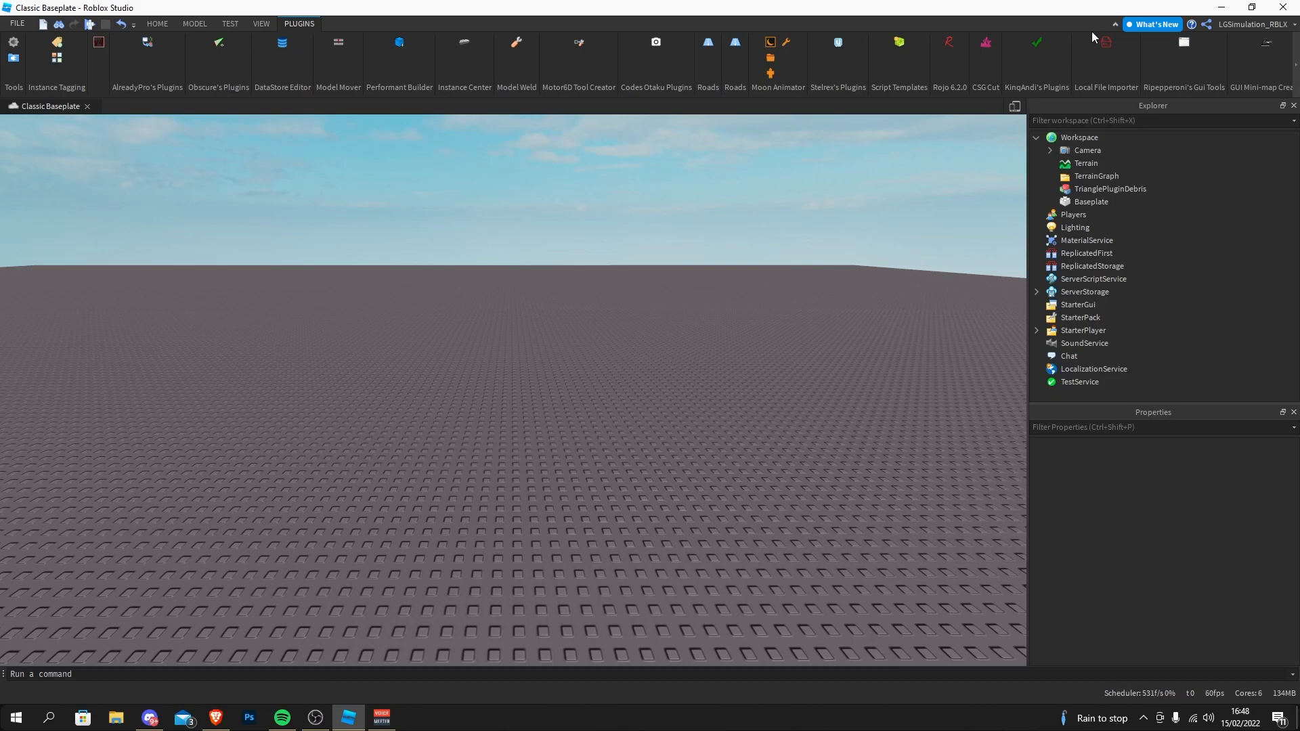
mouse_move(1103, 39)
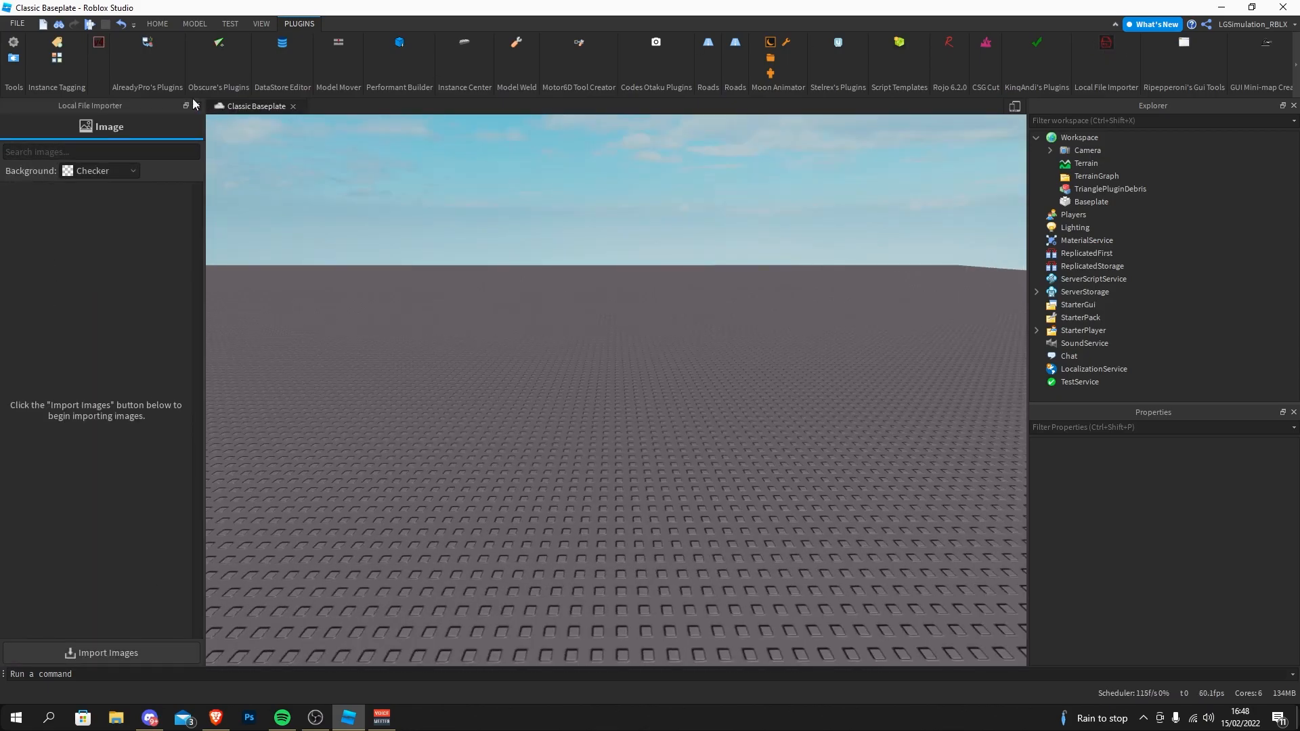
mouse_move(174, 526)
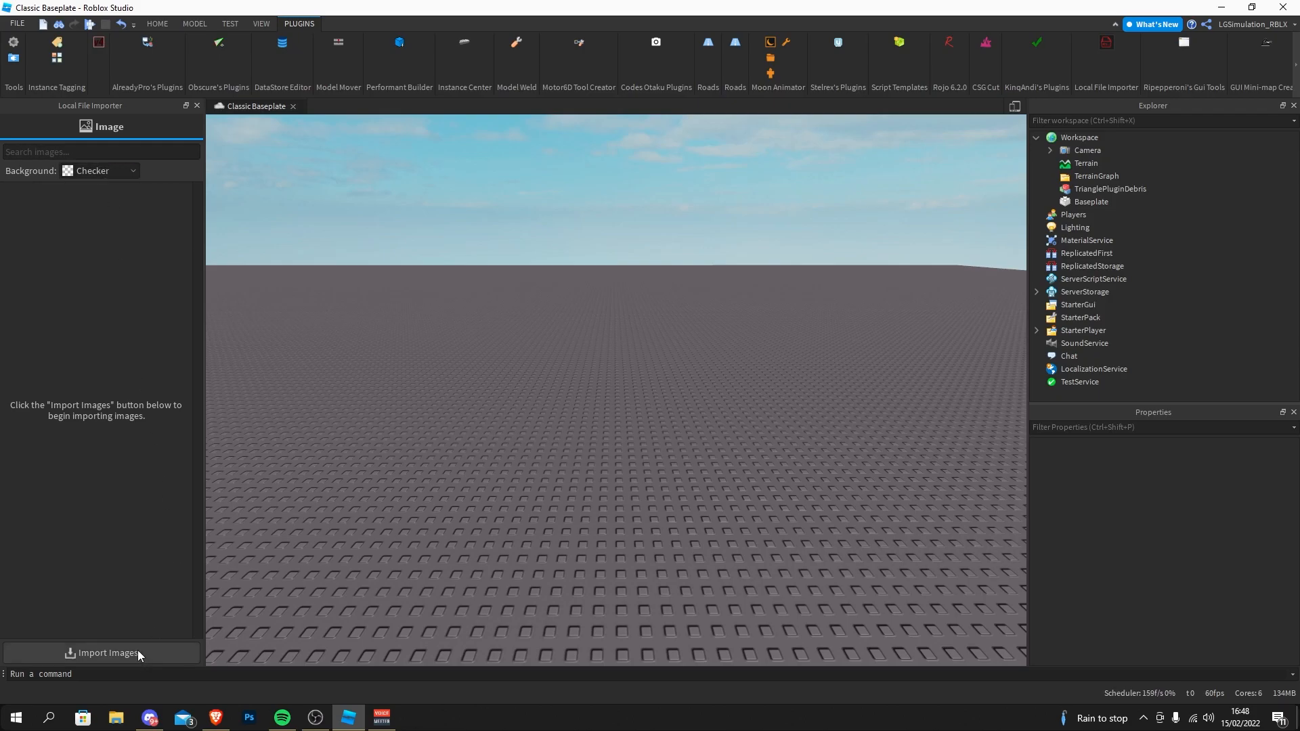
Step: Import ford_explorer_platinum_2019.jpg from Downloads into the local image importer
left_click(101, 653)
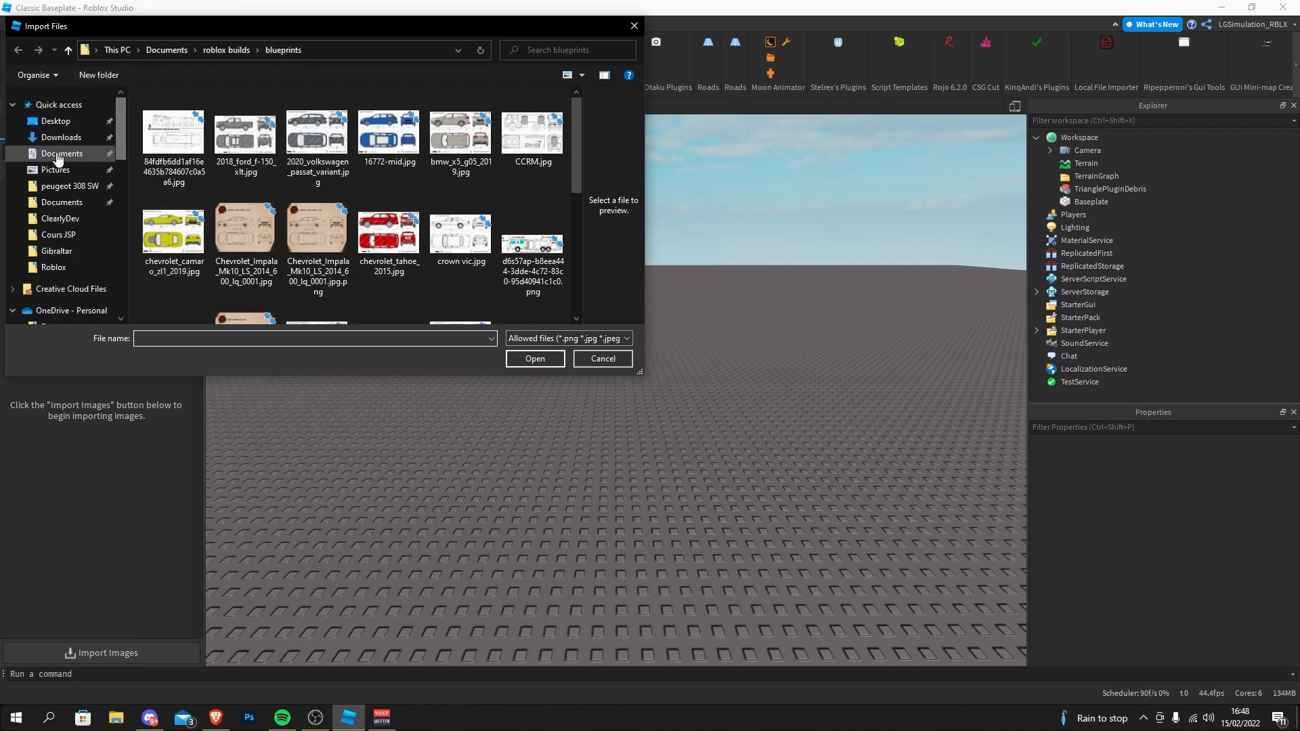
scroll("down", 3)
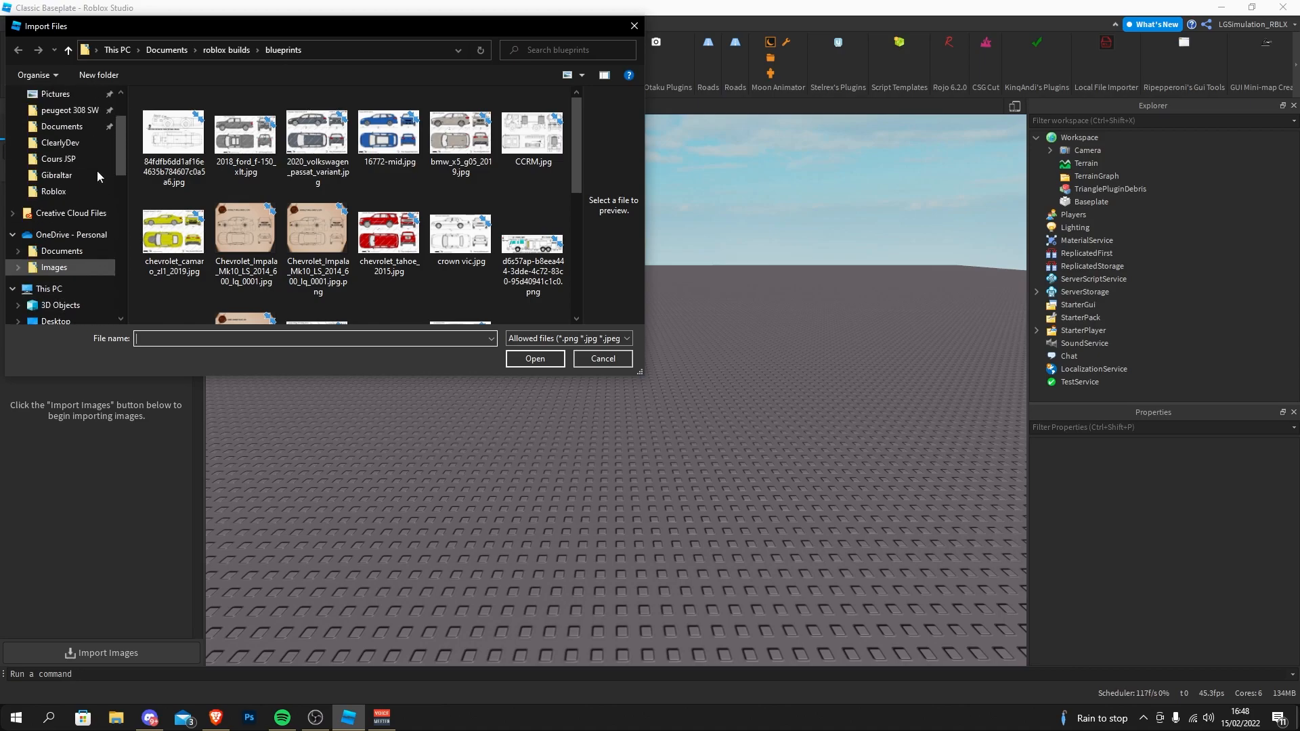
left_click(61, 322)
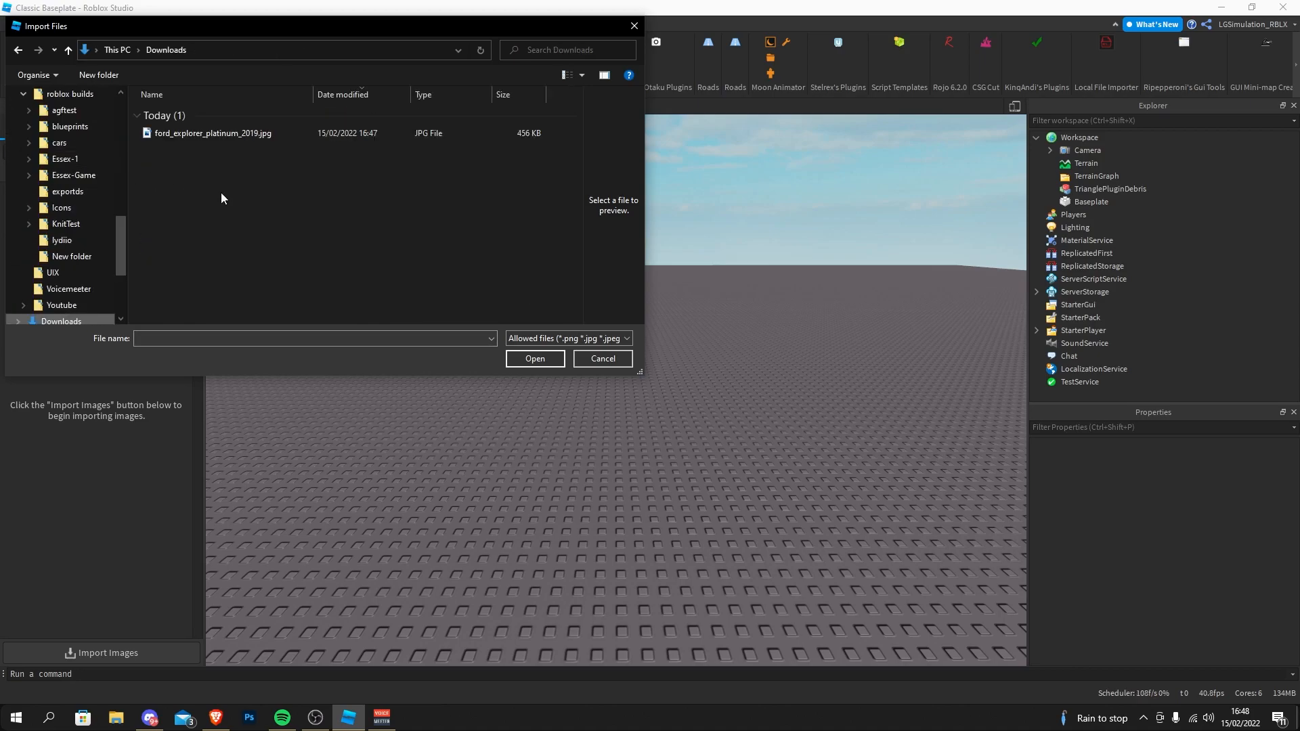
left_click(213, 133)
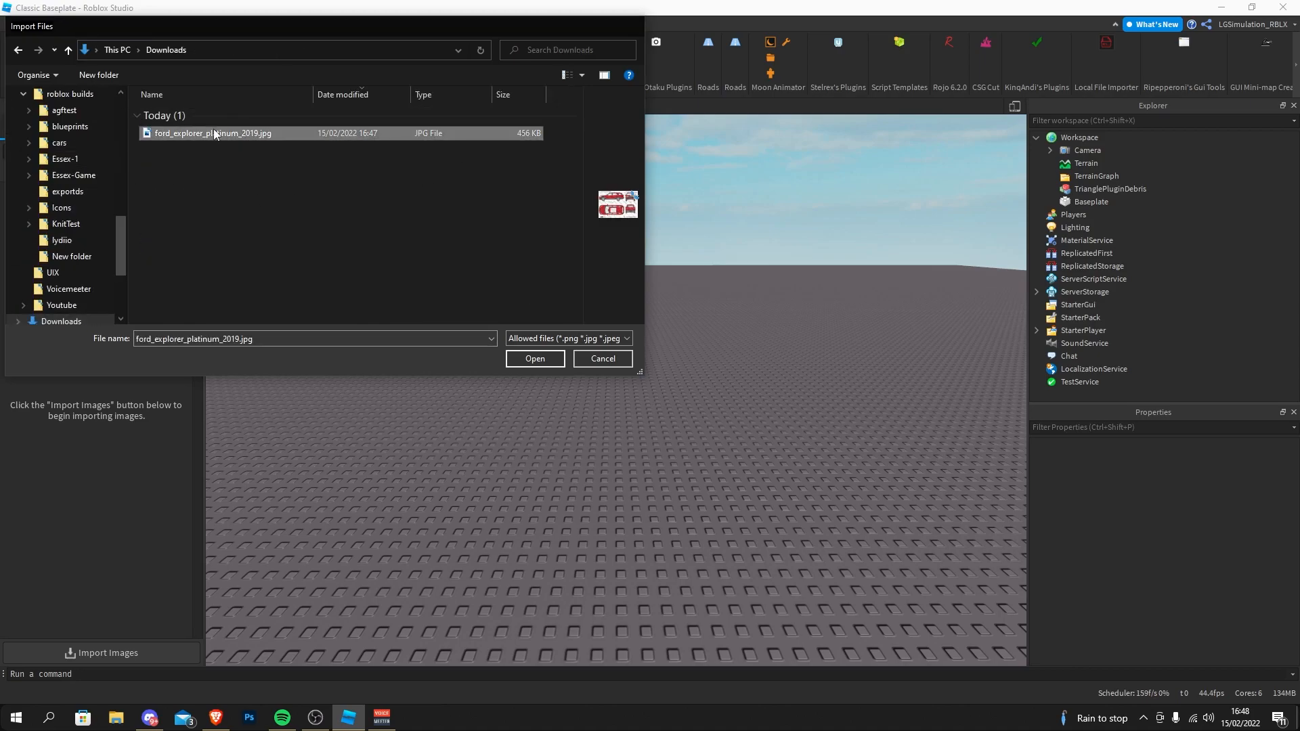
left_click(535, 358)
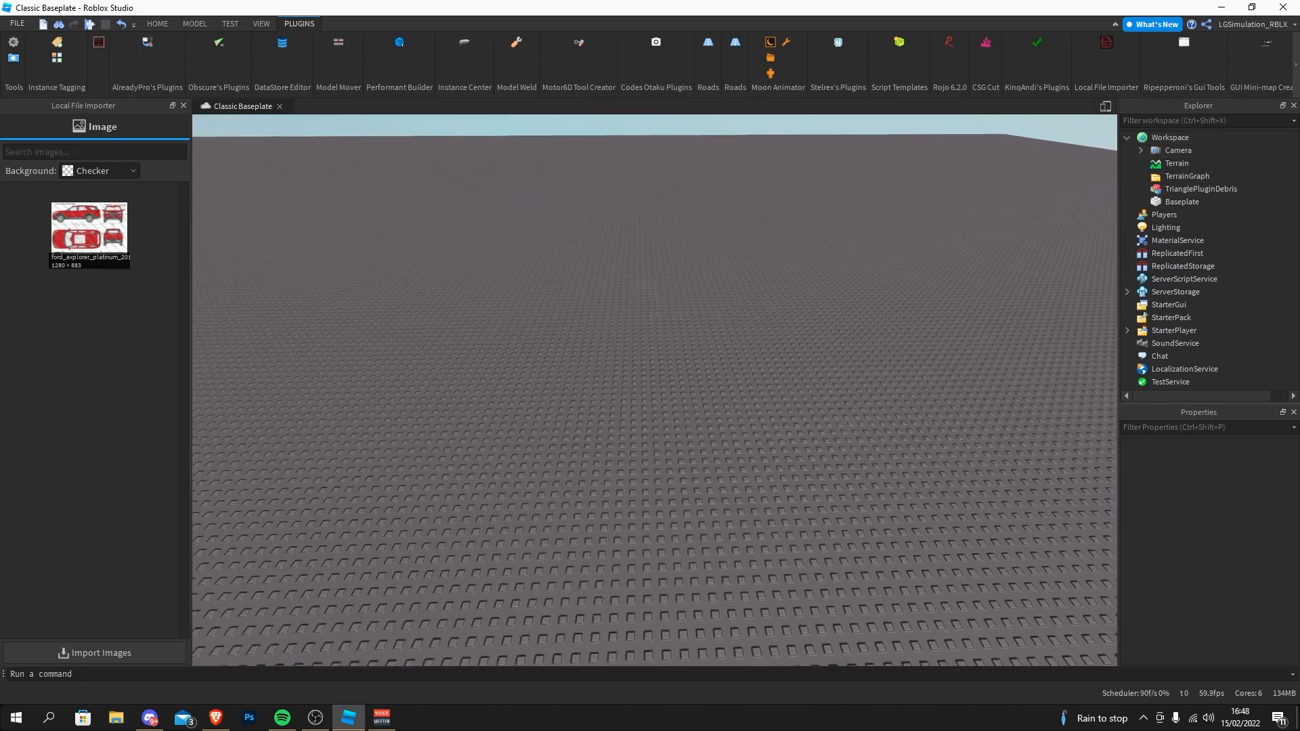
Step: Insert a new block part and apply the Ford Explorer blueprint image to its top face
left_click(156, 23)
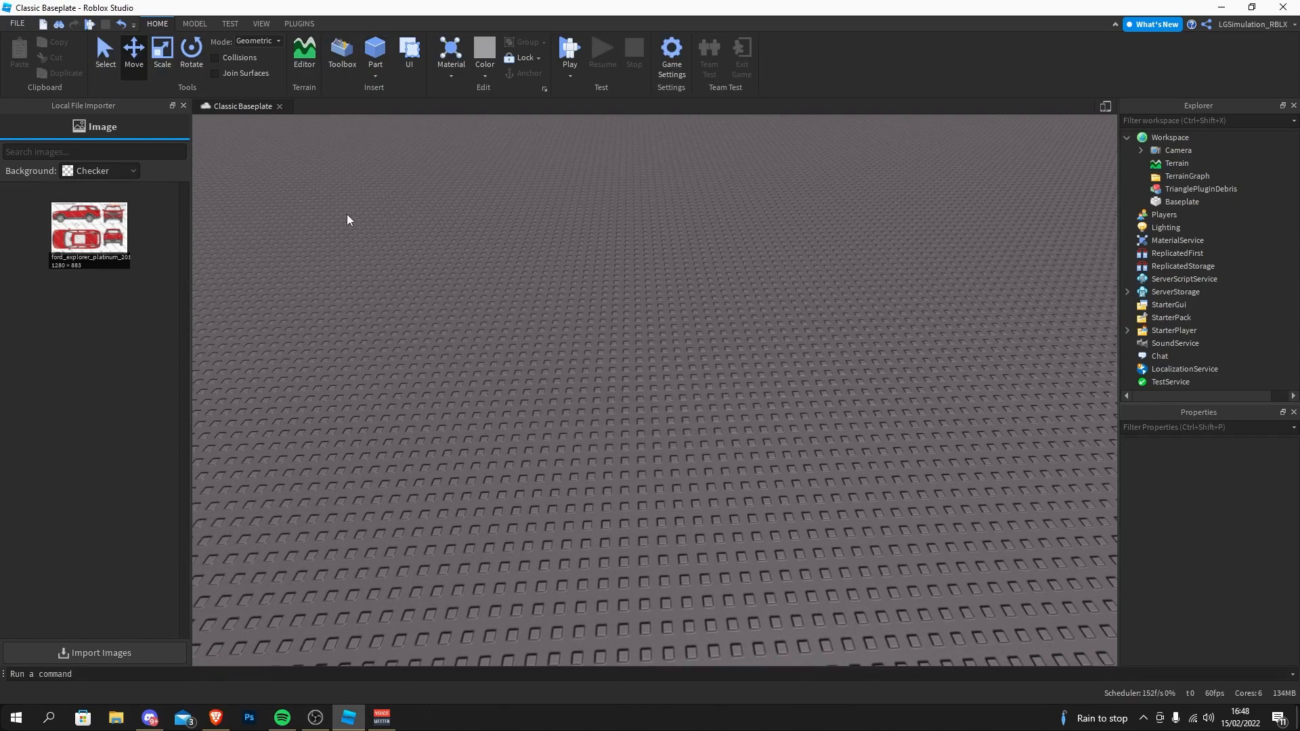
left_click(373, 52)
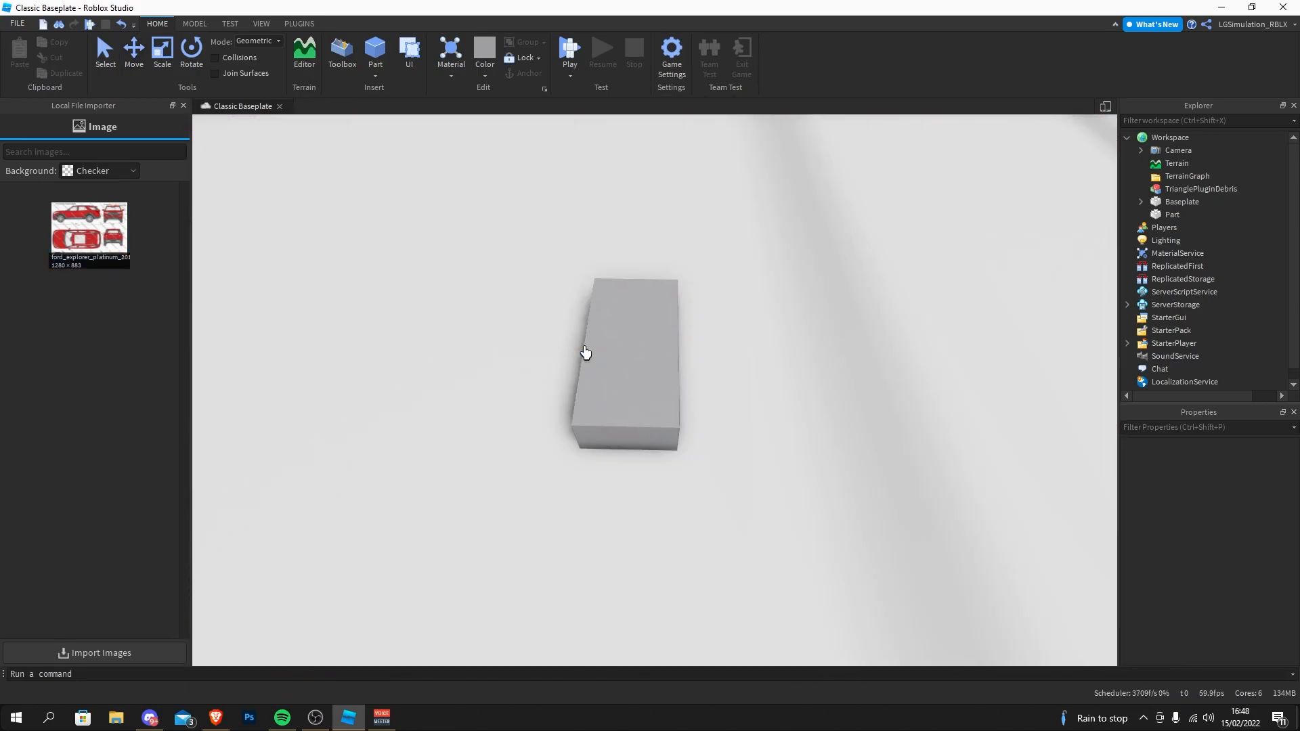
left_click(89, 223)
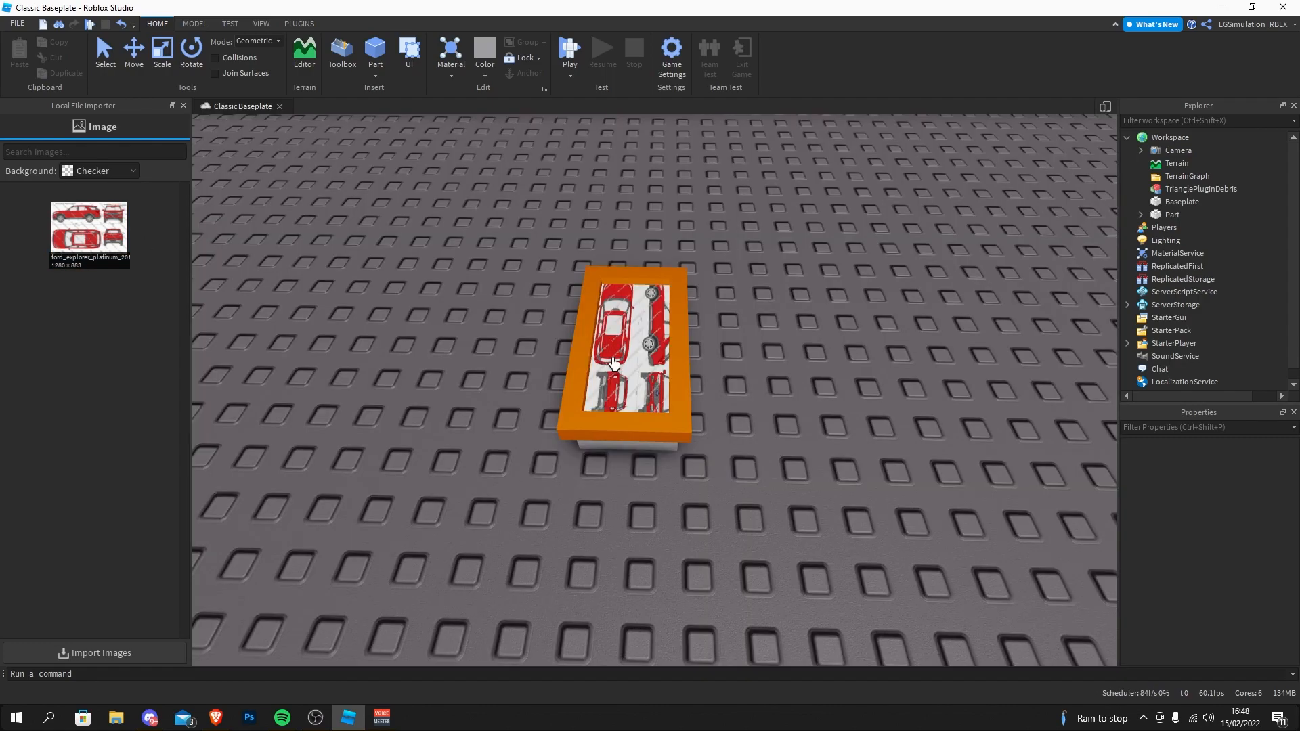
mouse_move(632, 355)
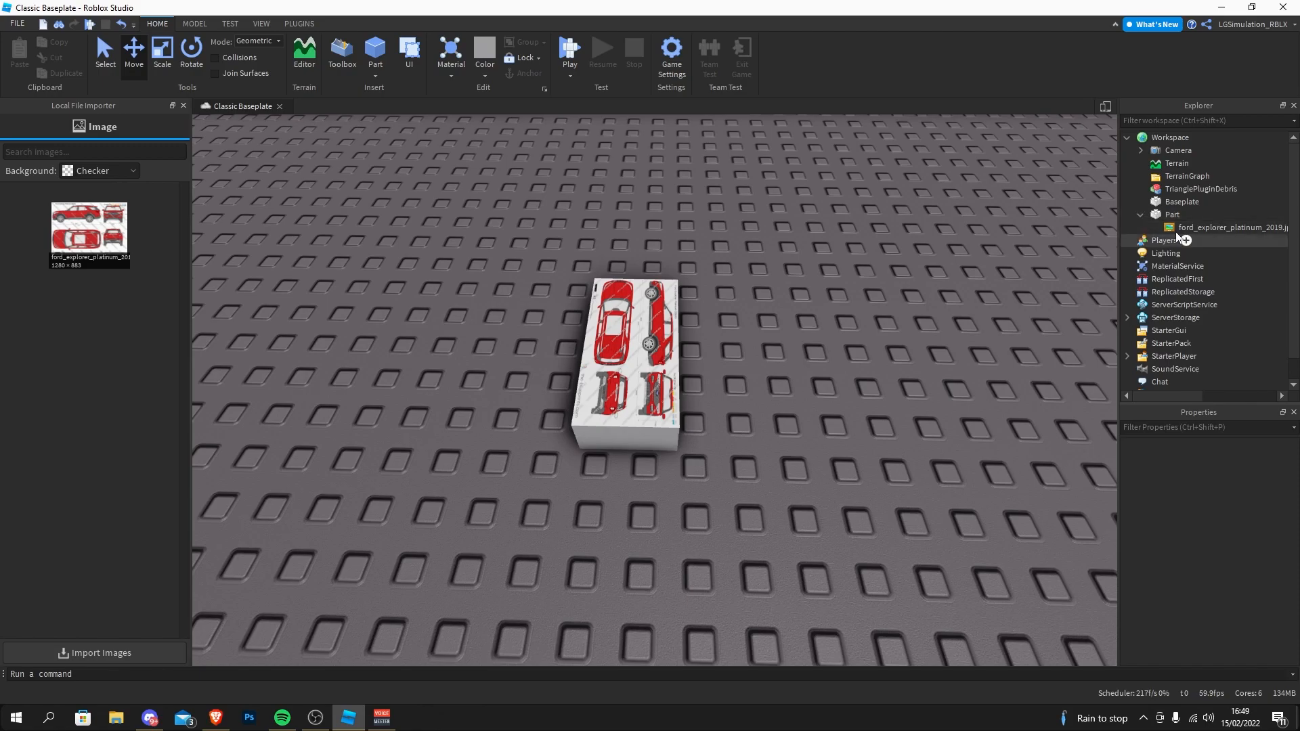
Step: Scale the blueprint part into a large thin slab showing the whole Ford Explorer drawing
left_click(1231, 227)
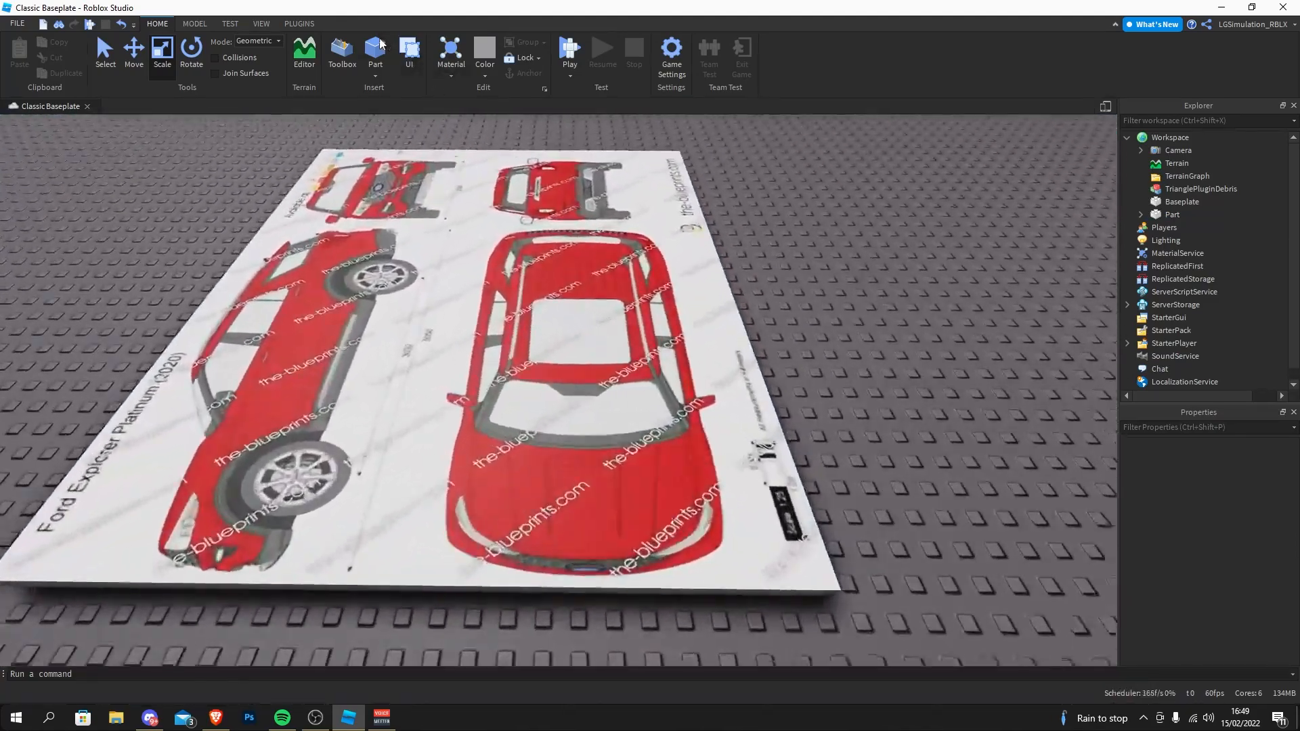
Step: Insert a grey block over the top view and resize it from 4, 1, 2 to 8, 1, 2
left_click(373, 51)
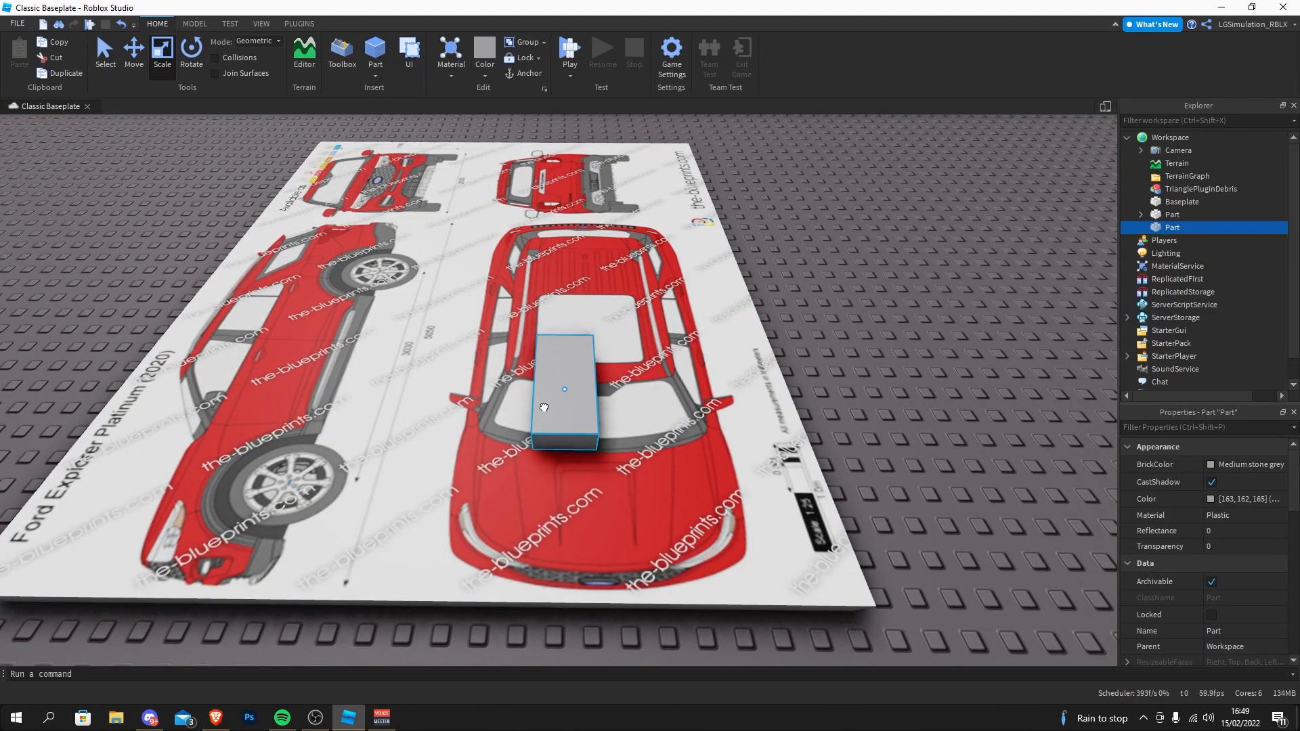
left_click(194, 24)
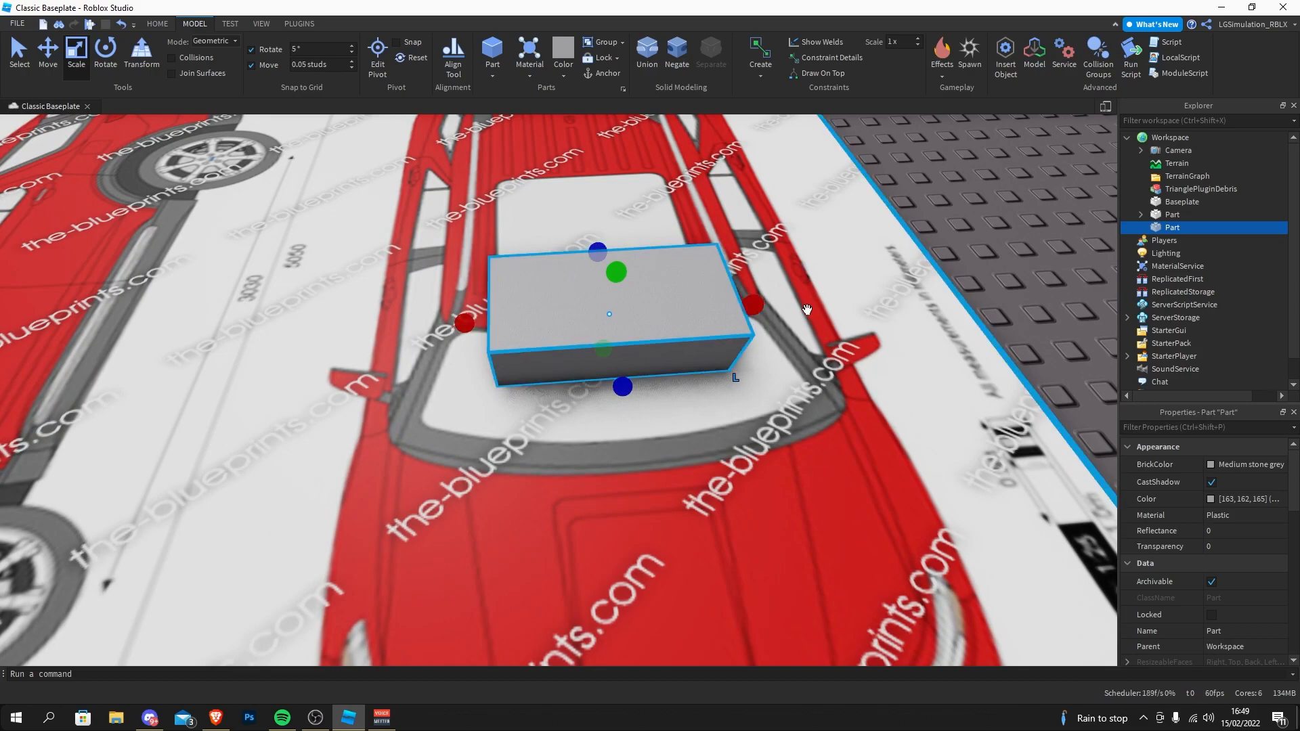
mouse_move(370, 297)
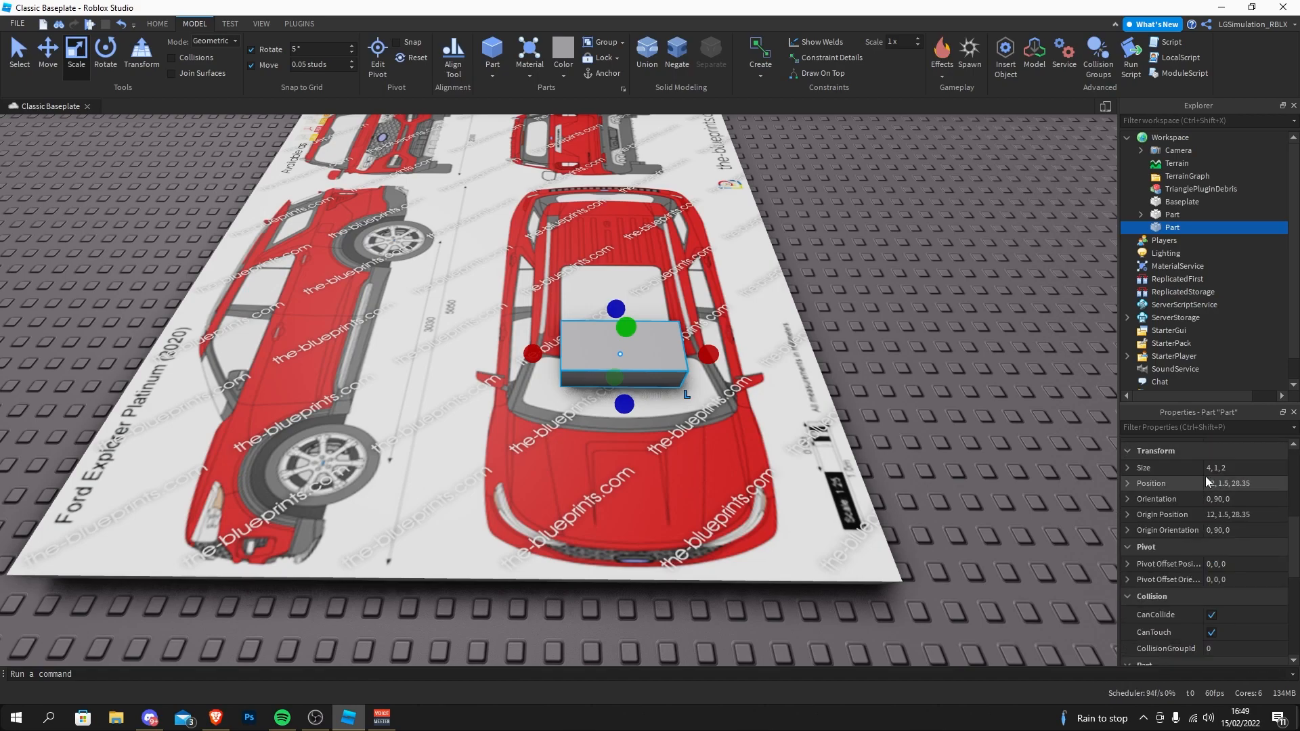
left_click(1244, 467)
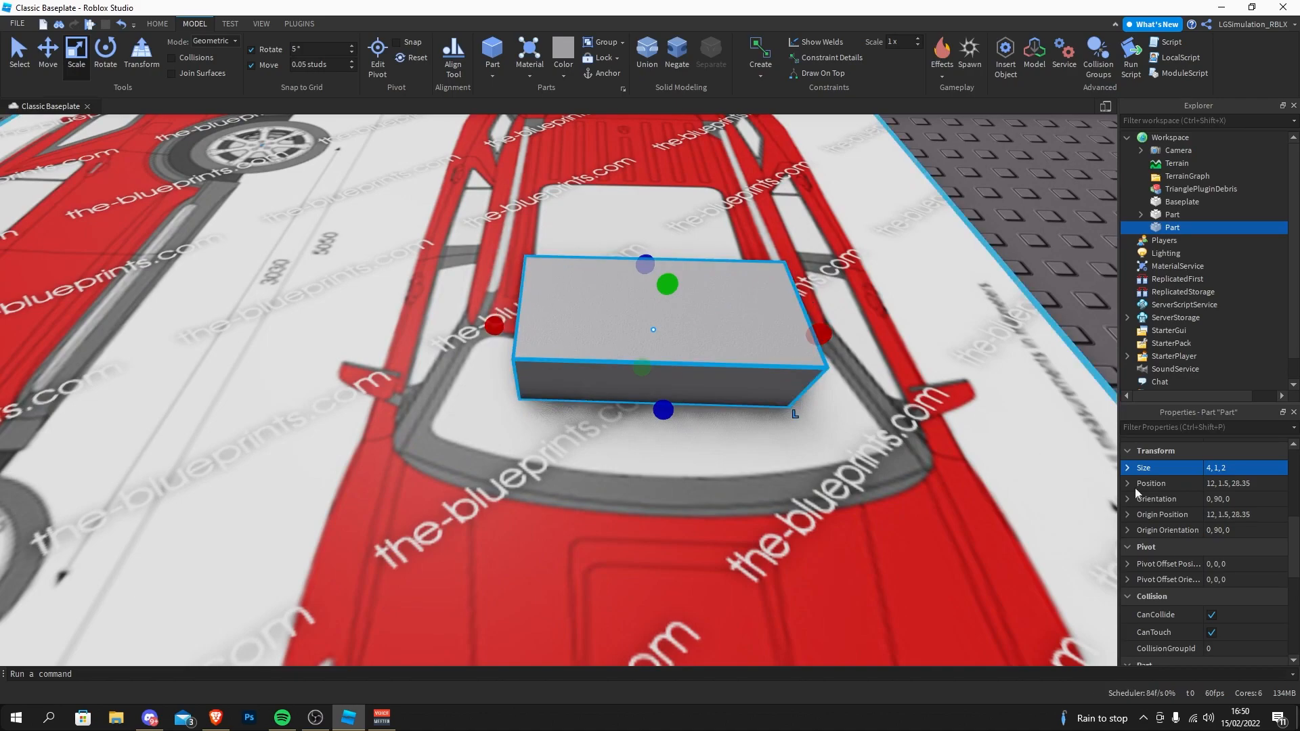
left_click(1236, 468)
type("8")
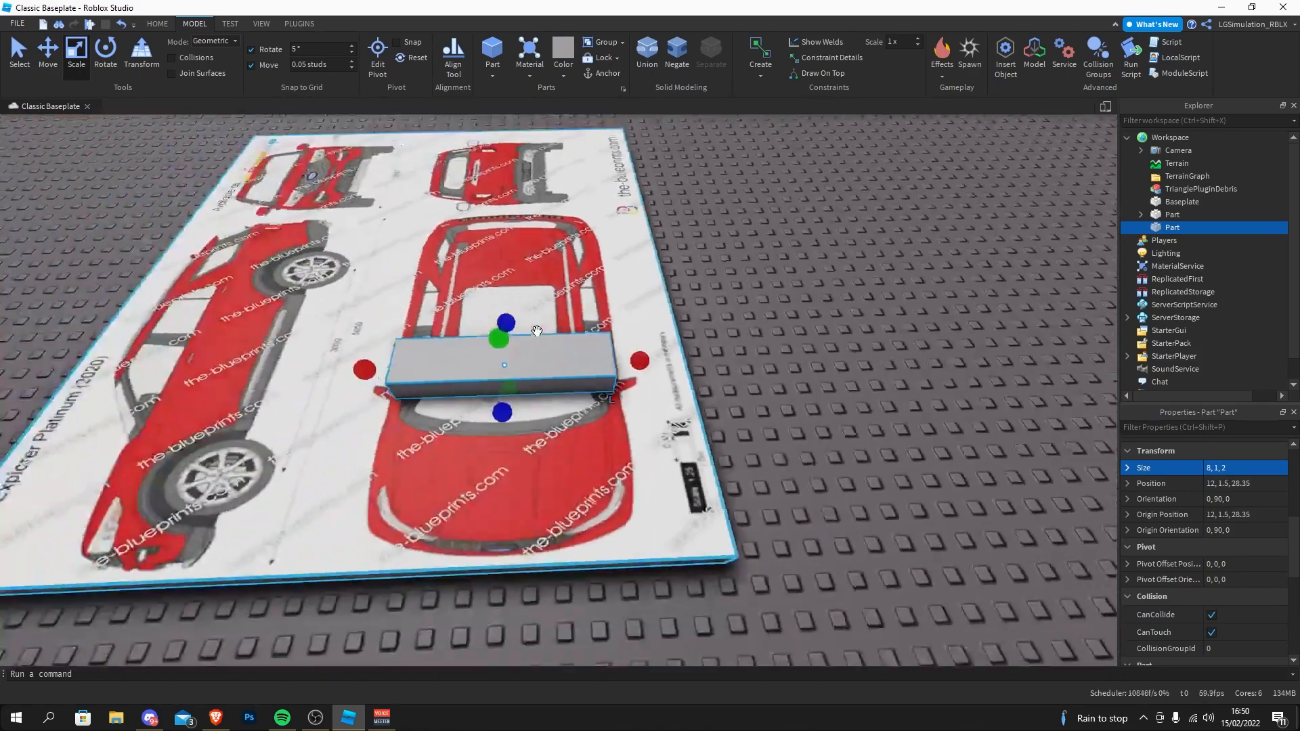
left_click(298, 23)
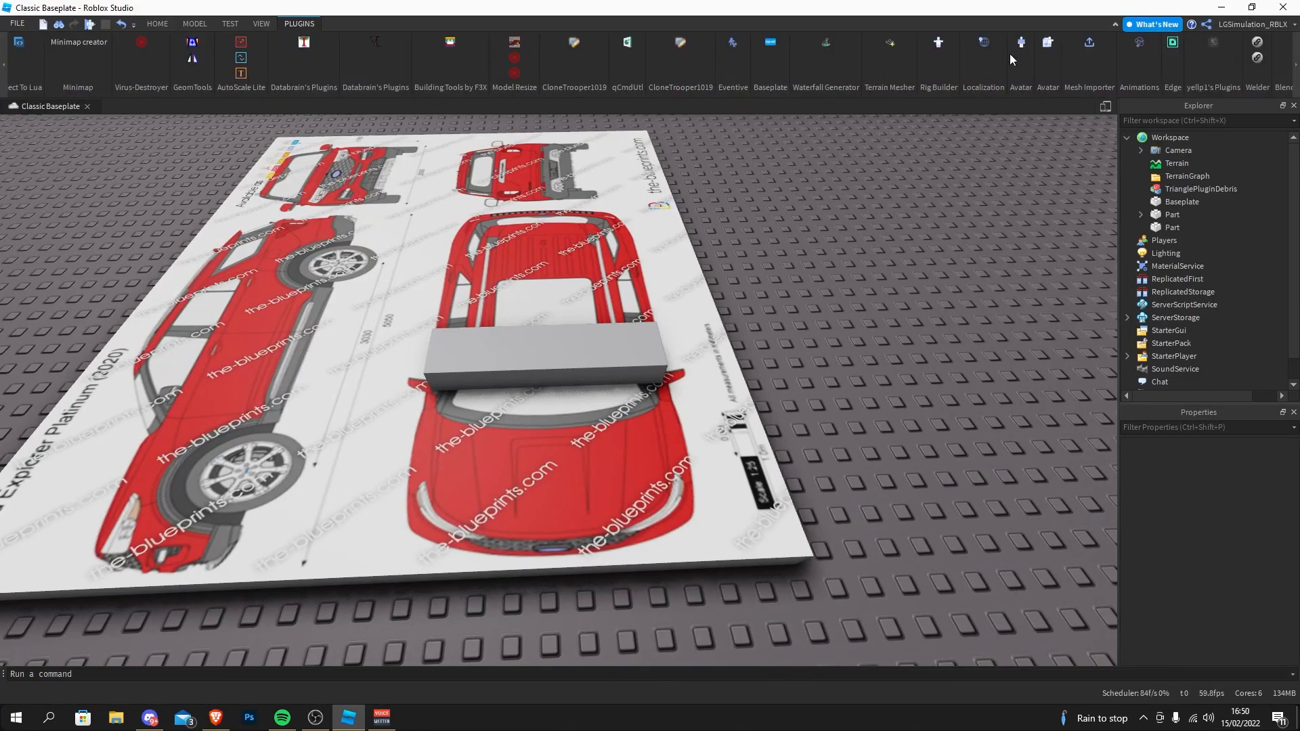
left_click(1019, 42)
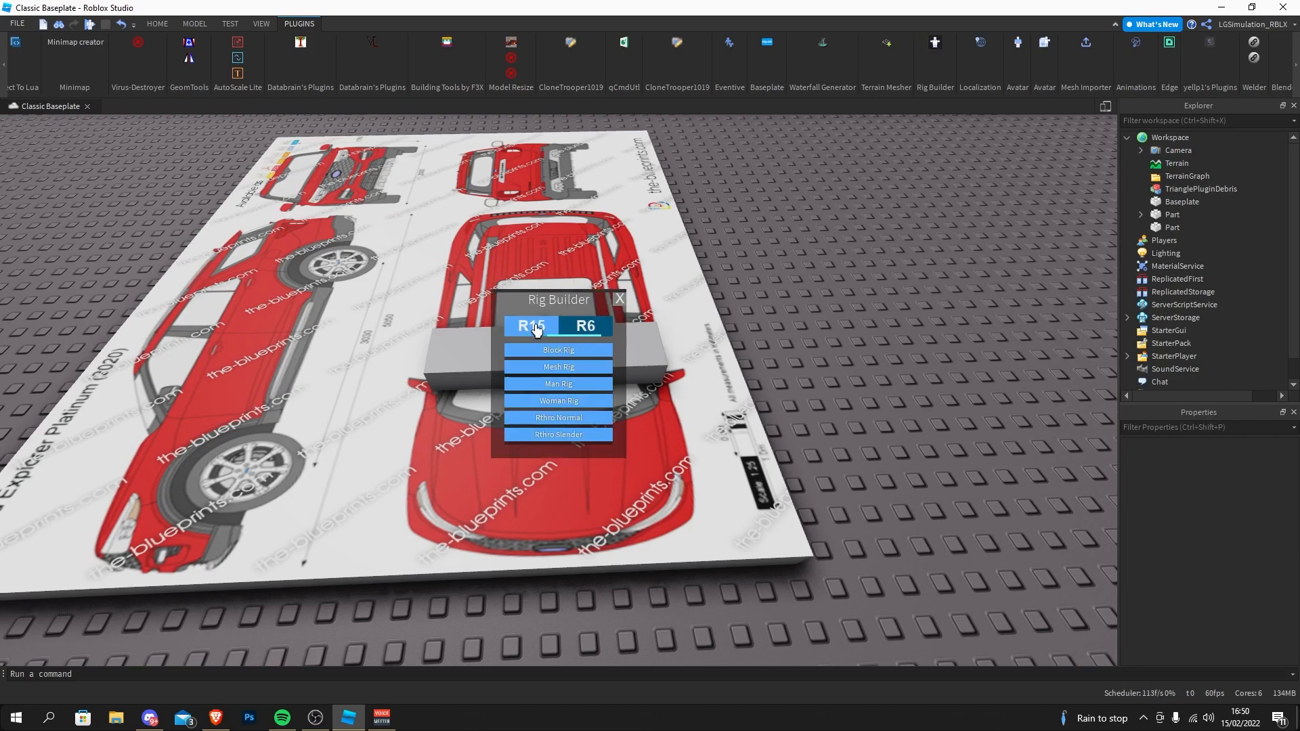
left_click(557, 350)
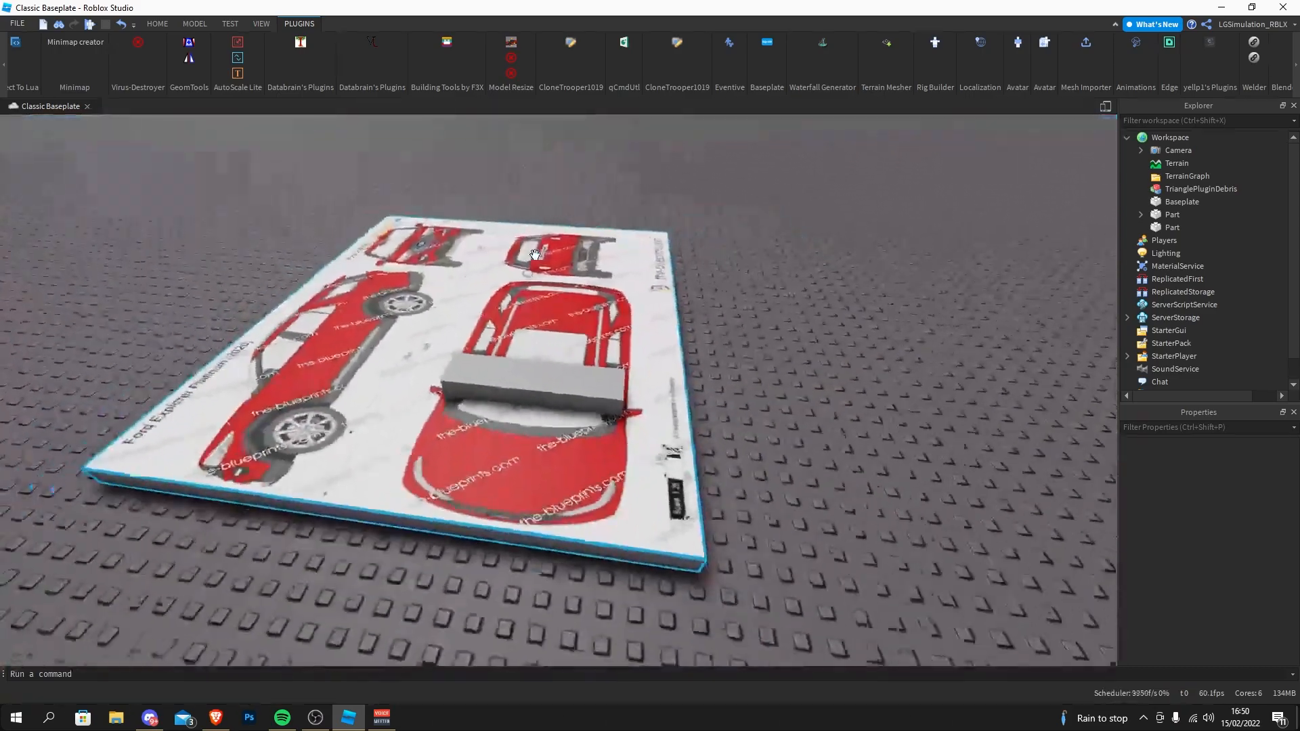
Step: Return from the plugin collection to the Home building tools
left_click(157, 23)
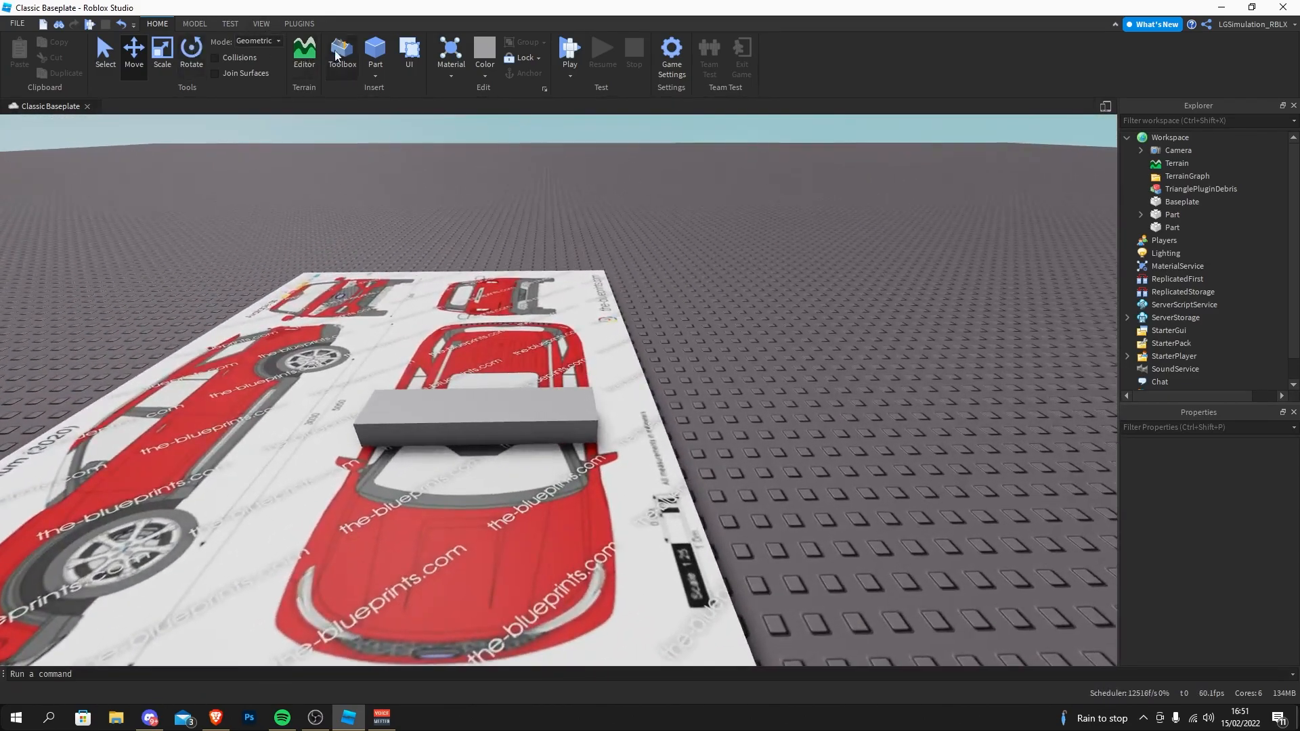
left_click(341, 54)
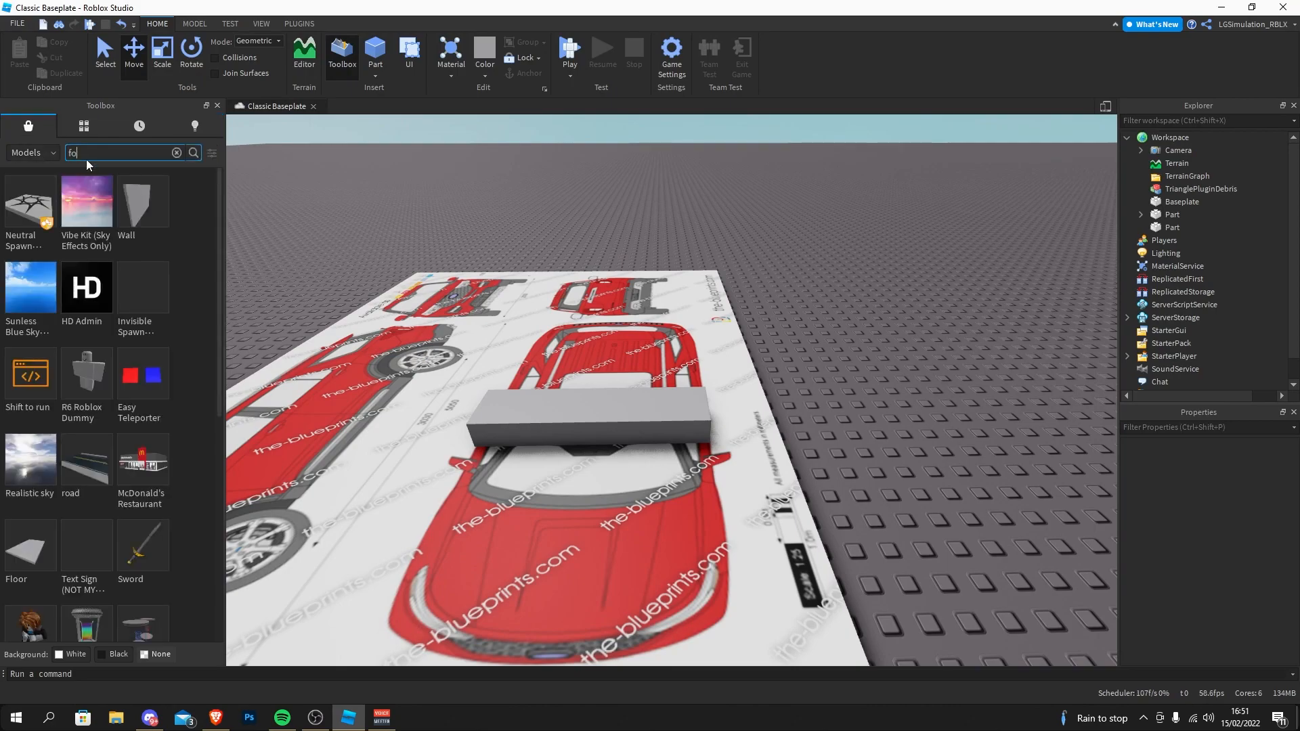
type("ford explorer")
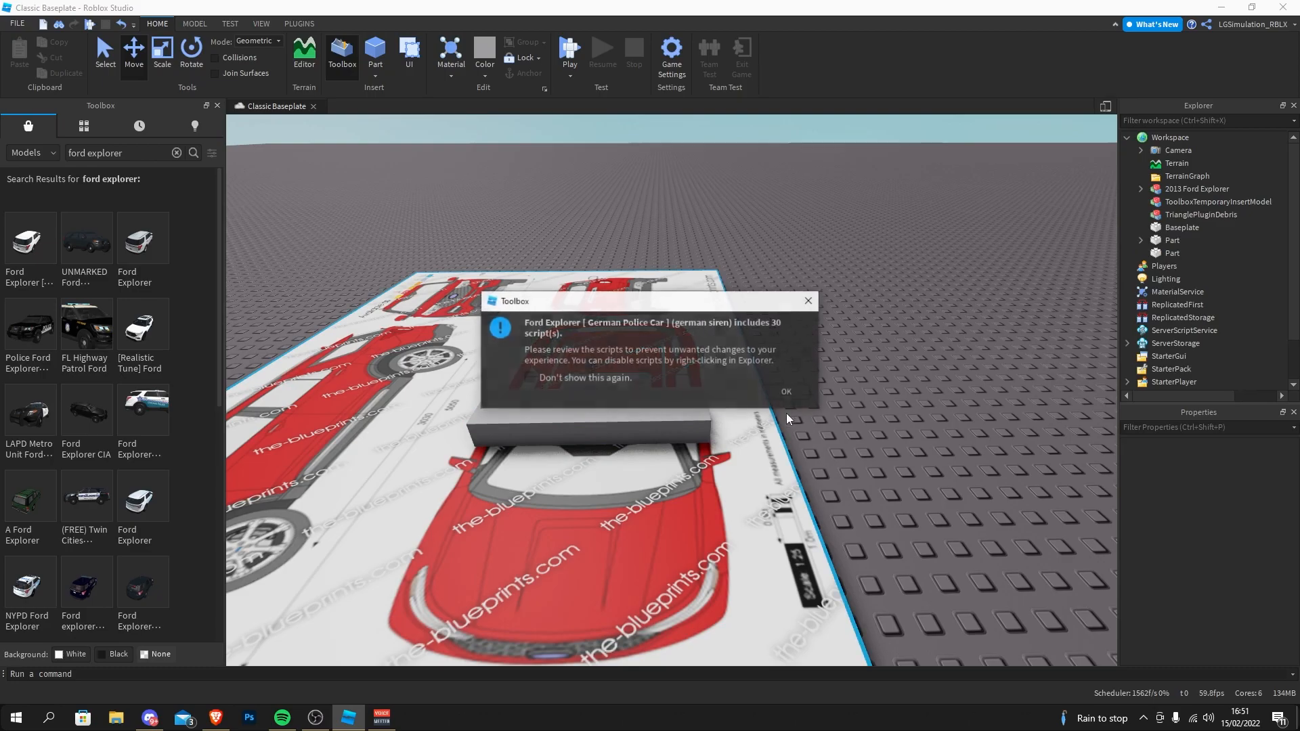
left_click(784, 391)
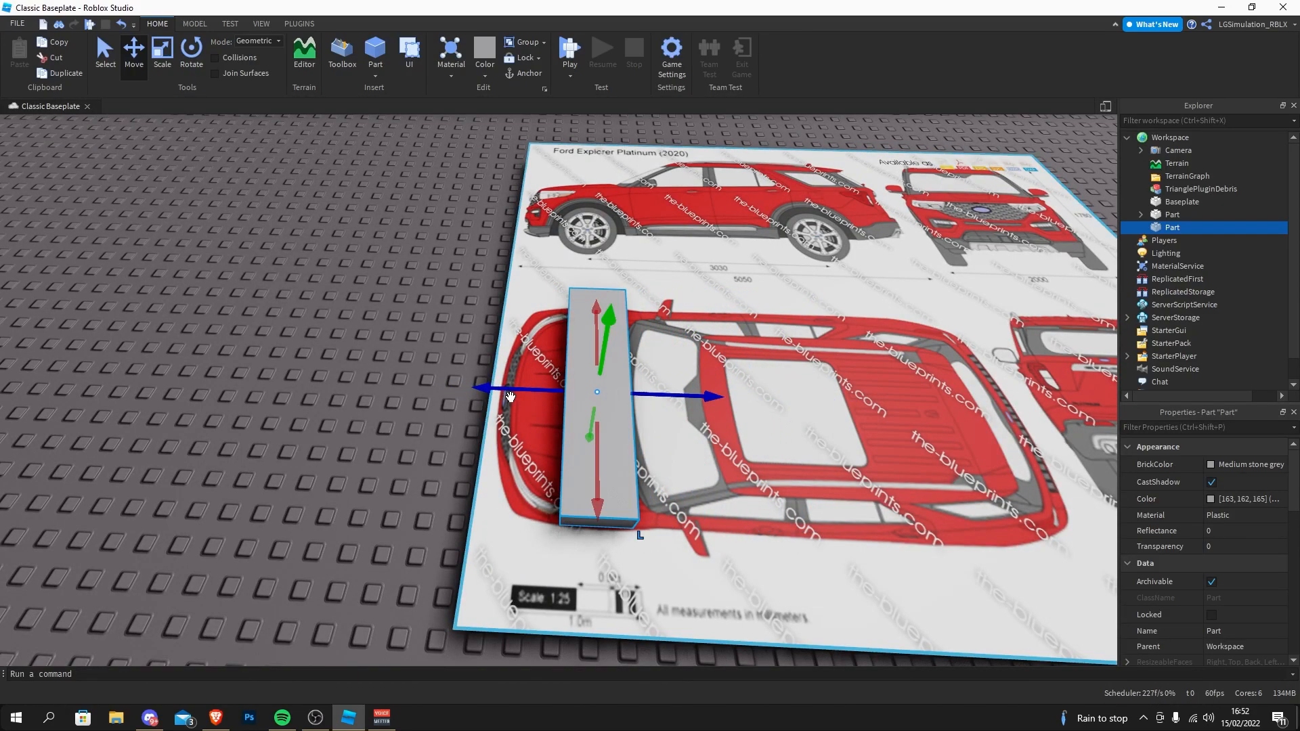
Step: Duplicate the grey block and place the copy beside the front view
left_click(430, 319)
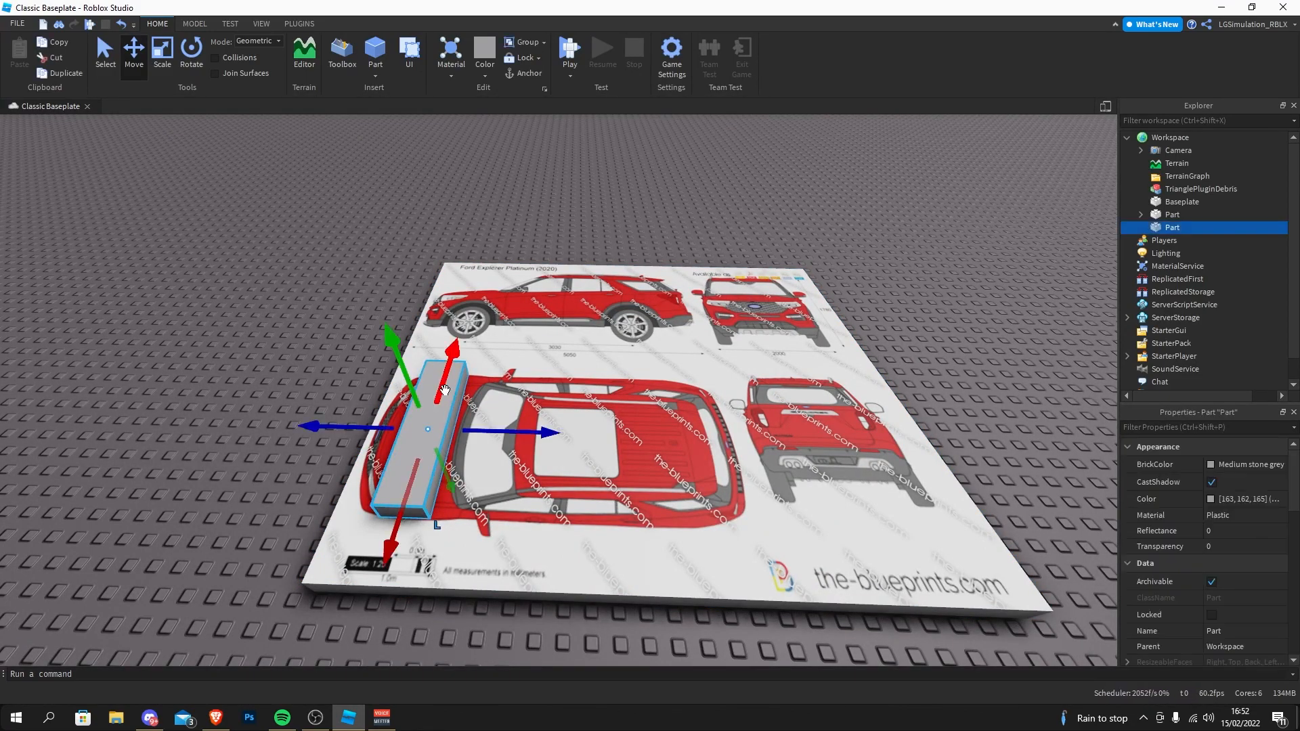
left_click(1173, 240)
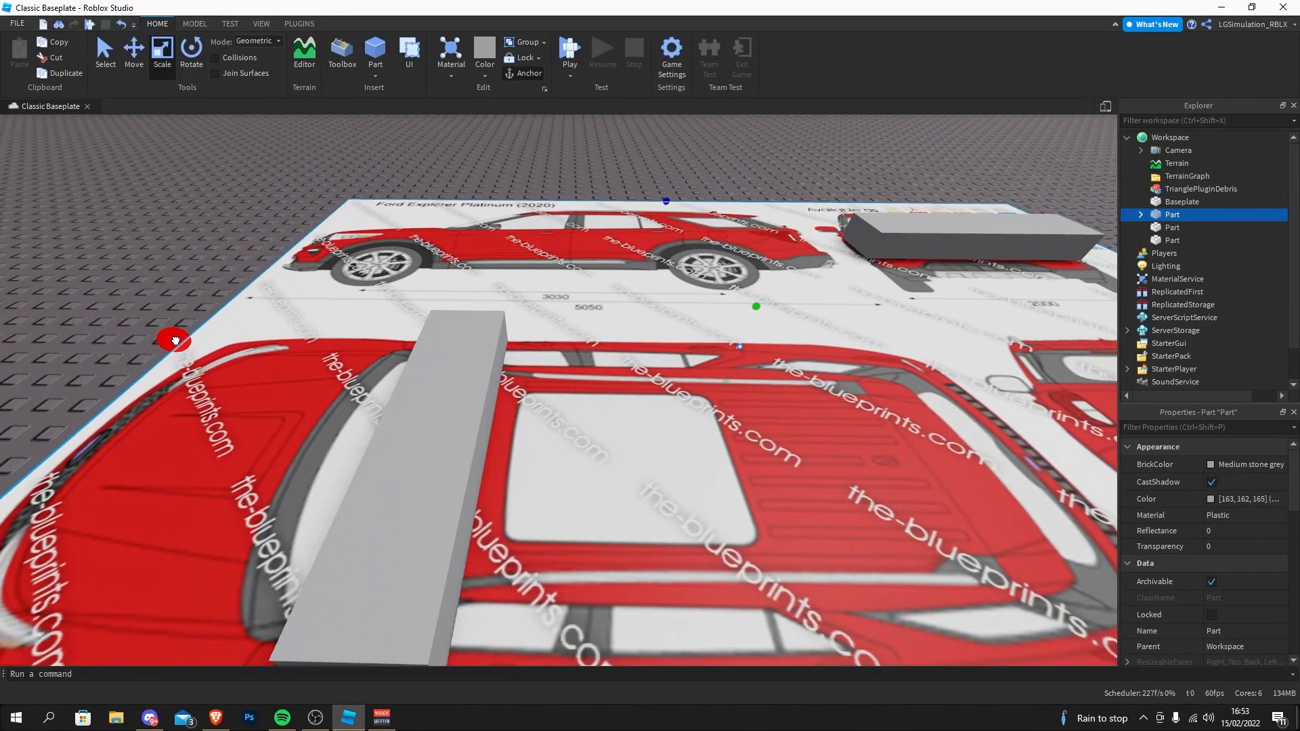
Step: Duplicate more grey blocks onto the side, front and top views and group parts into a model
scroll("down", 3)
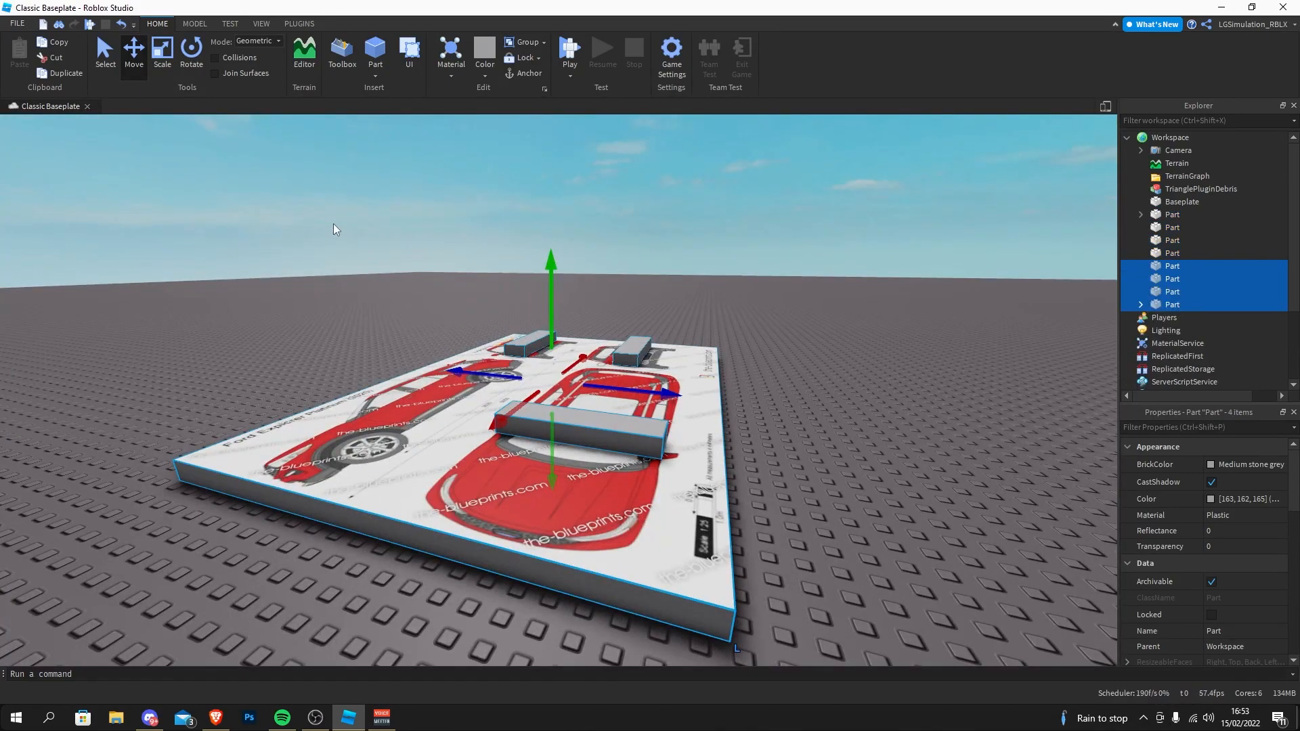
left_click(190, 51)
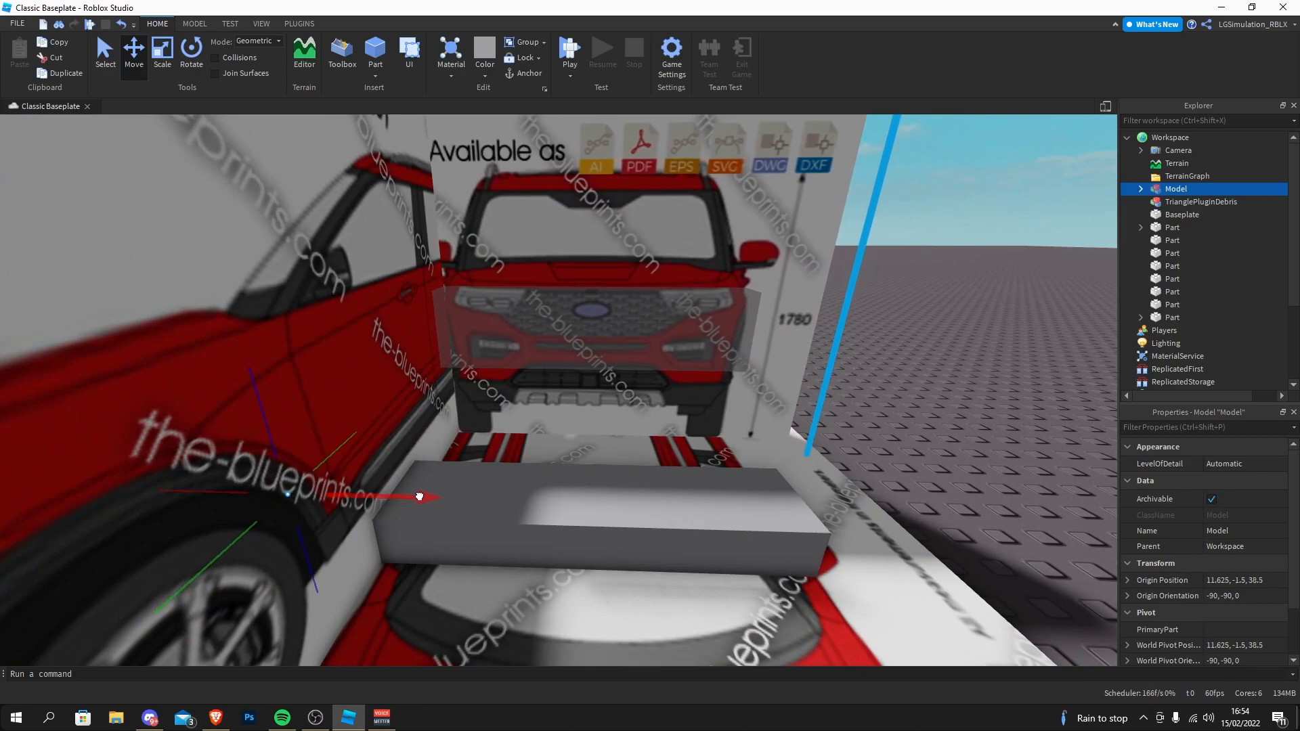
Step: Duplicate the grouped blueprint, stand it upright and move it beside the other boards
scroll("up", 3)
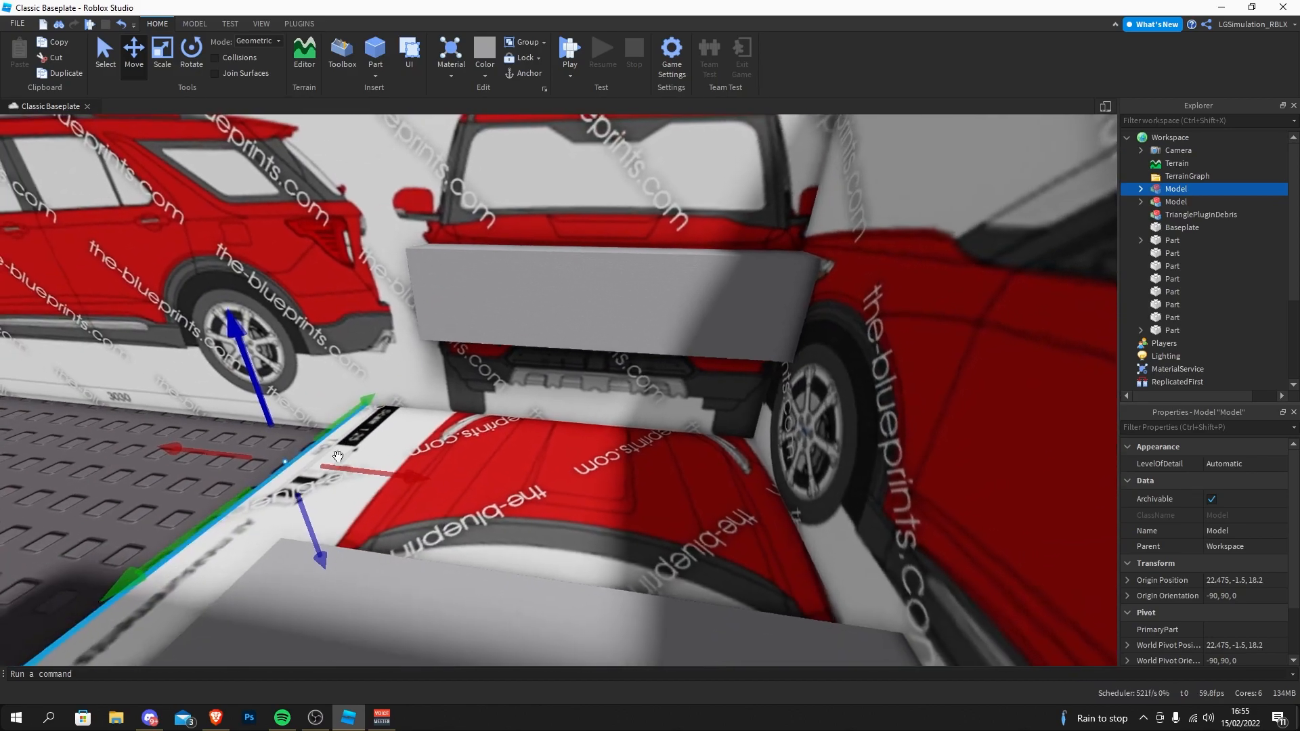
left_click_drag(371, 401, 336, 207)
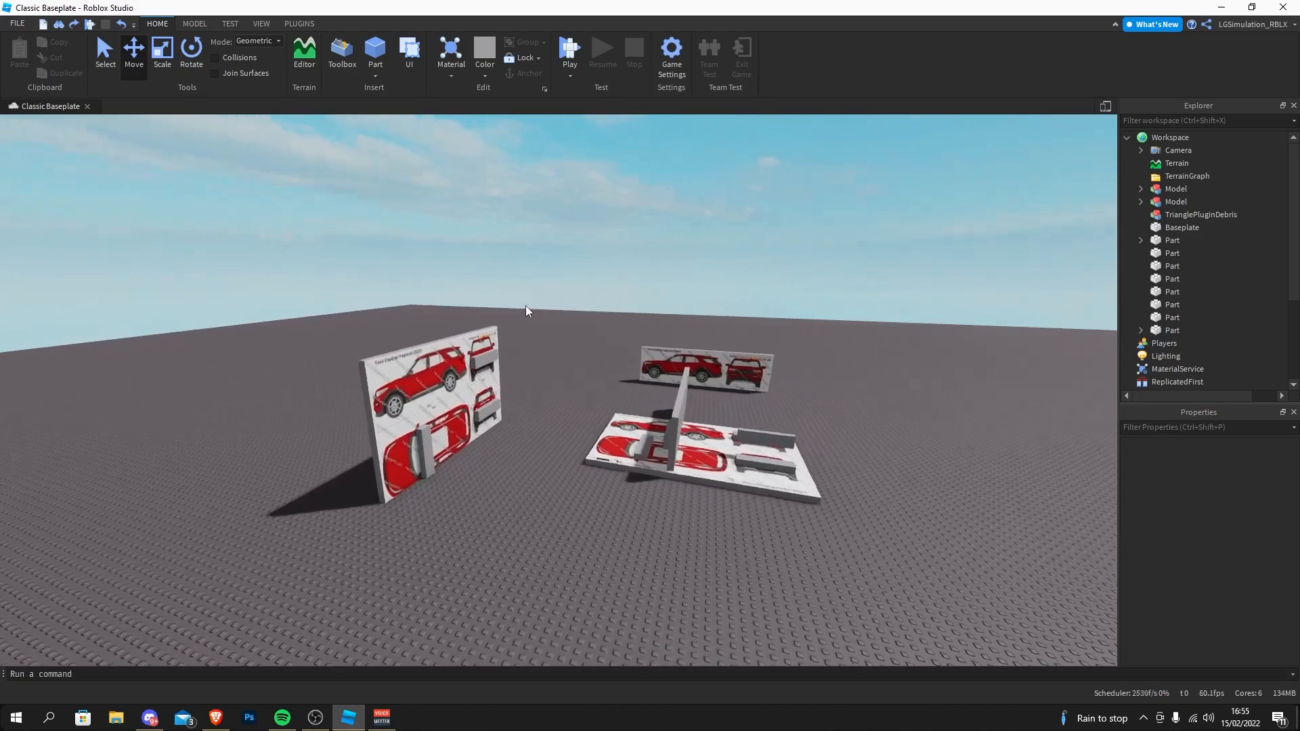
Step: Delete the leftover grey blocks, keeping one reference block with the blueprint boards
key("ctrl+a")
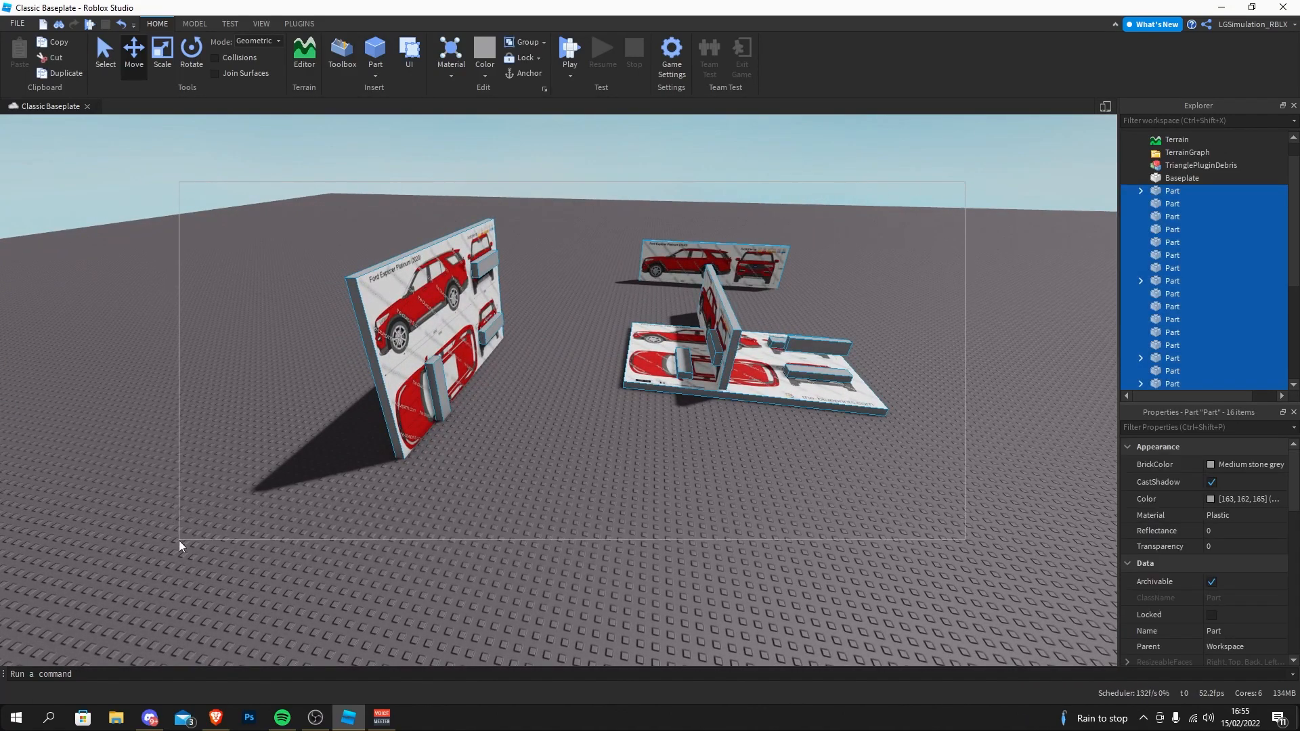
left_click(697, 386)
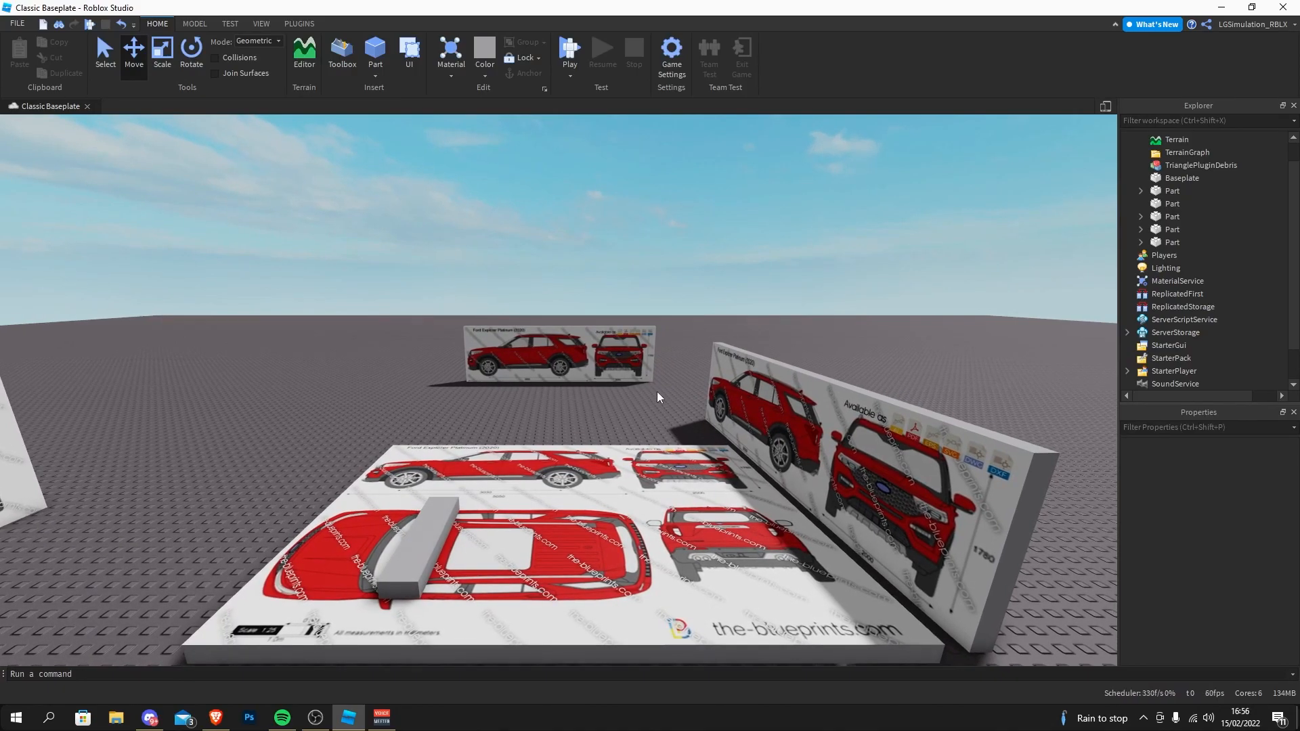
mouse_move(656, 389)
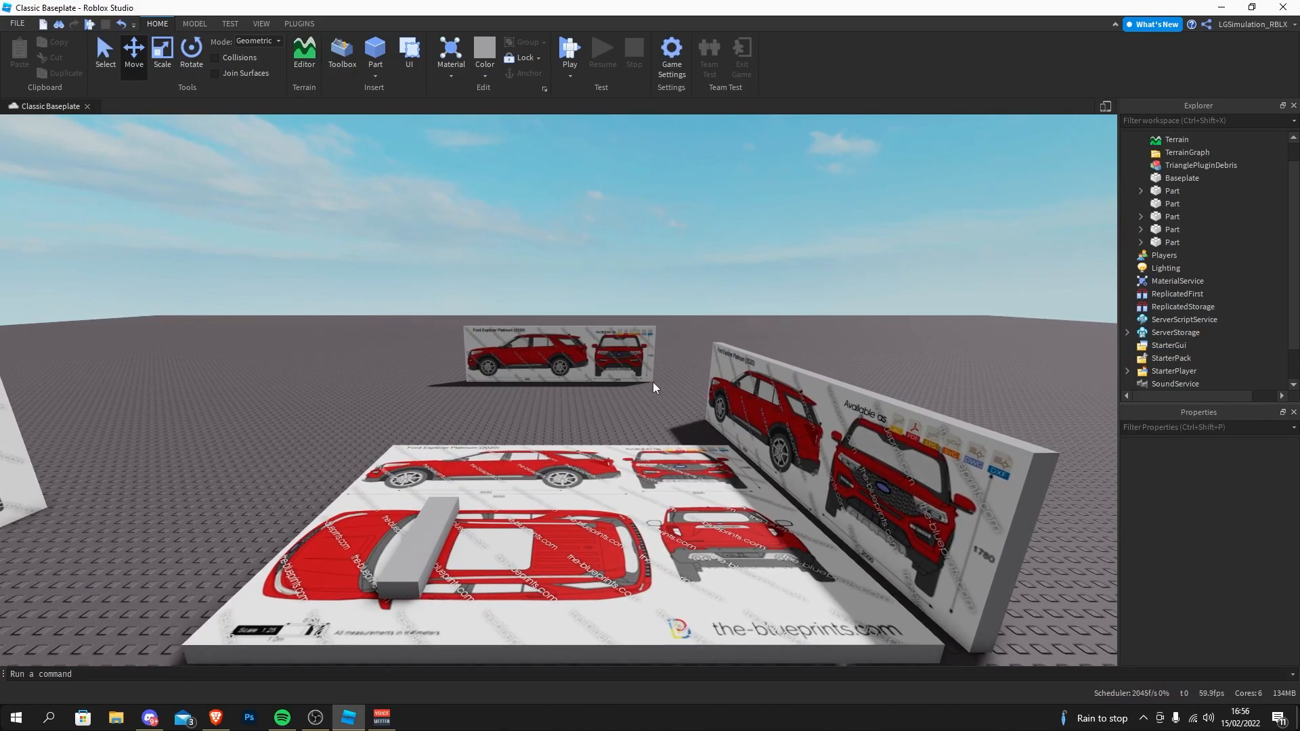
mouse_move(634, 391)
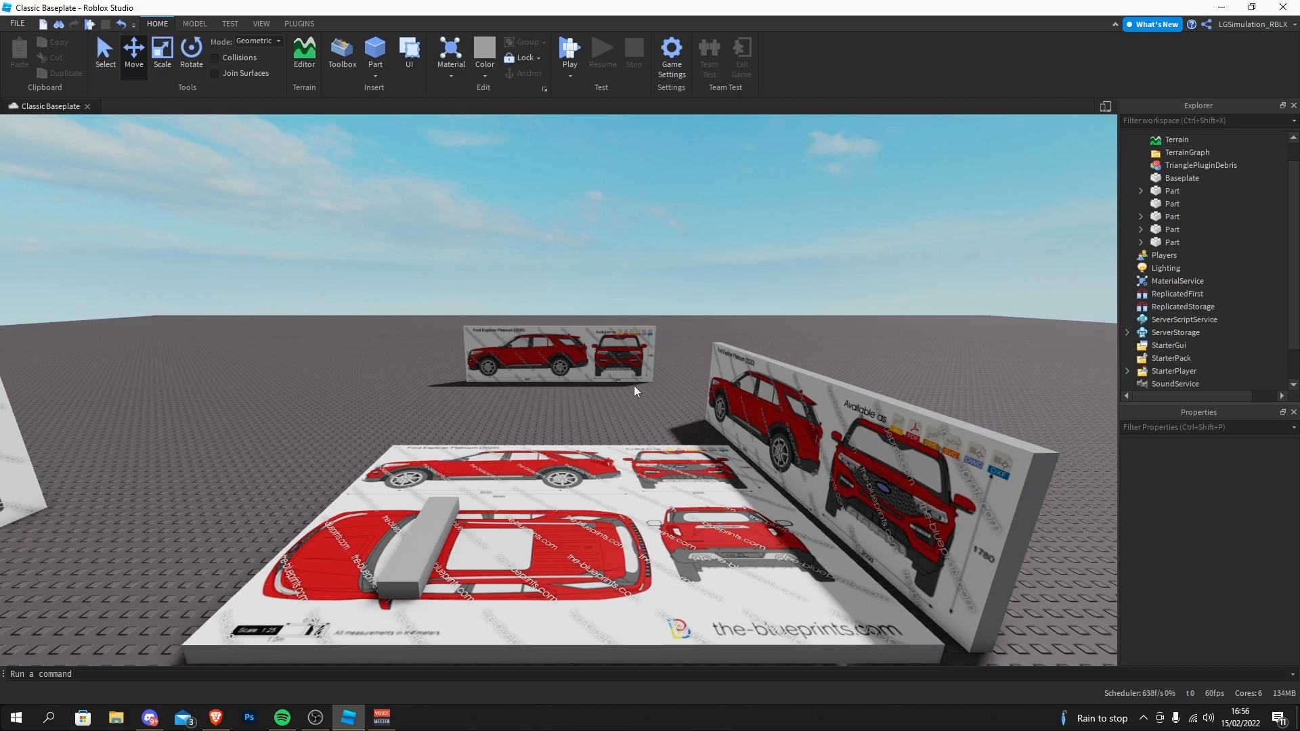